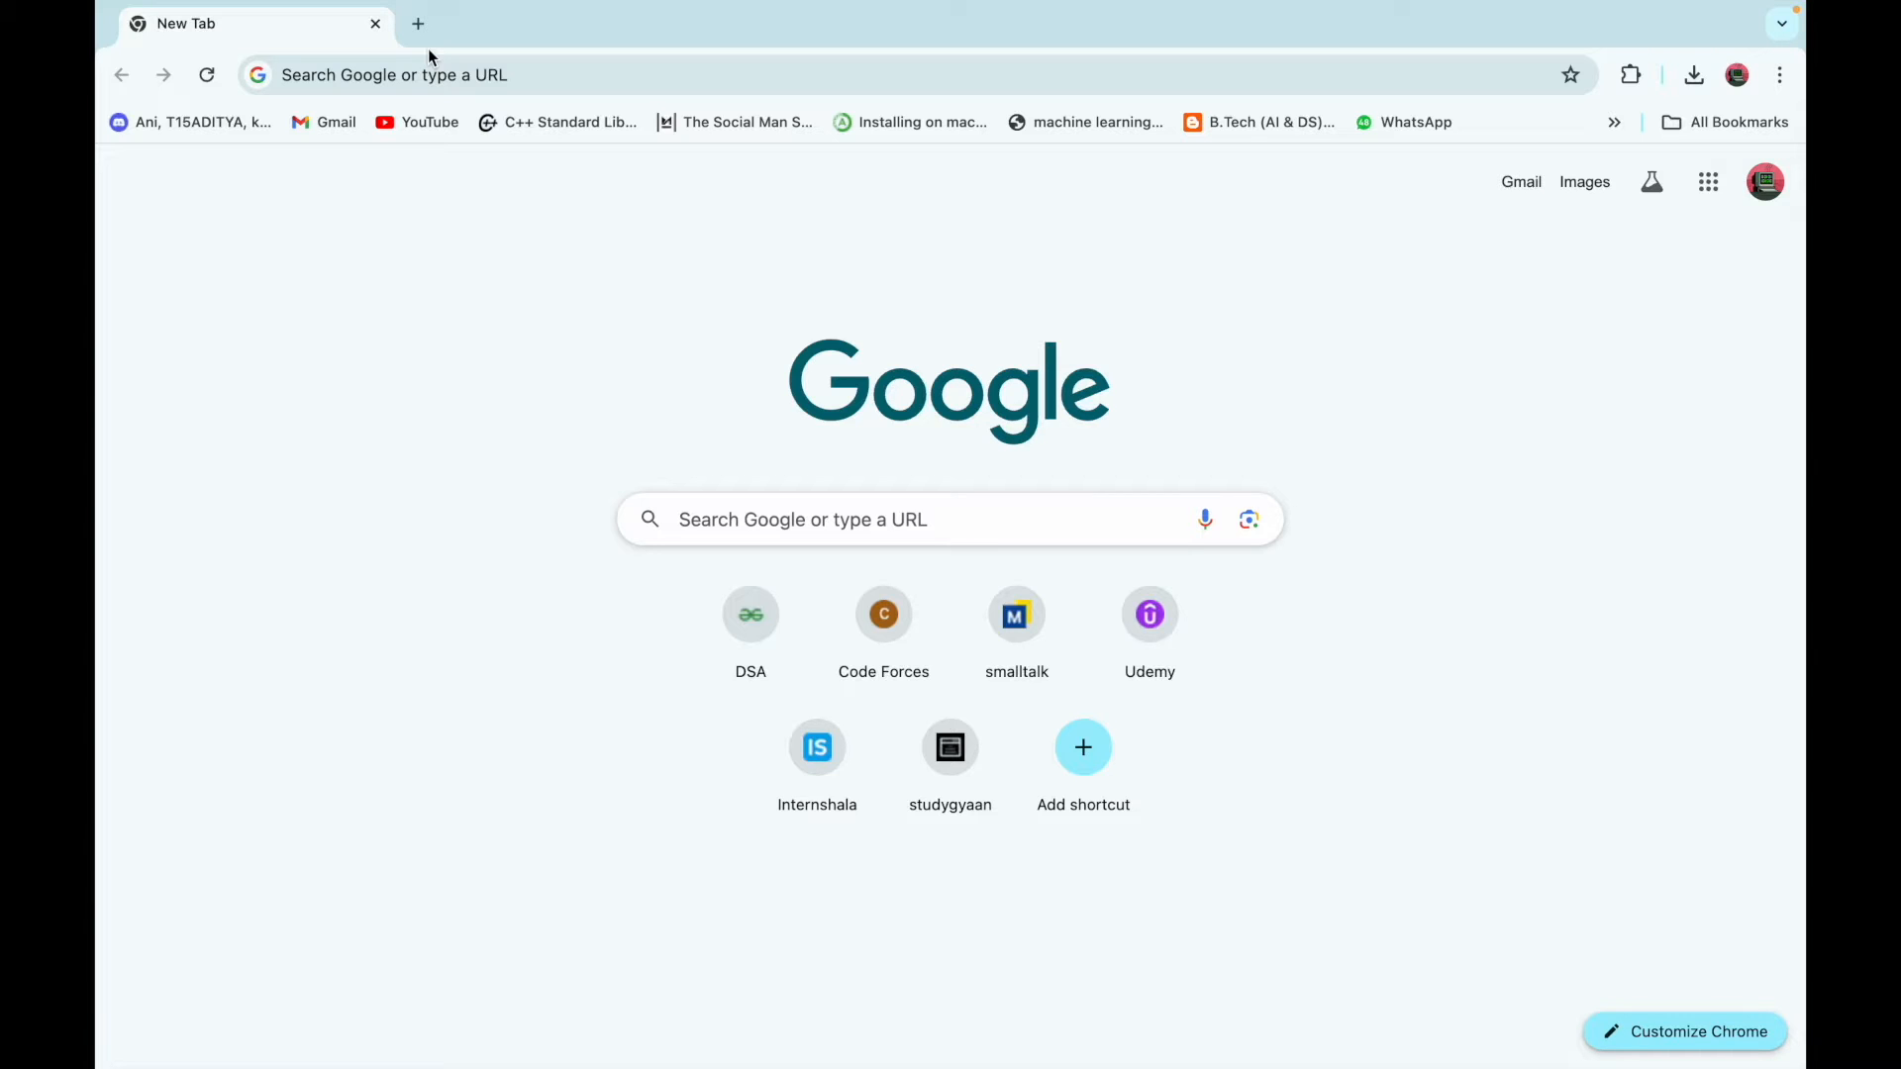
mouse_move(657, 323)
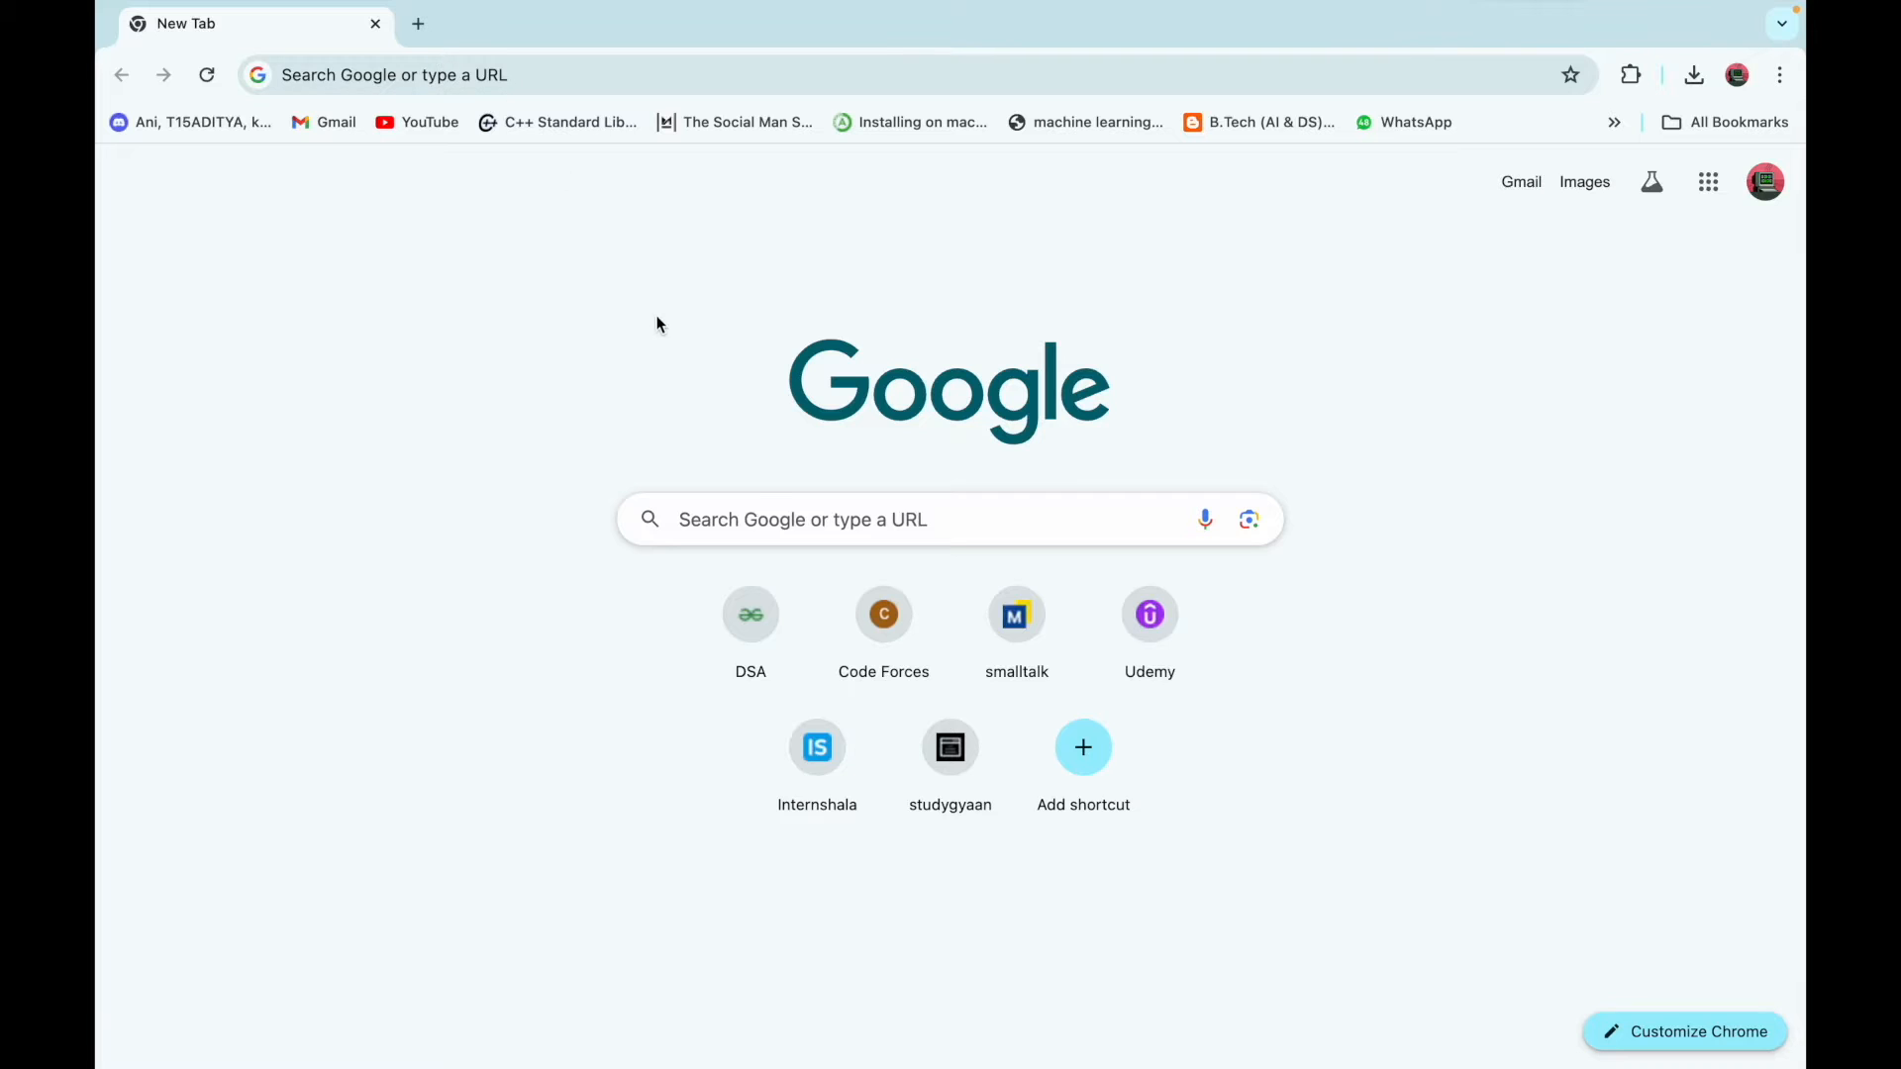
Search Google for "latex for macos"
text(latex table)
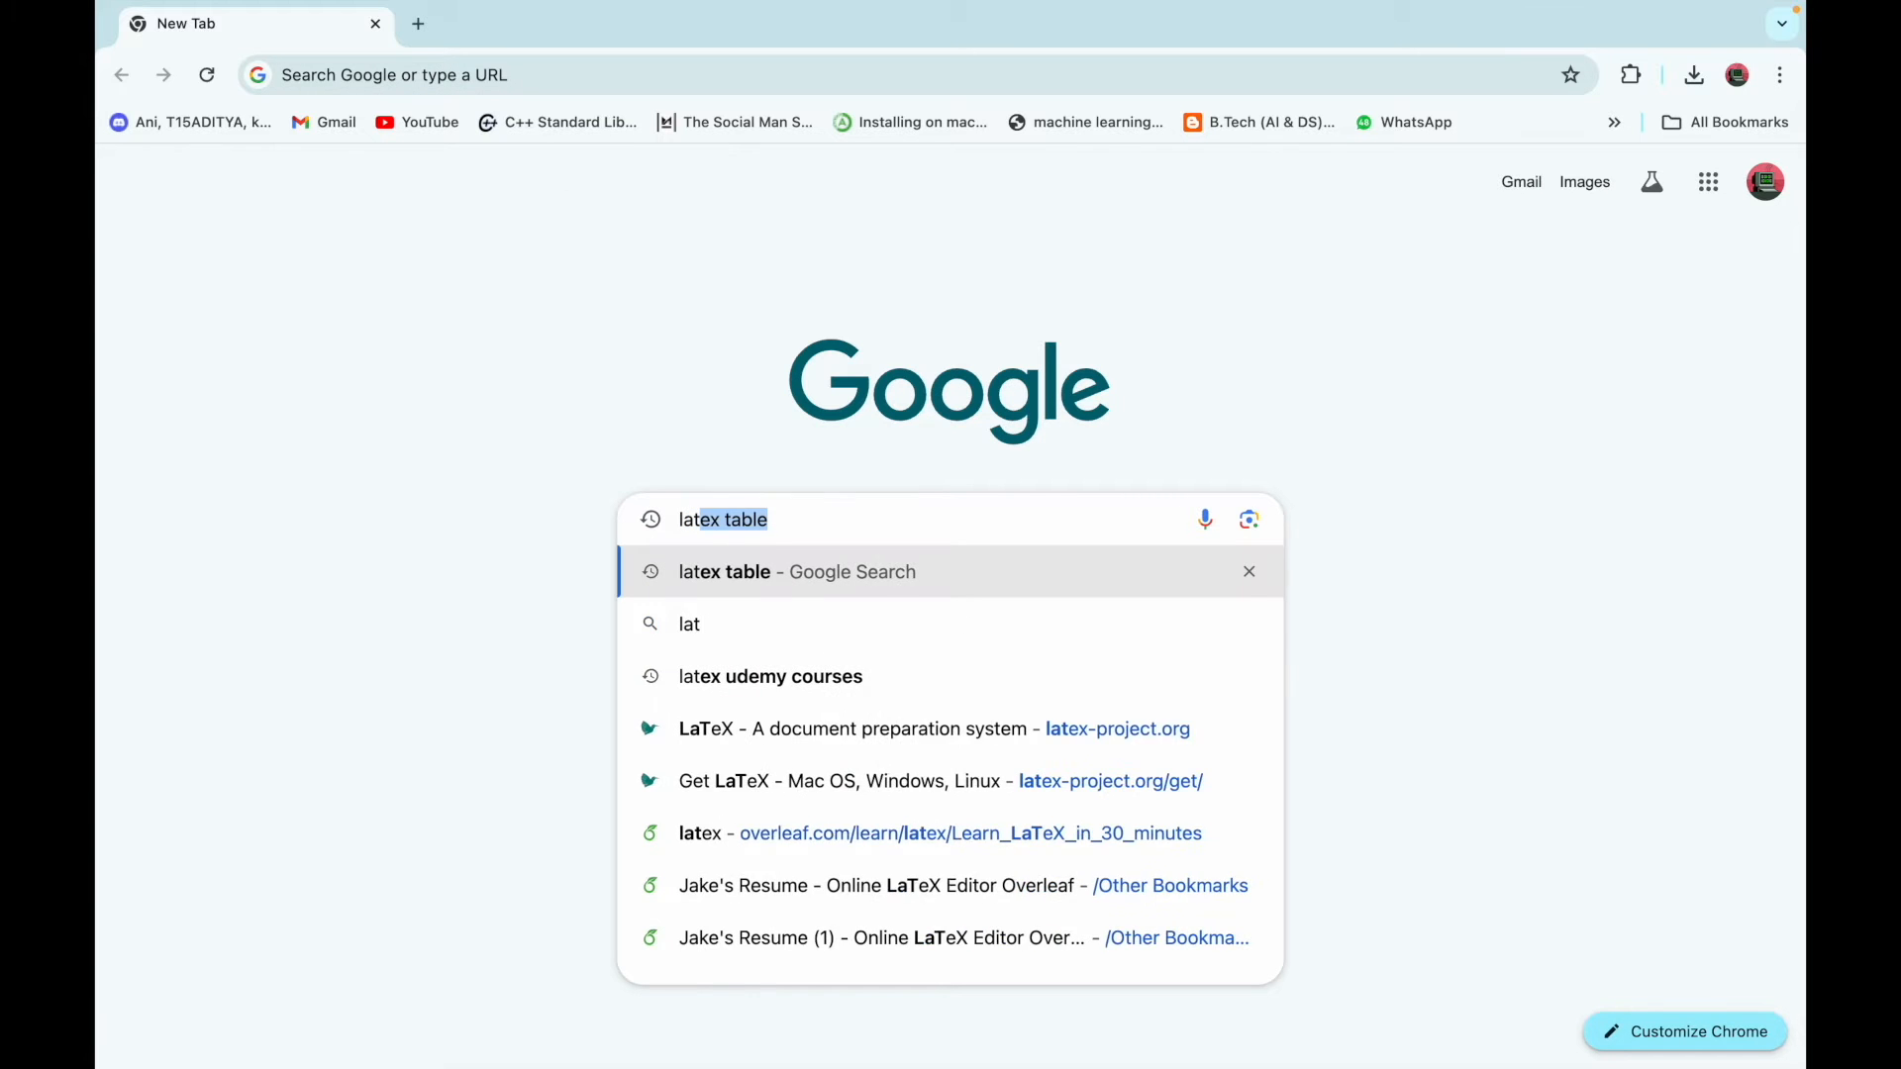
text(latex for macos)
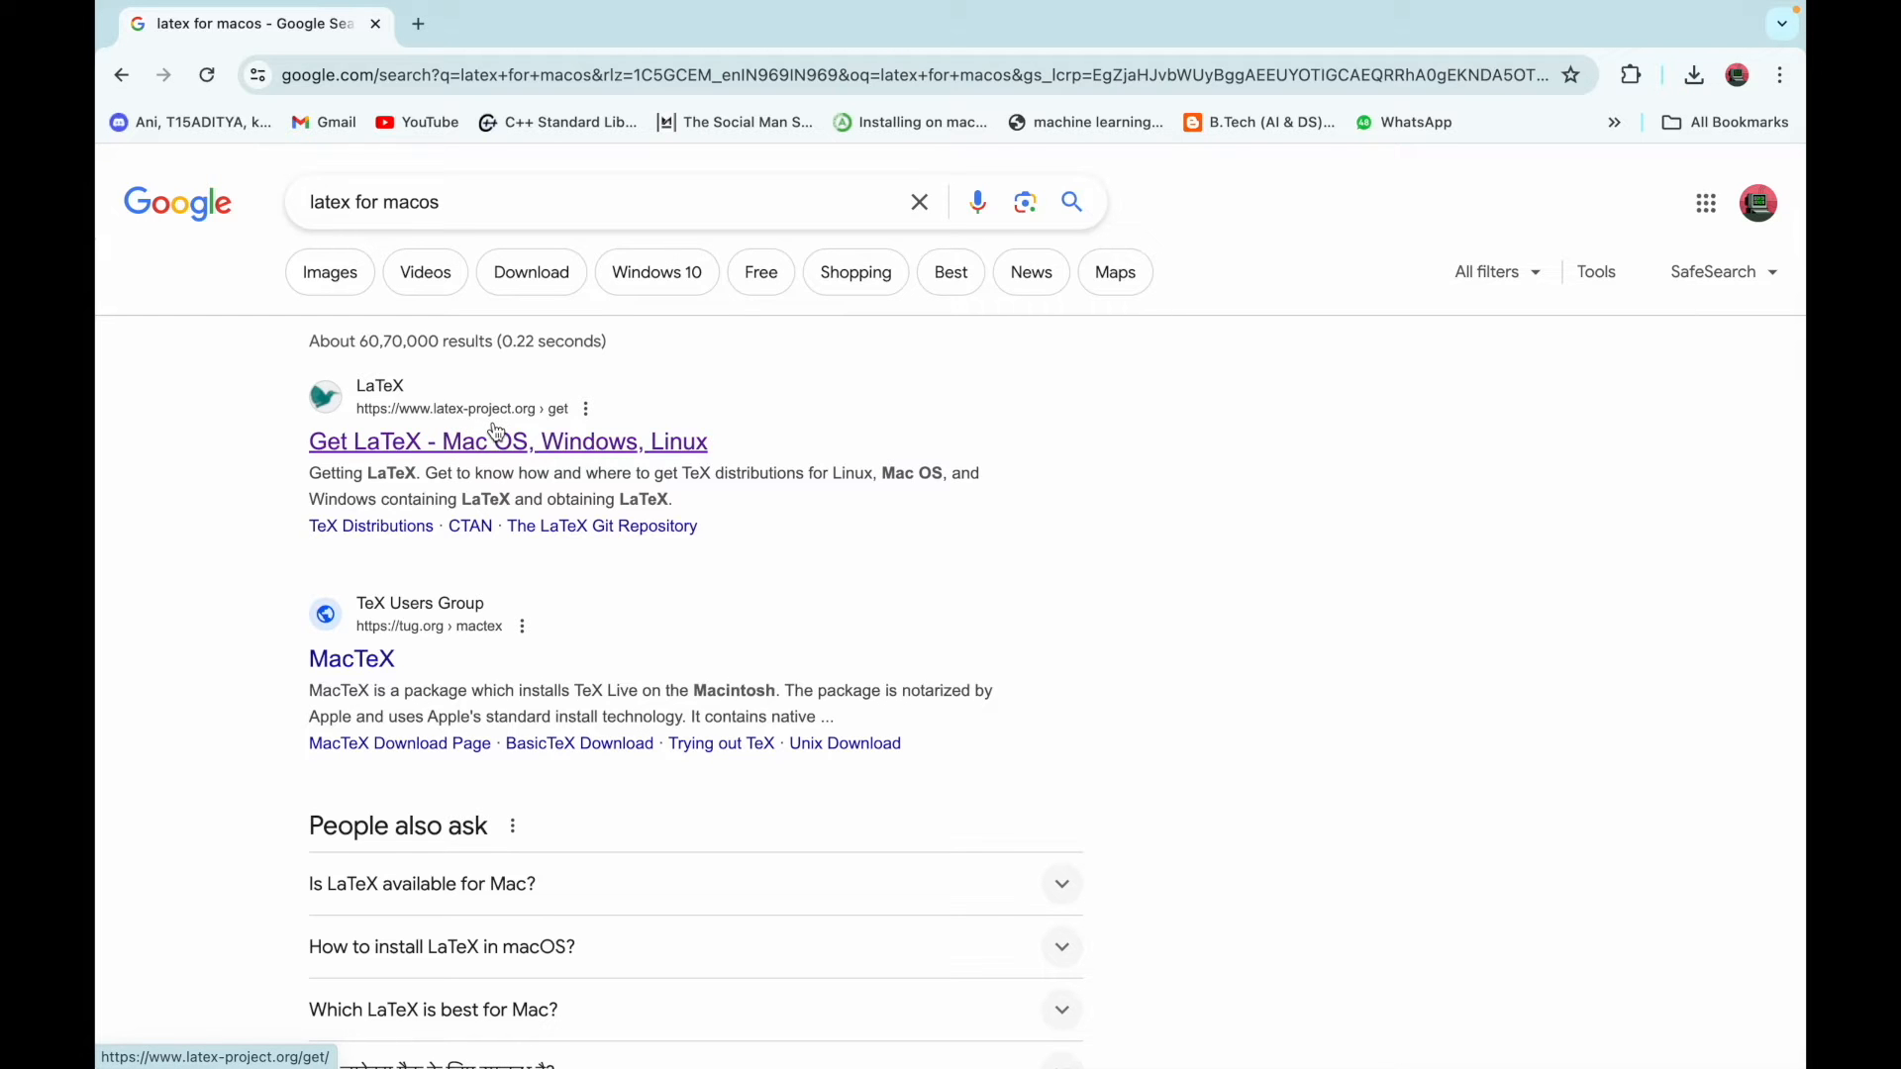
Go to latex-project.org's Get LaTeX page, locate the Mac OS distribution entry and follow its MacTeX link
click(507, 440)
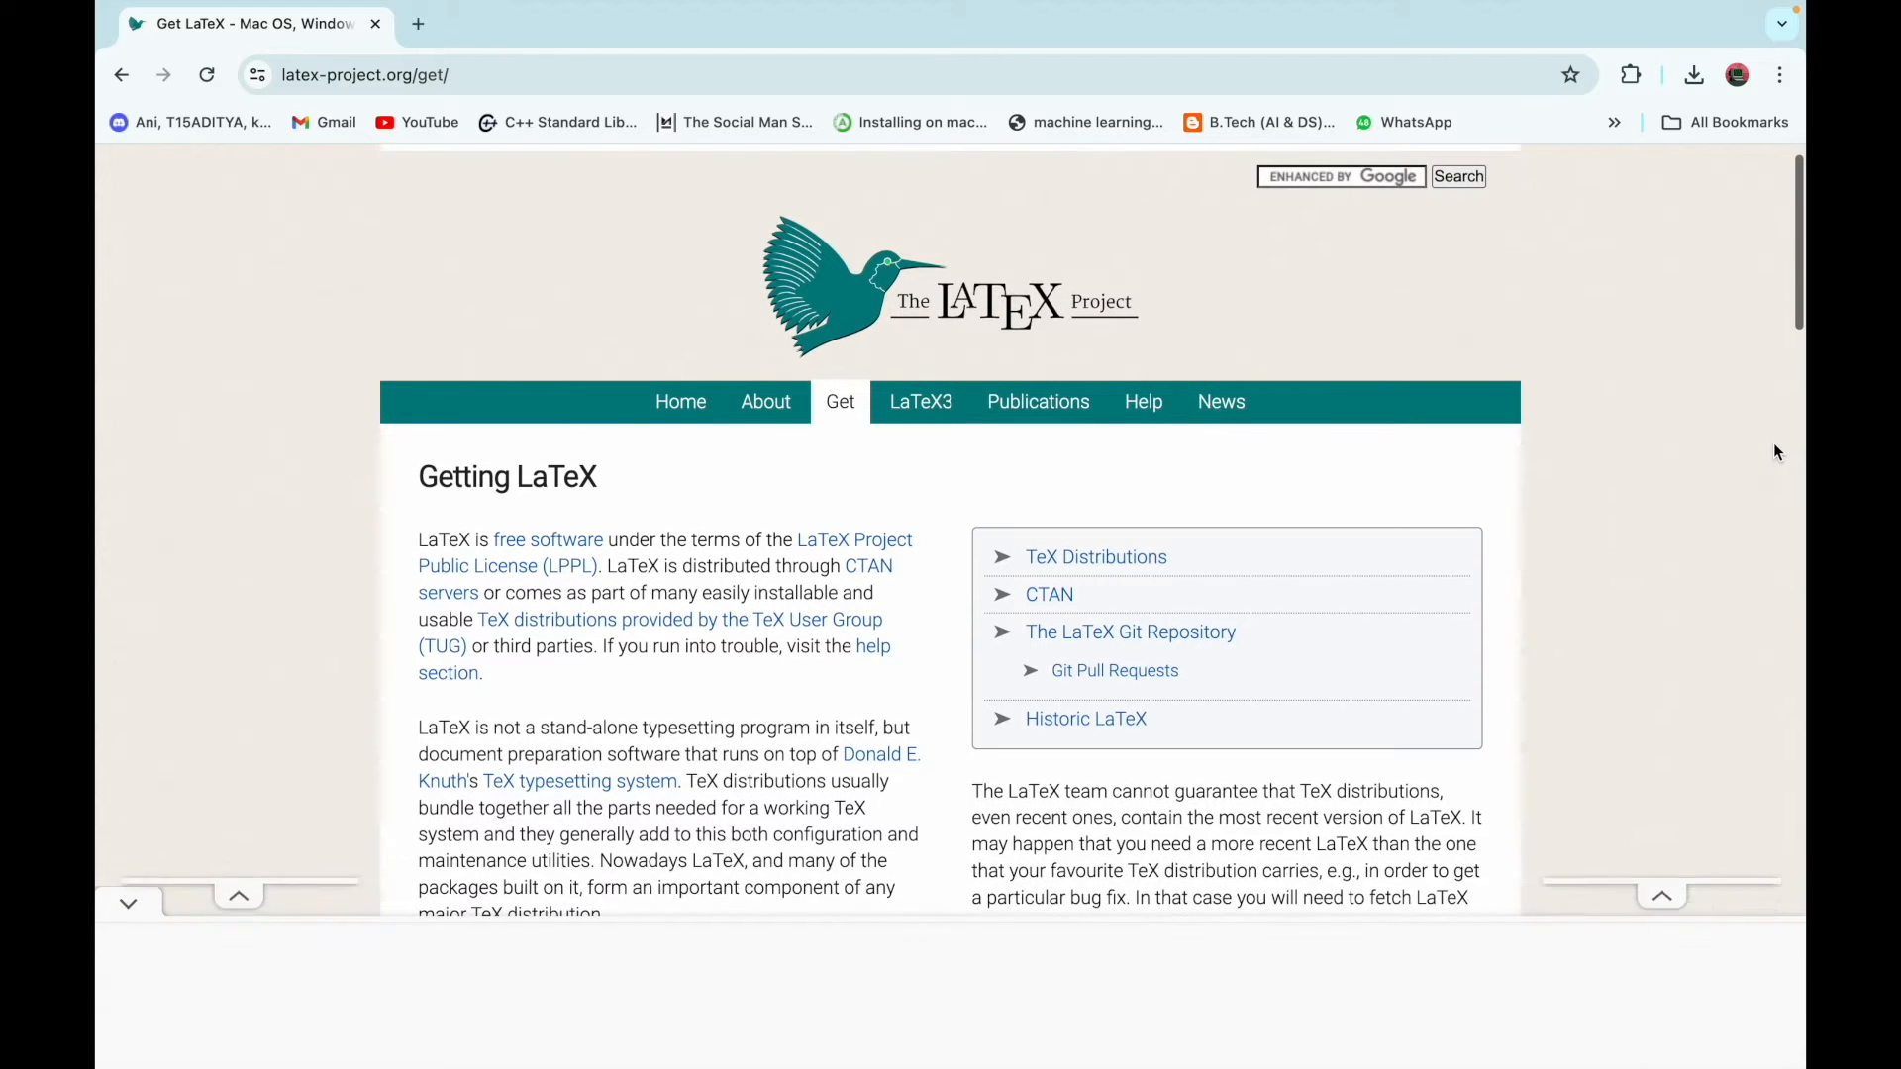
scroll(down, 3)
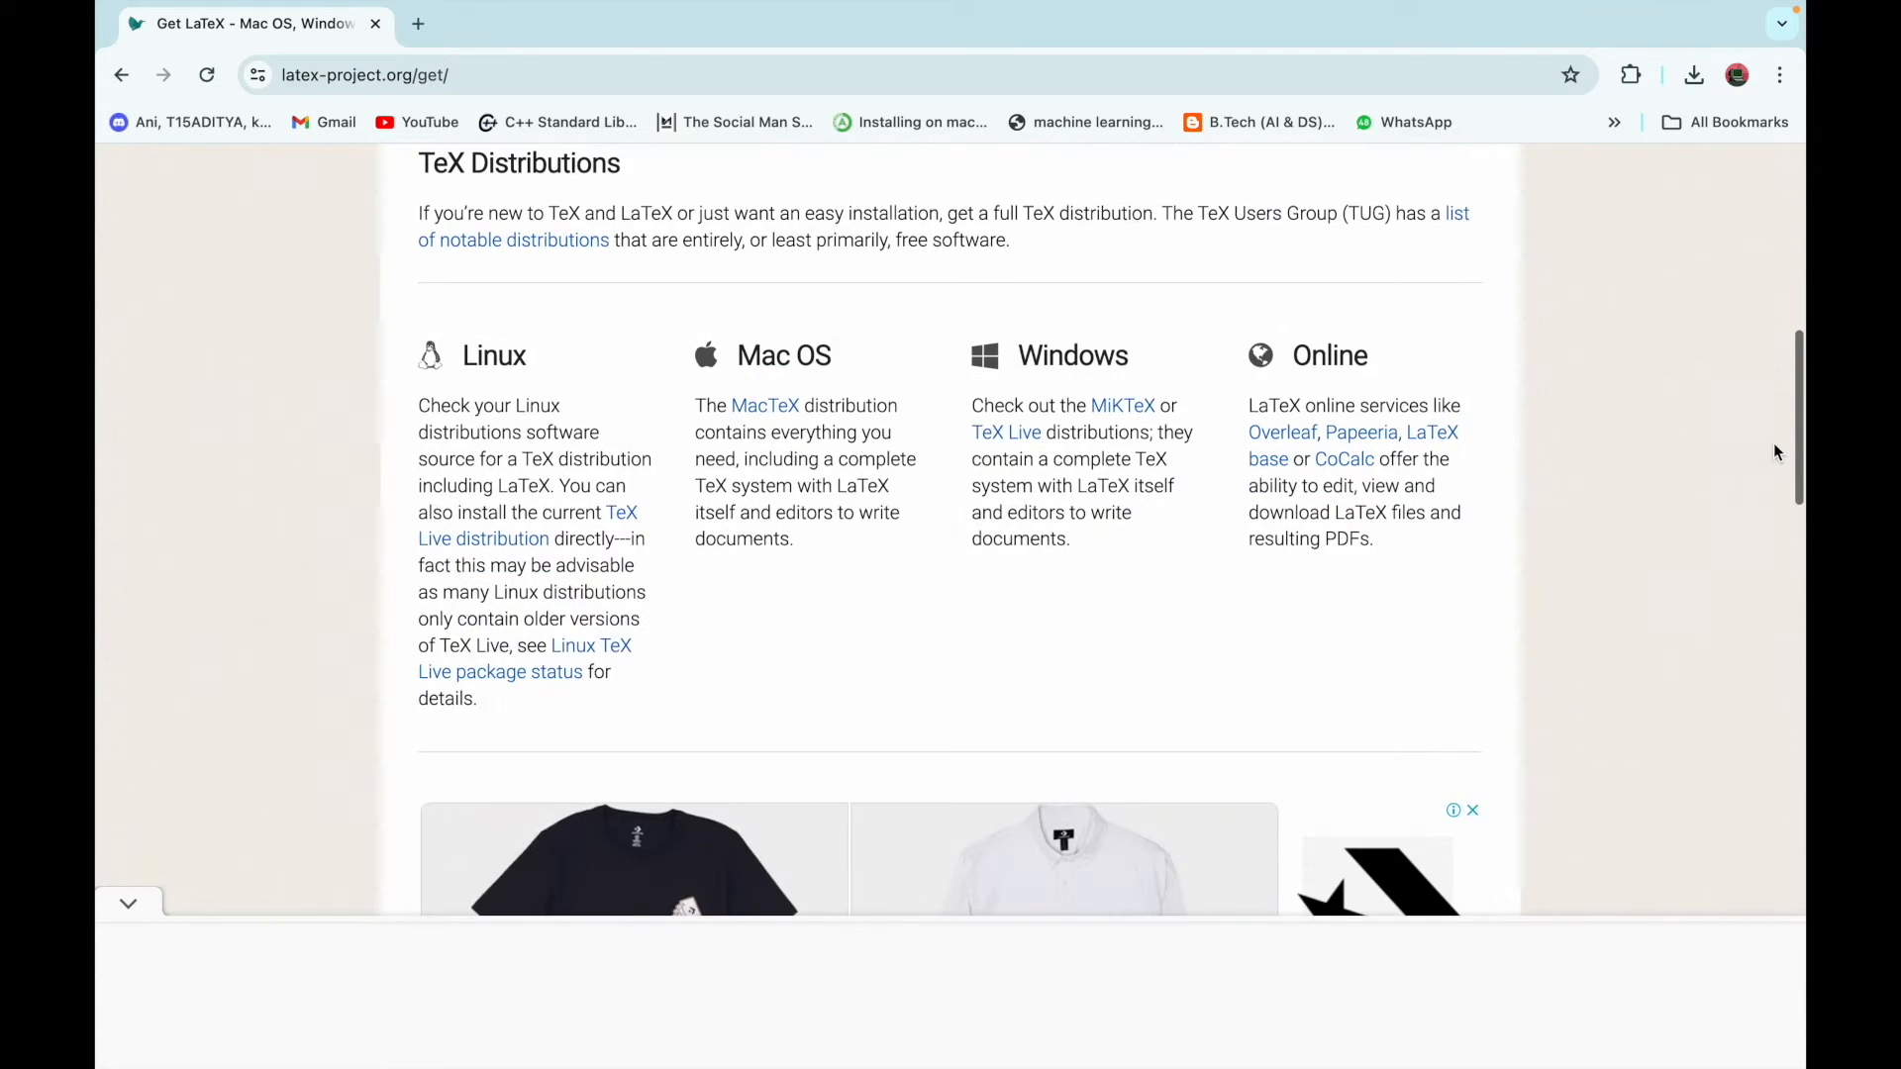
double_click(784, 354)
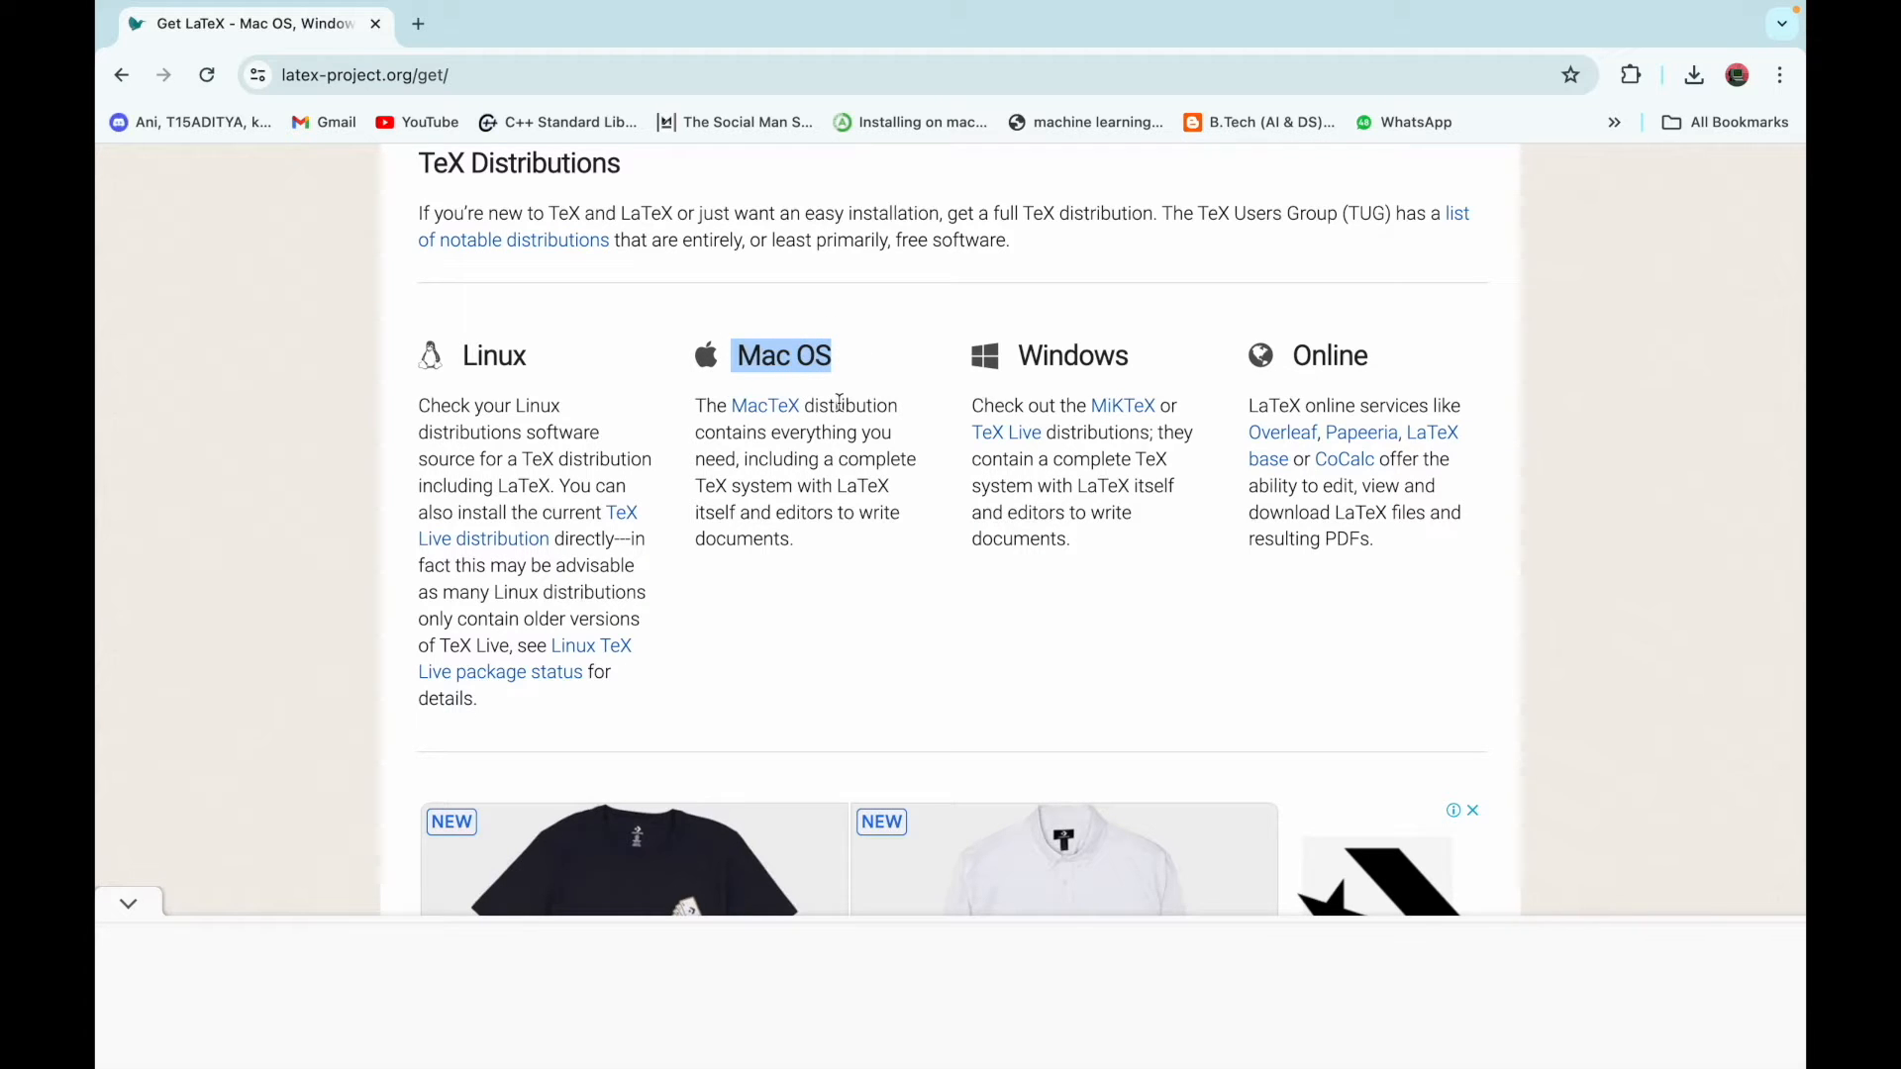
click(764, 404)
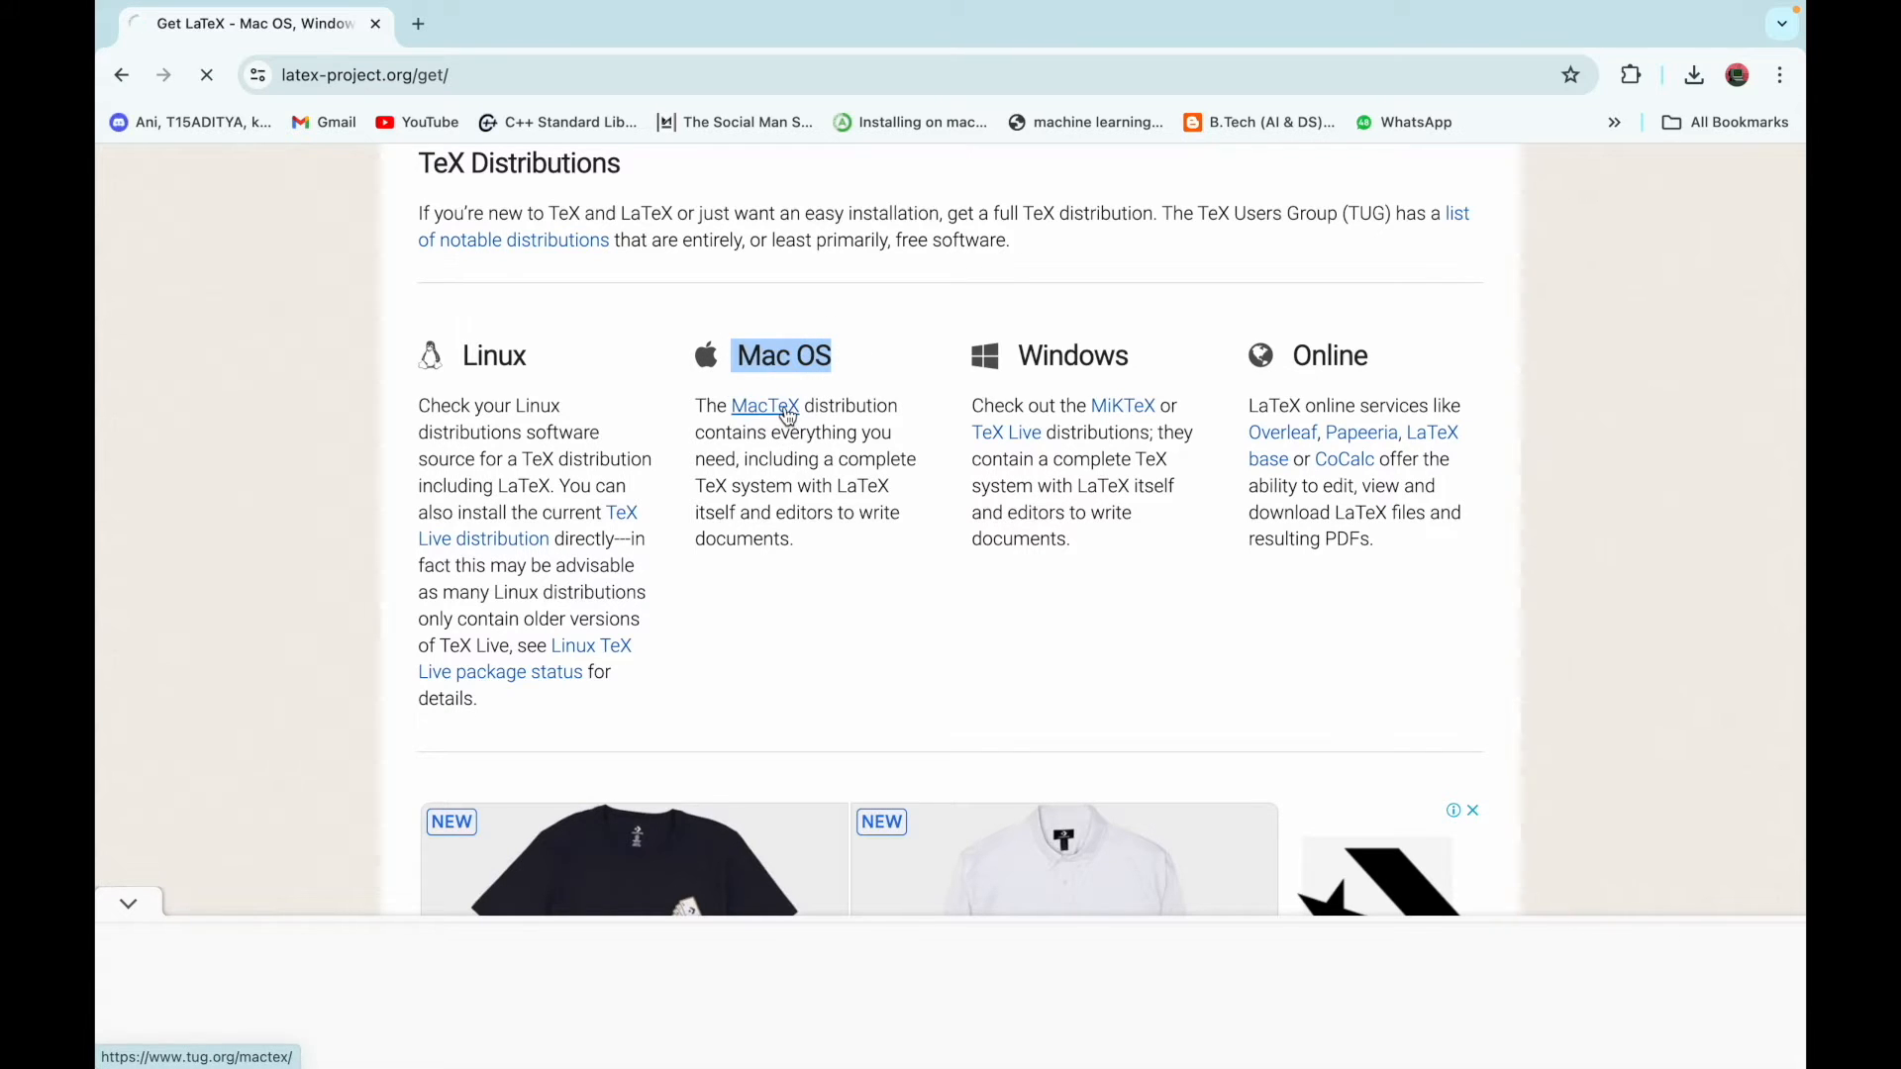
Reach the MacTeX download page and reveal the already-downloaded MacTeX.pkg in Finder's Downloads
click(764, 404)
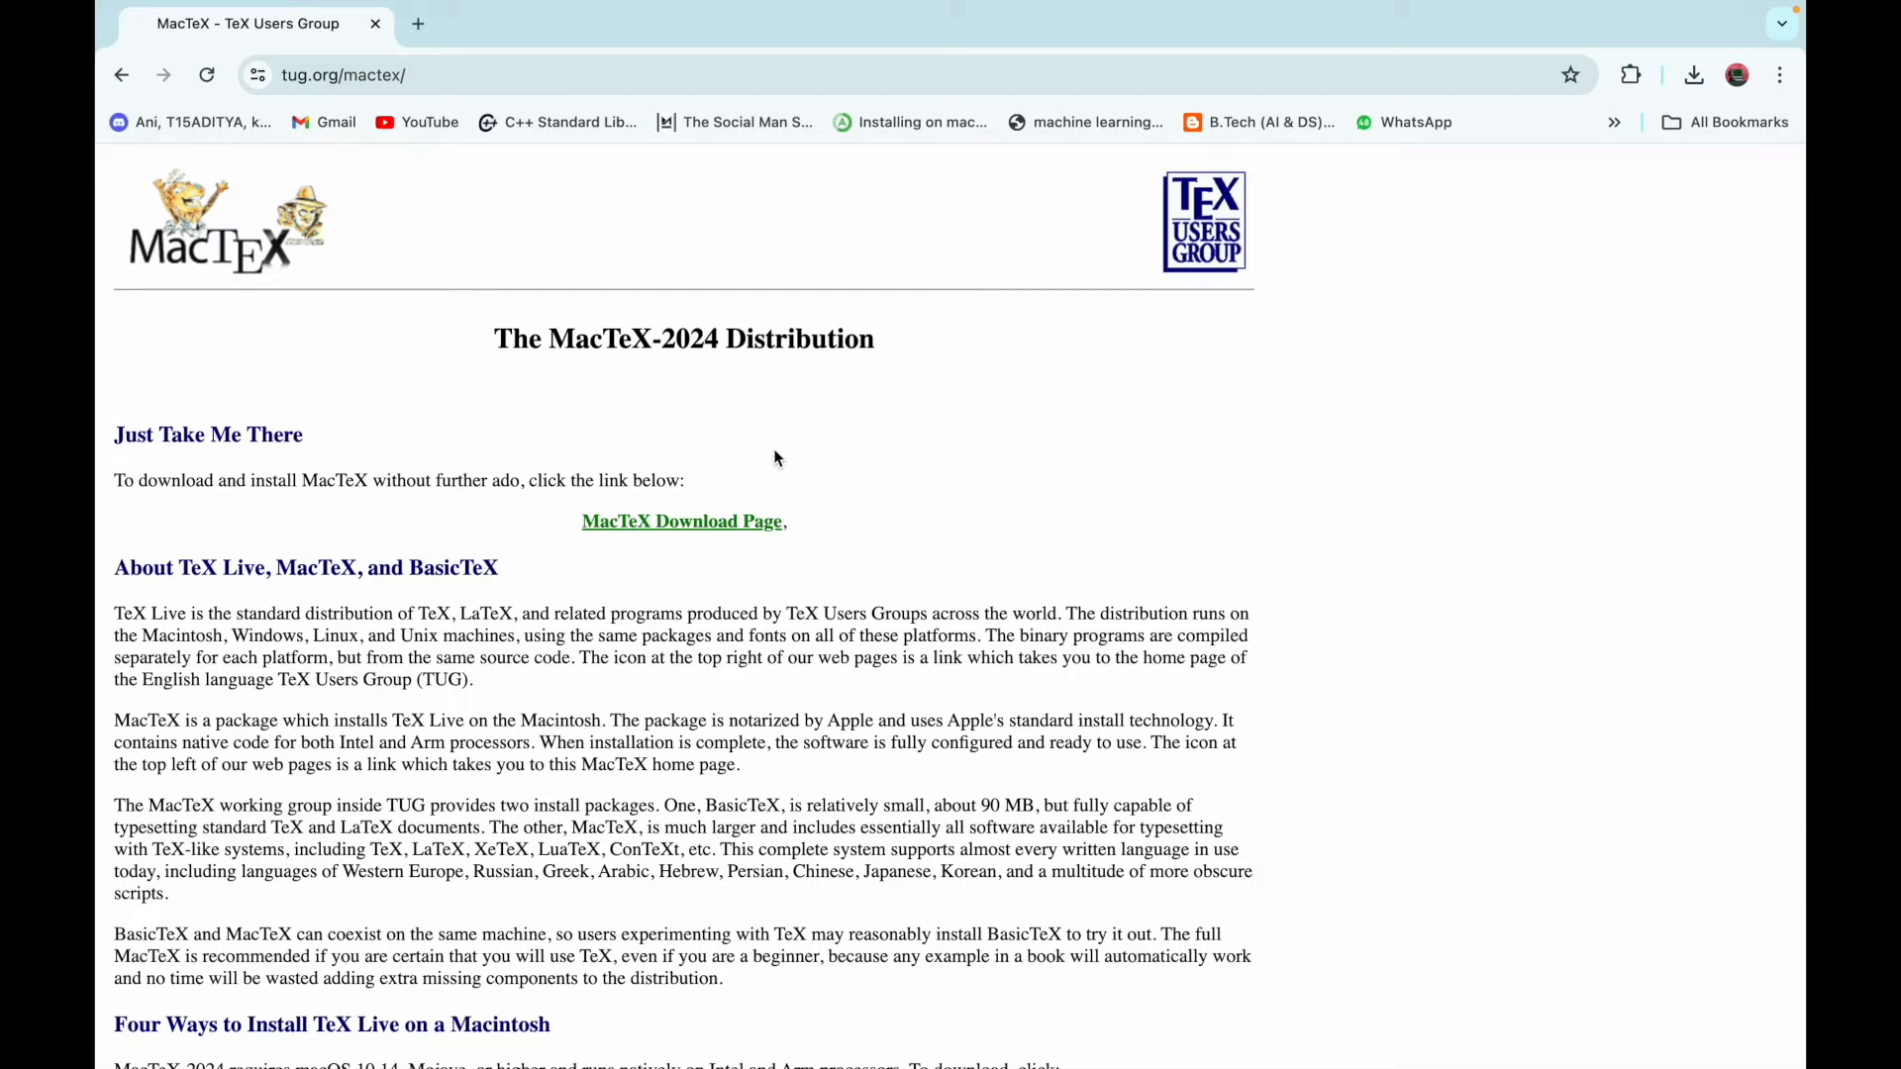
mouse_move(691, 527)
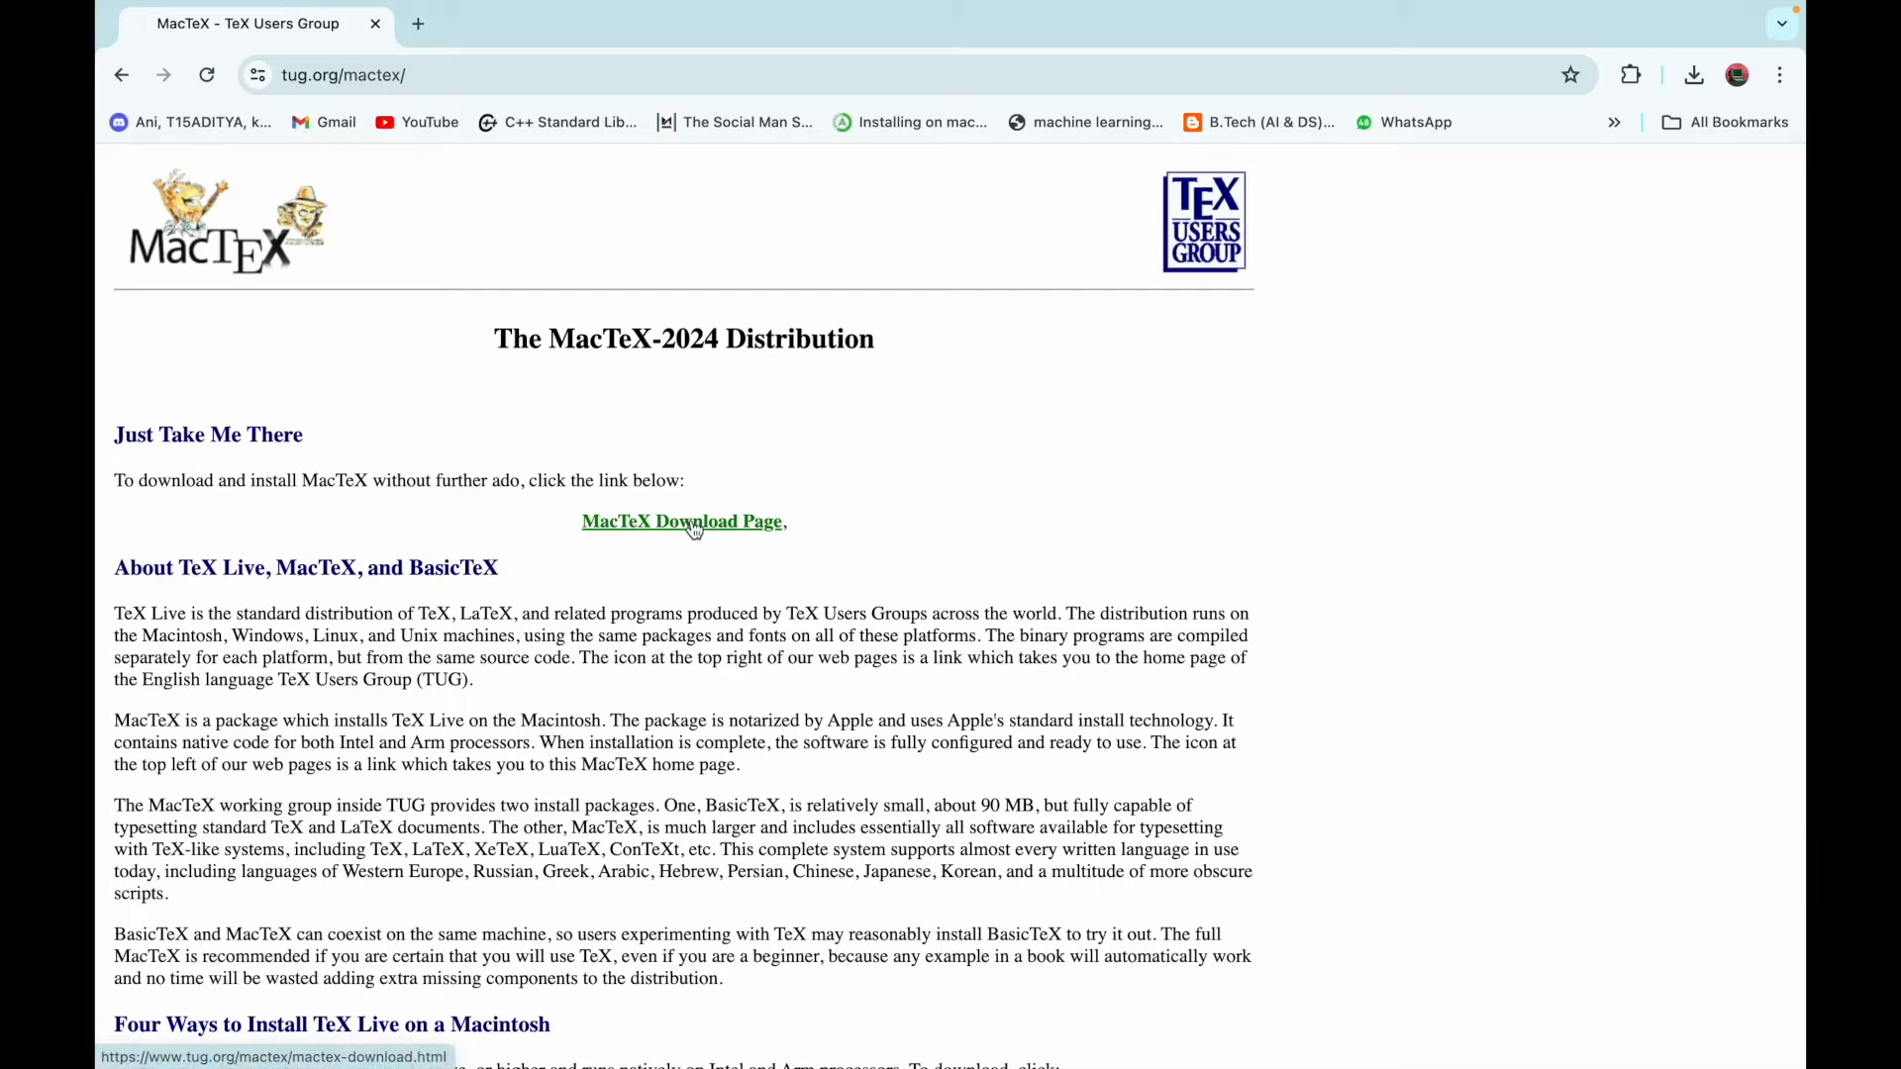
click(681, 521)
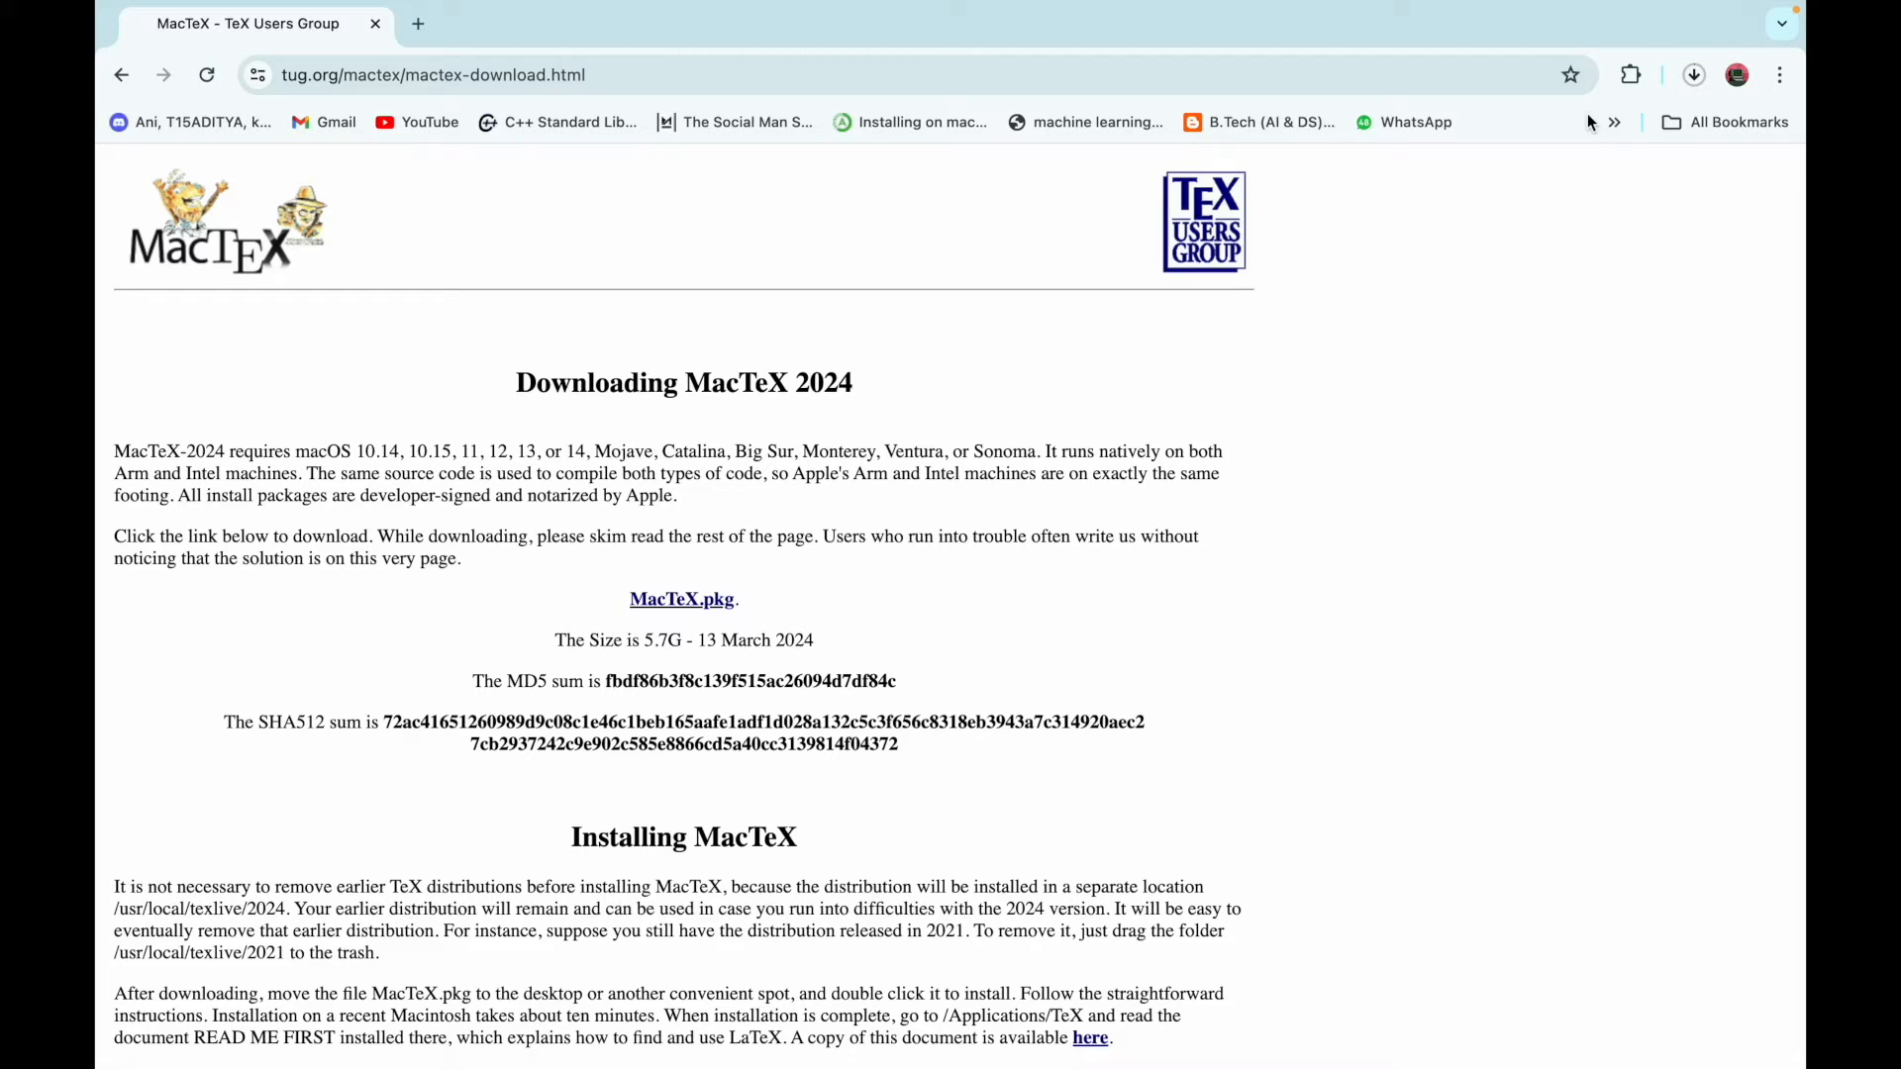
click(1693, 73)
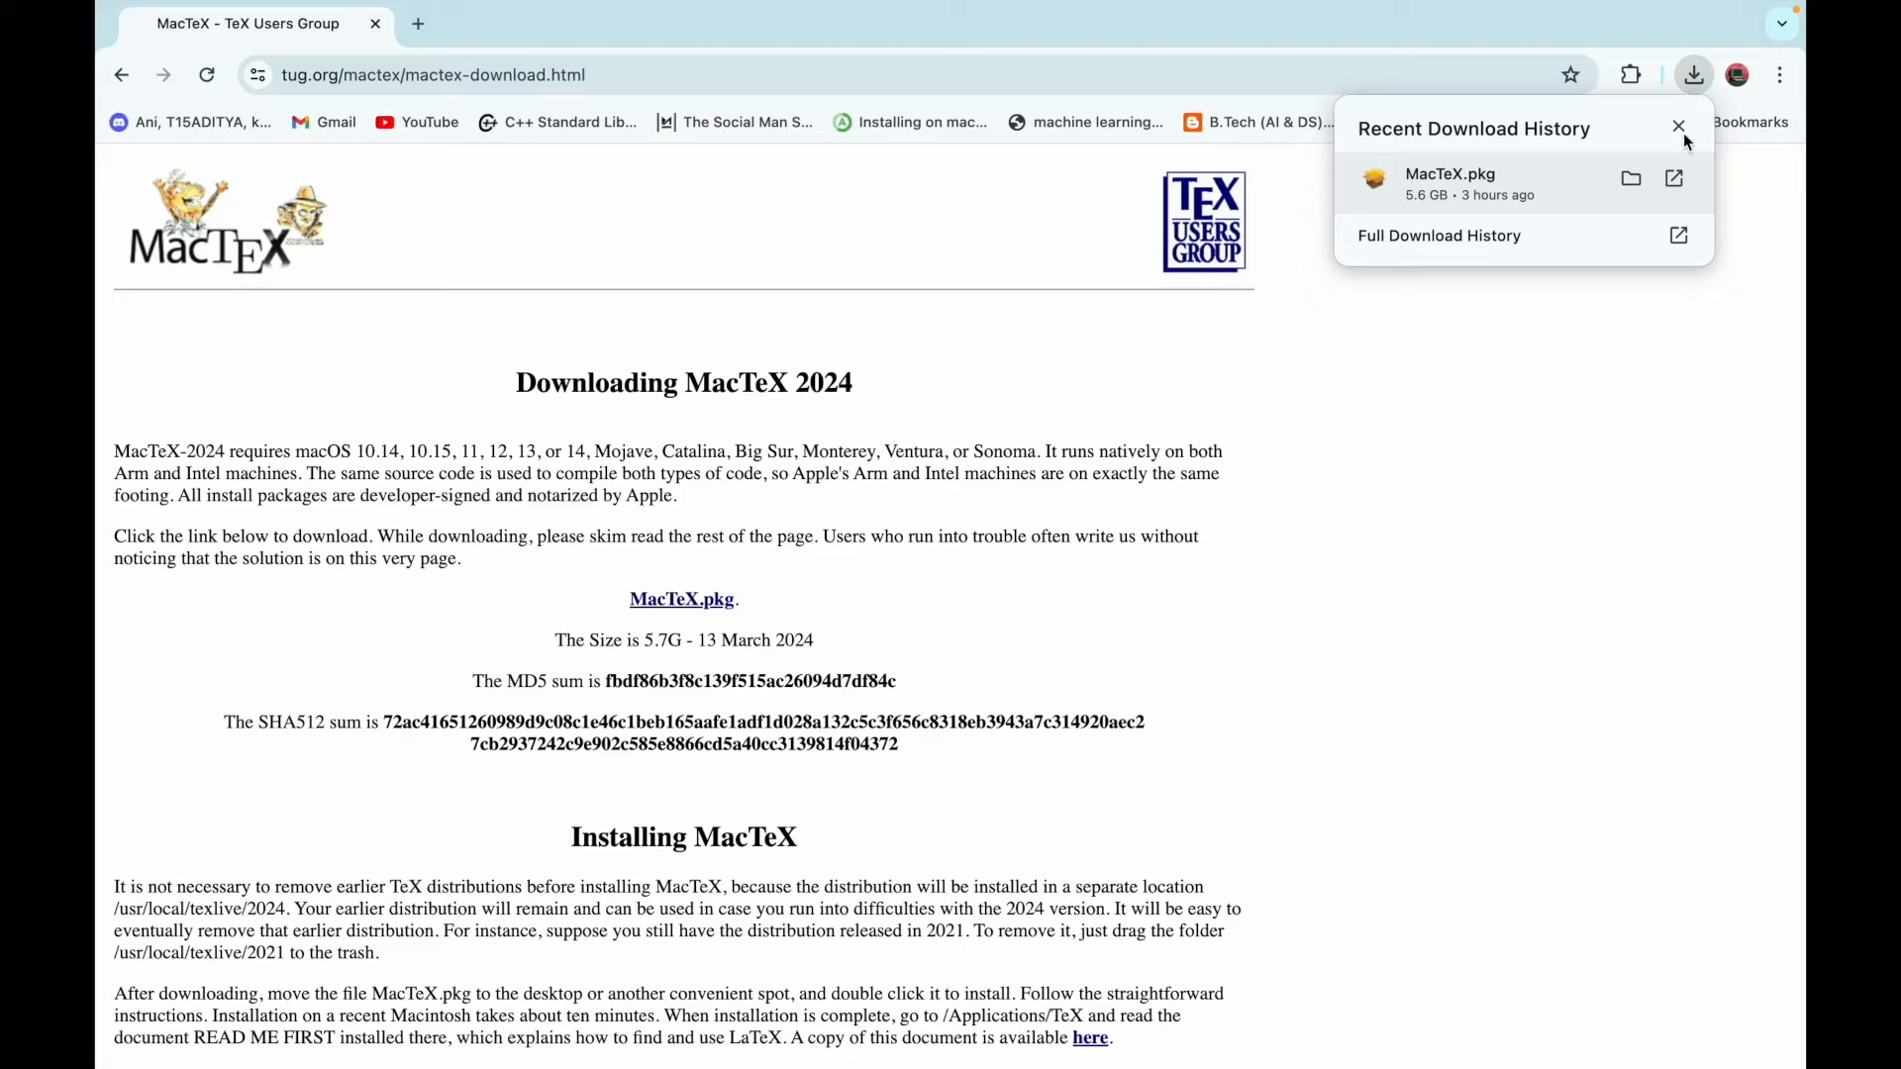
click(1629, 178)
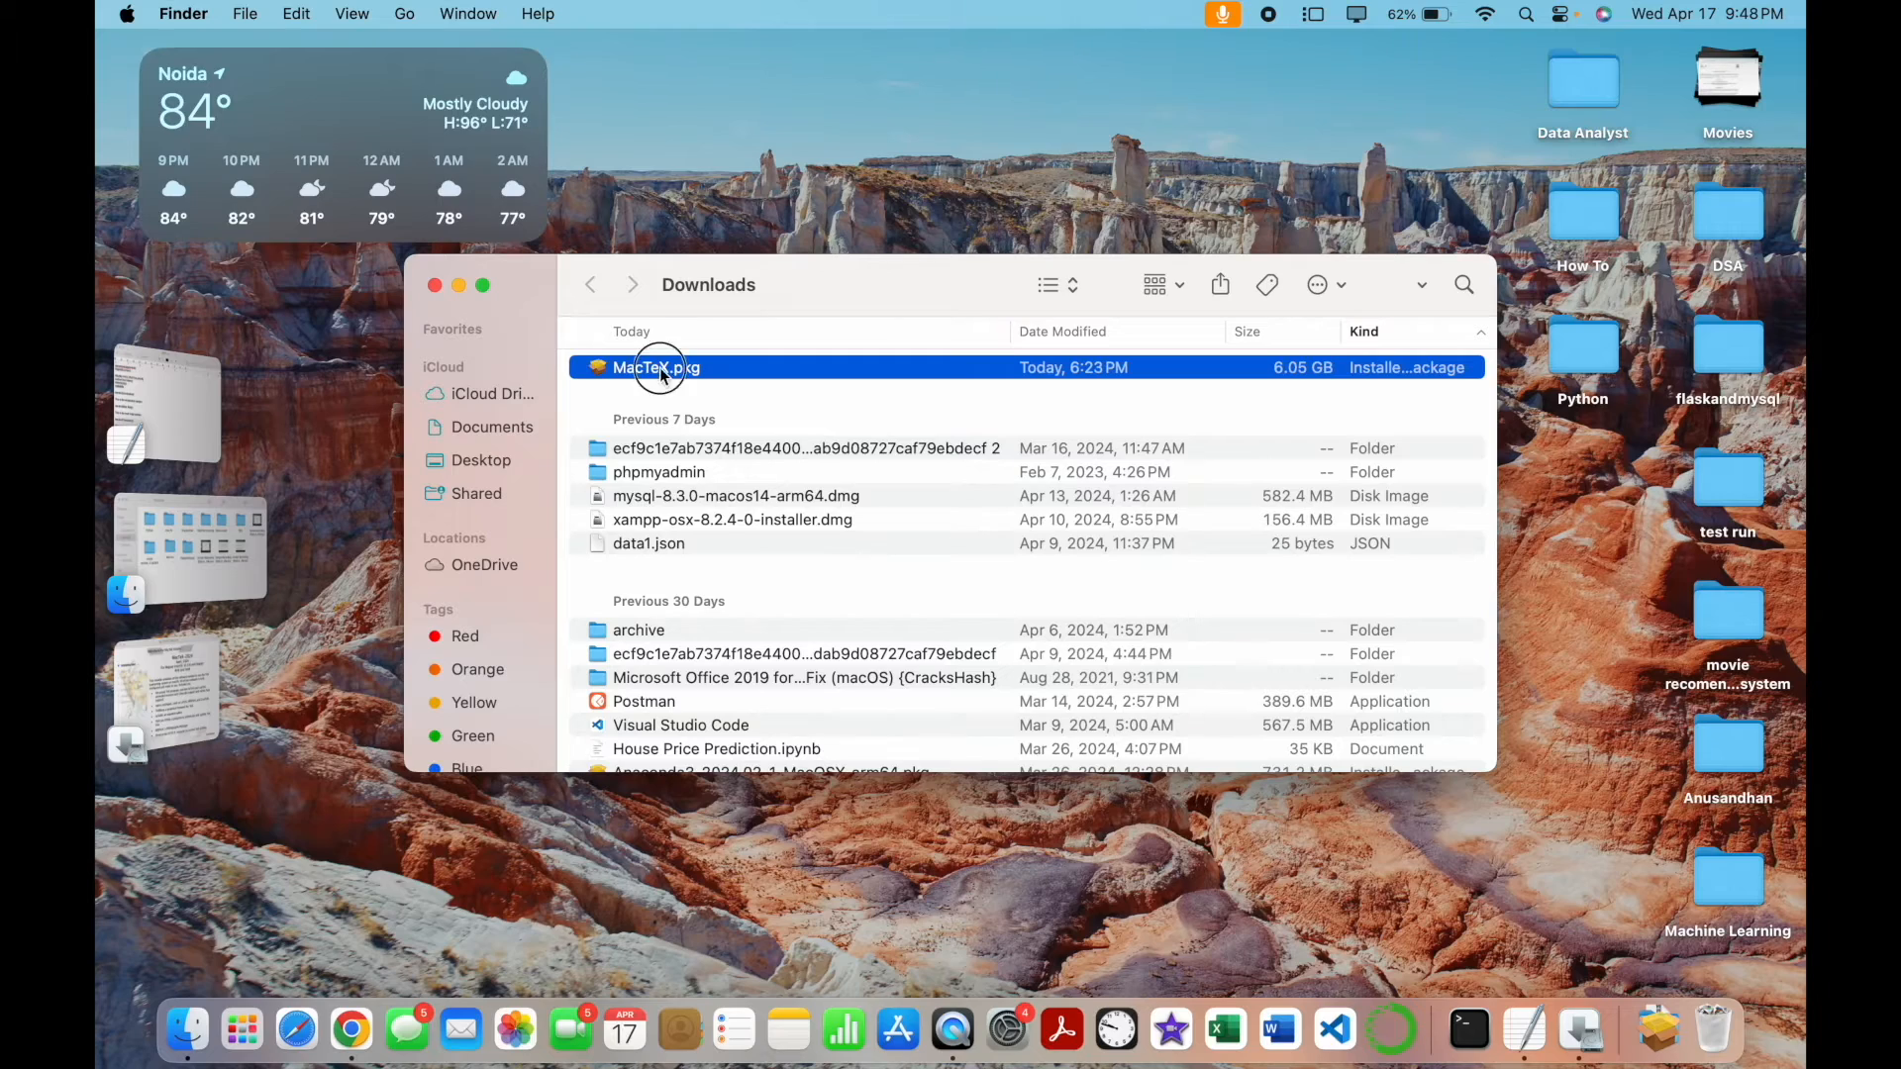
Launch MacTeX.pkg and continue past Introduction, Read Me and License, agreeing to the terms
double_click(655, 368)
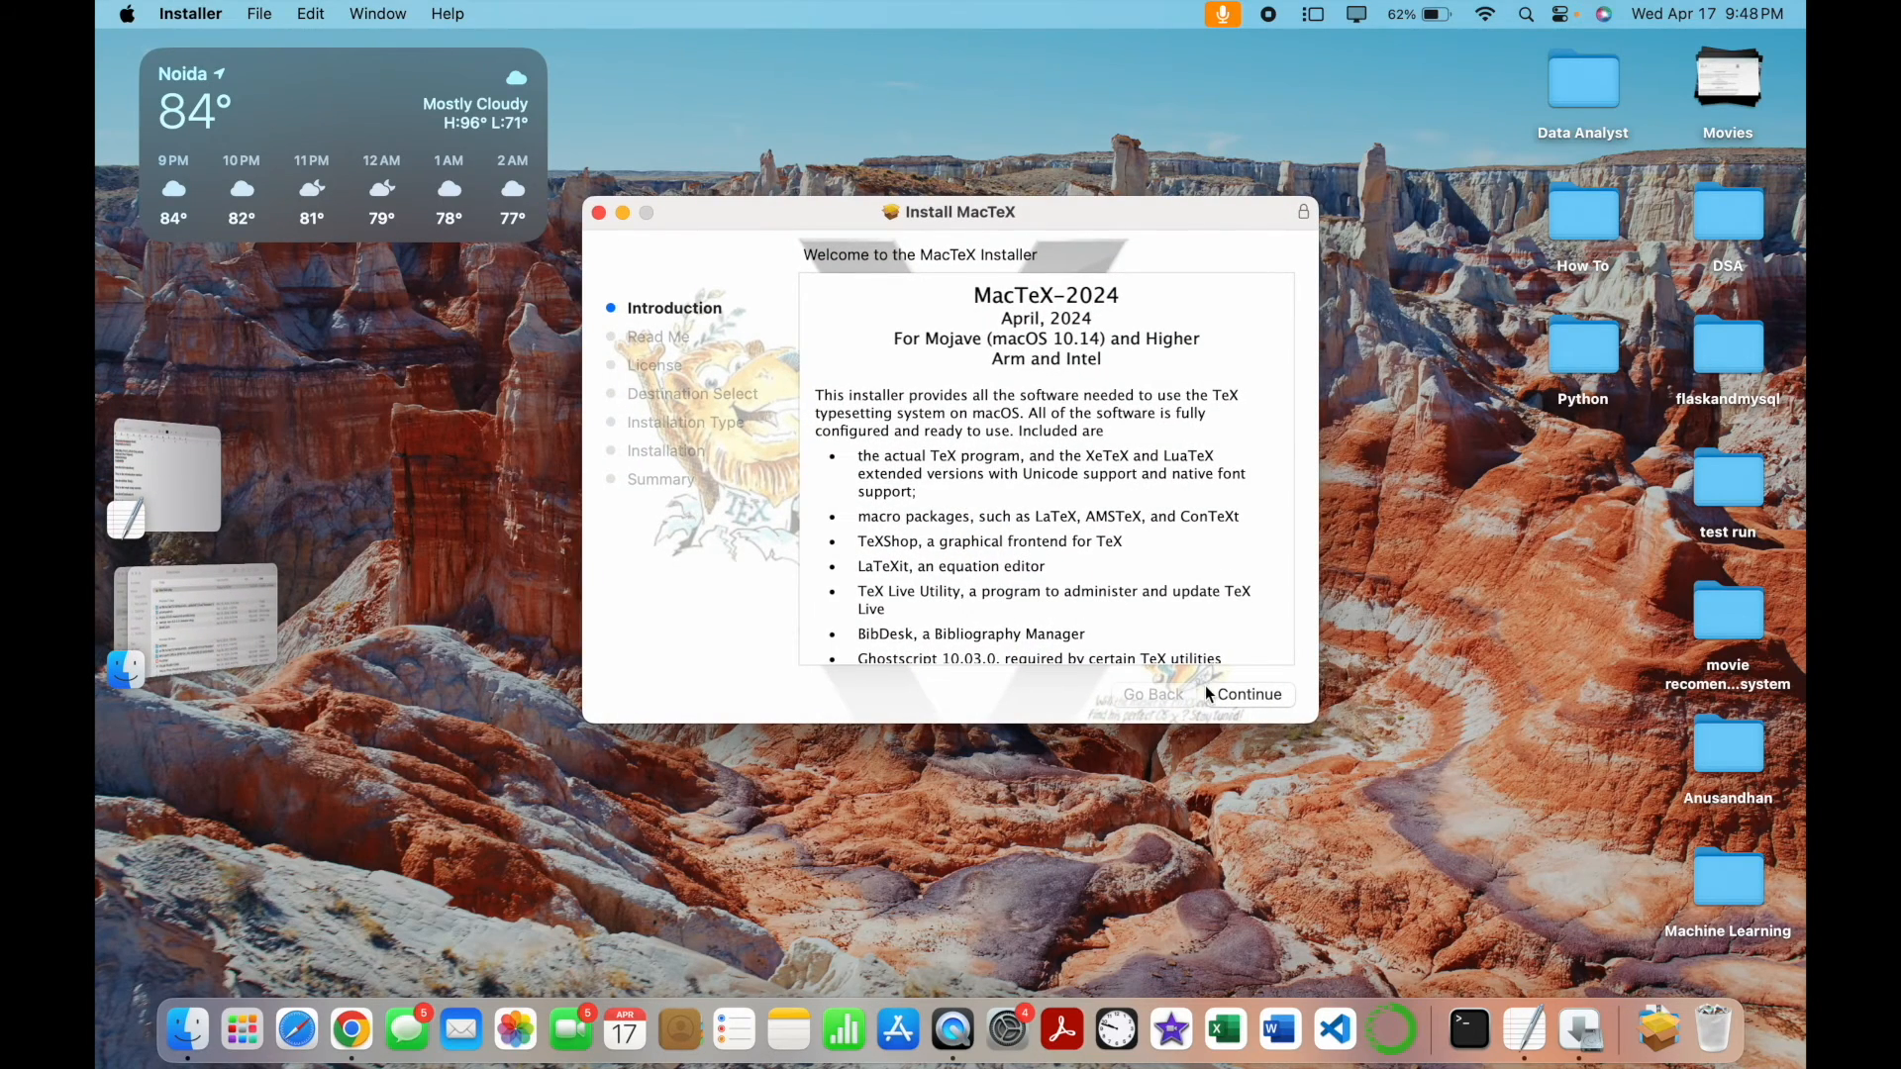
click(1247, 693)
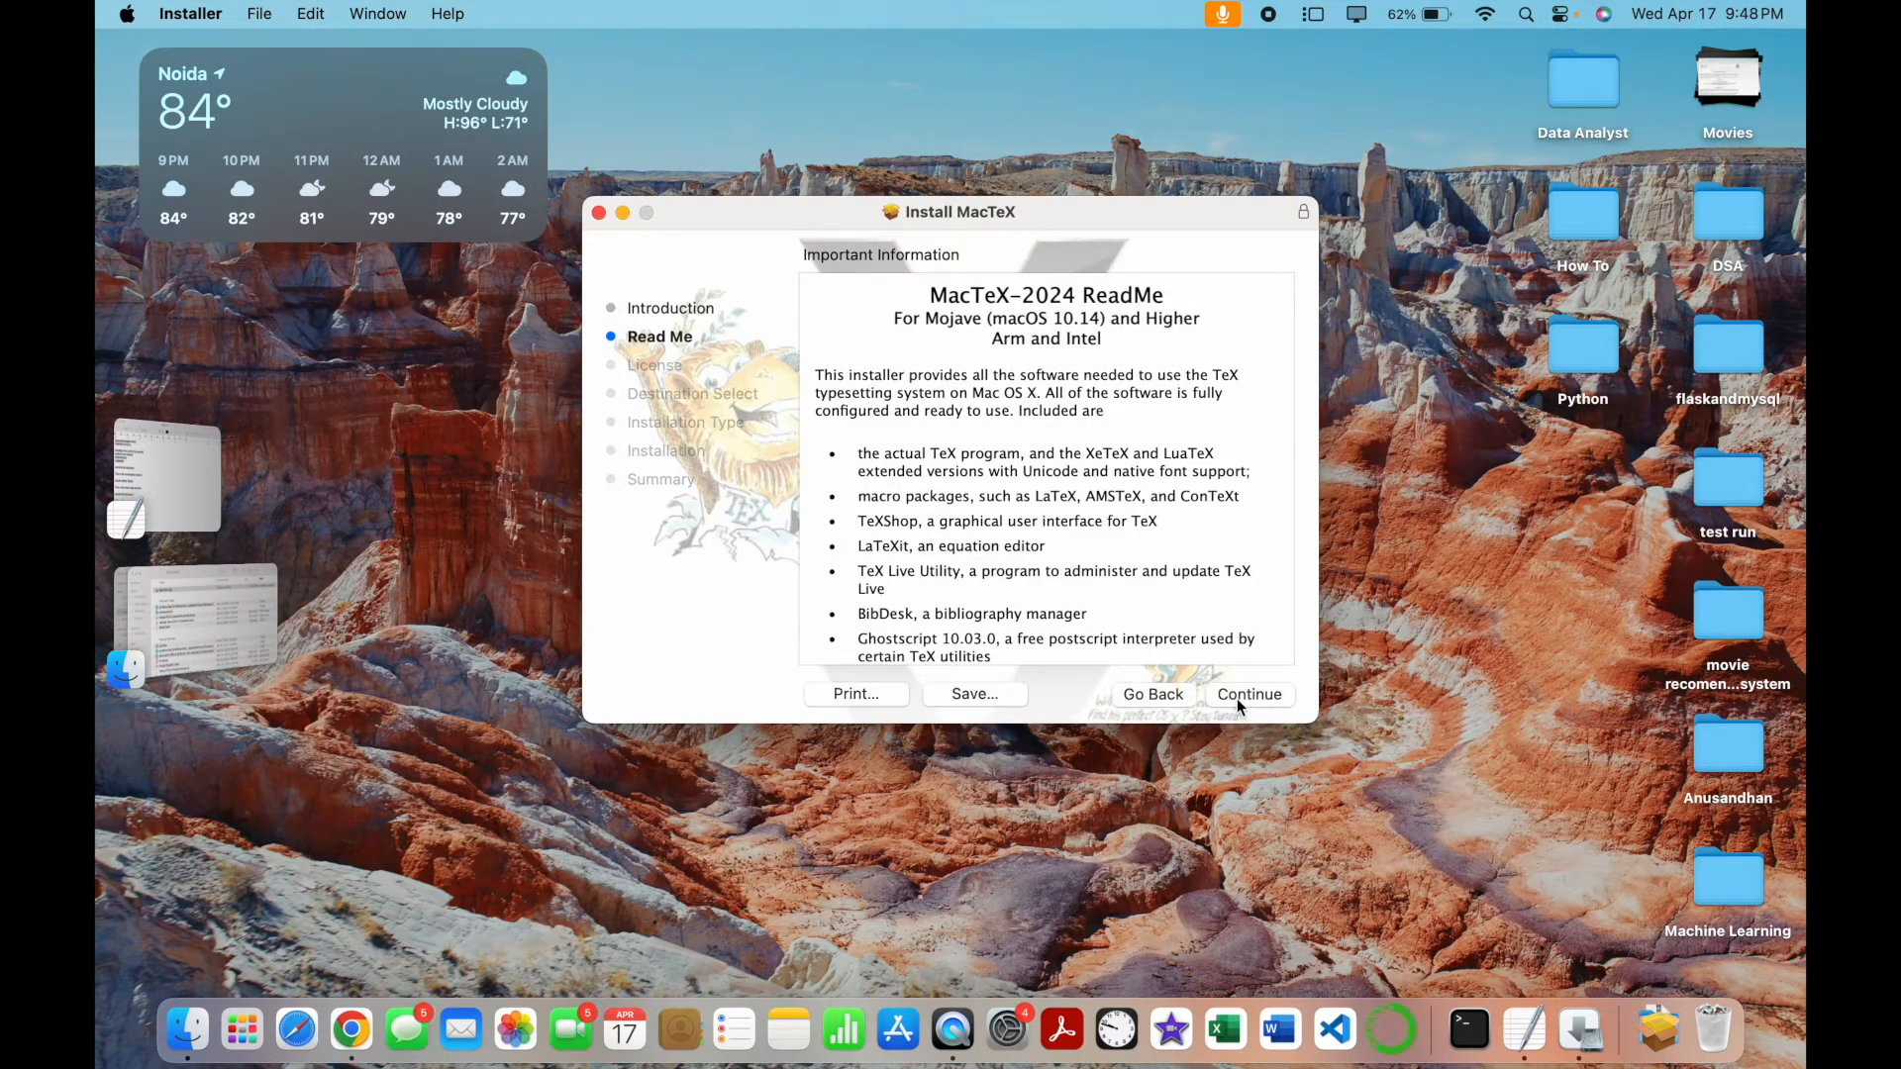
click(1249, 693)
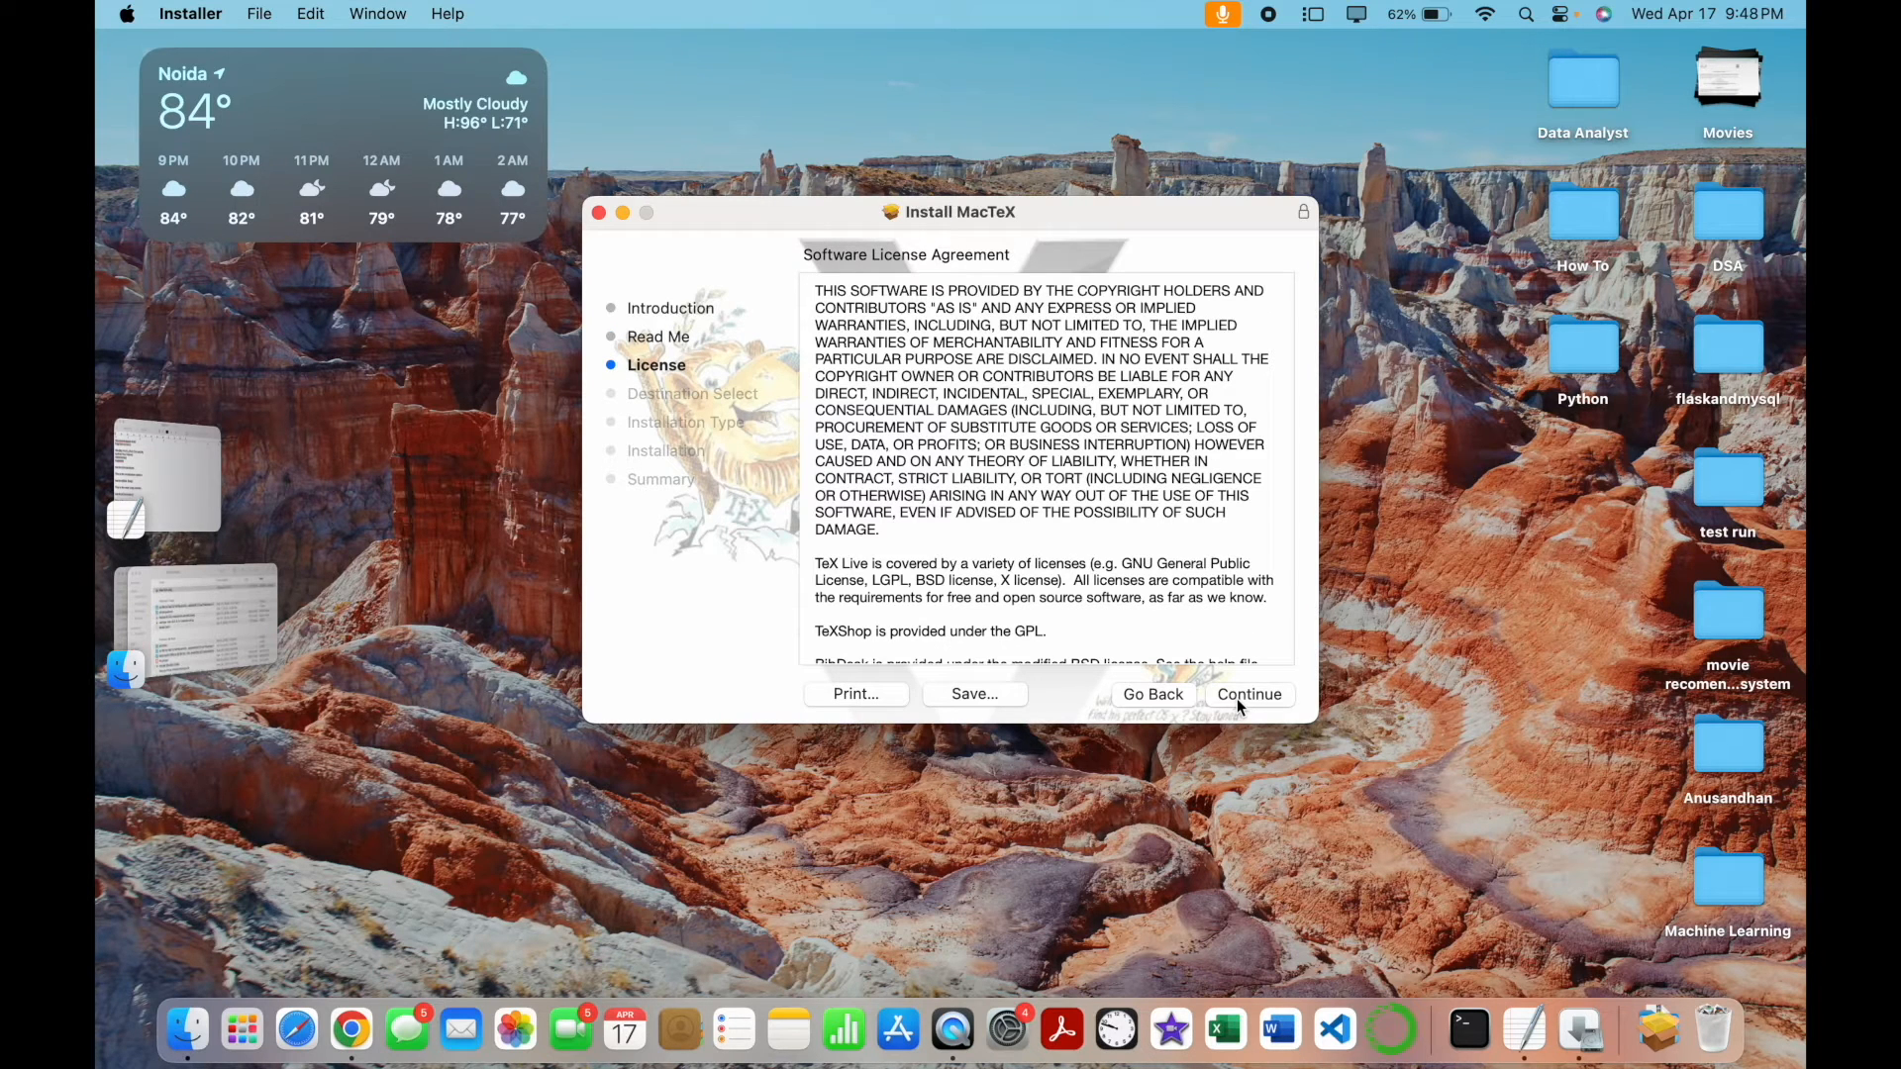
click(1249, 693)
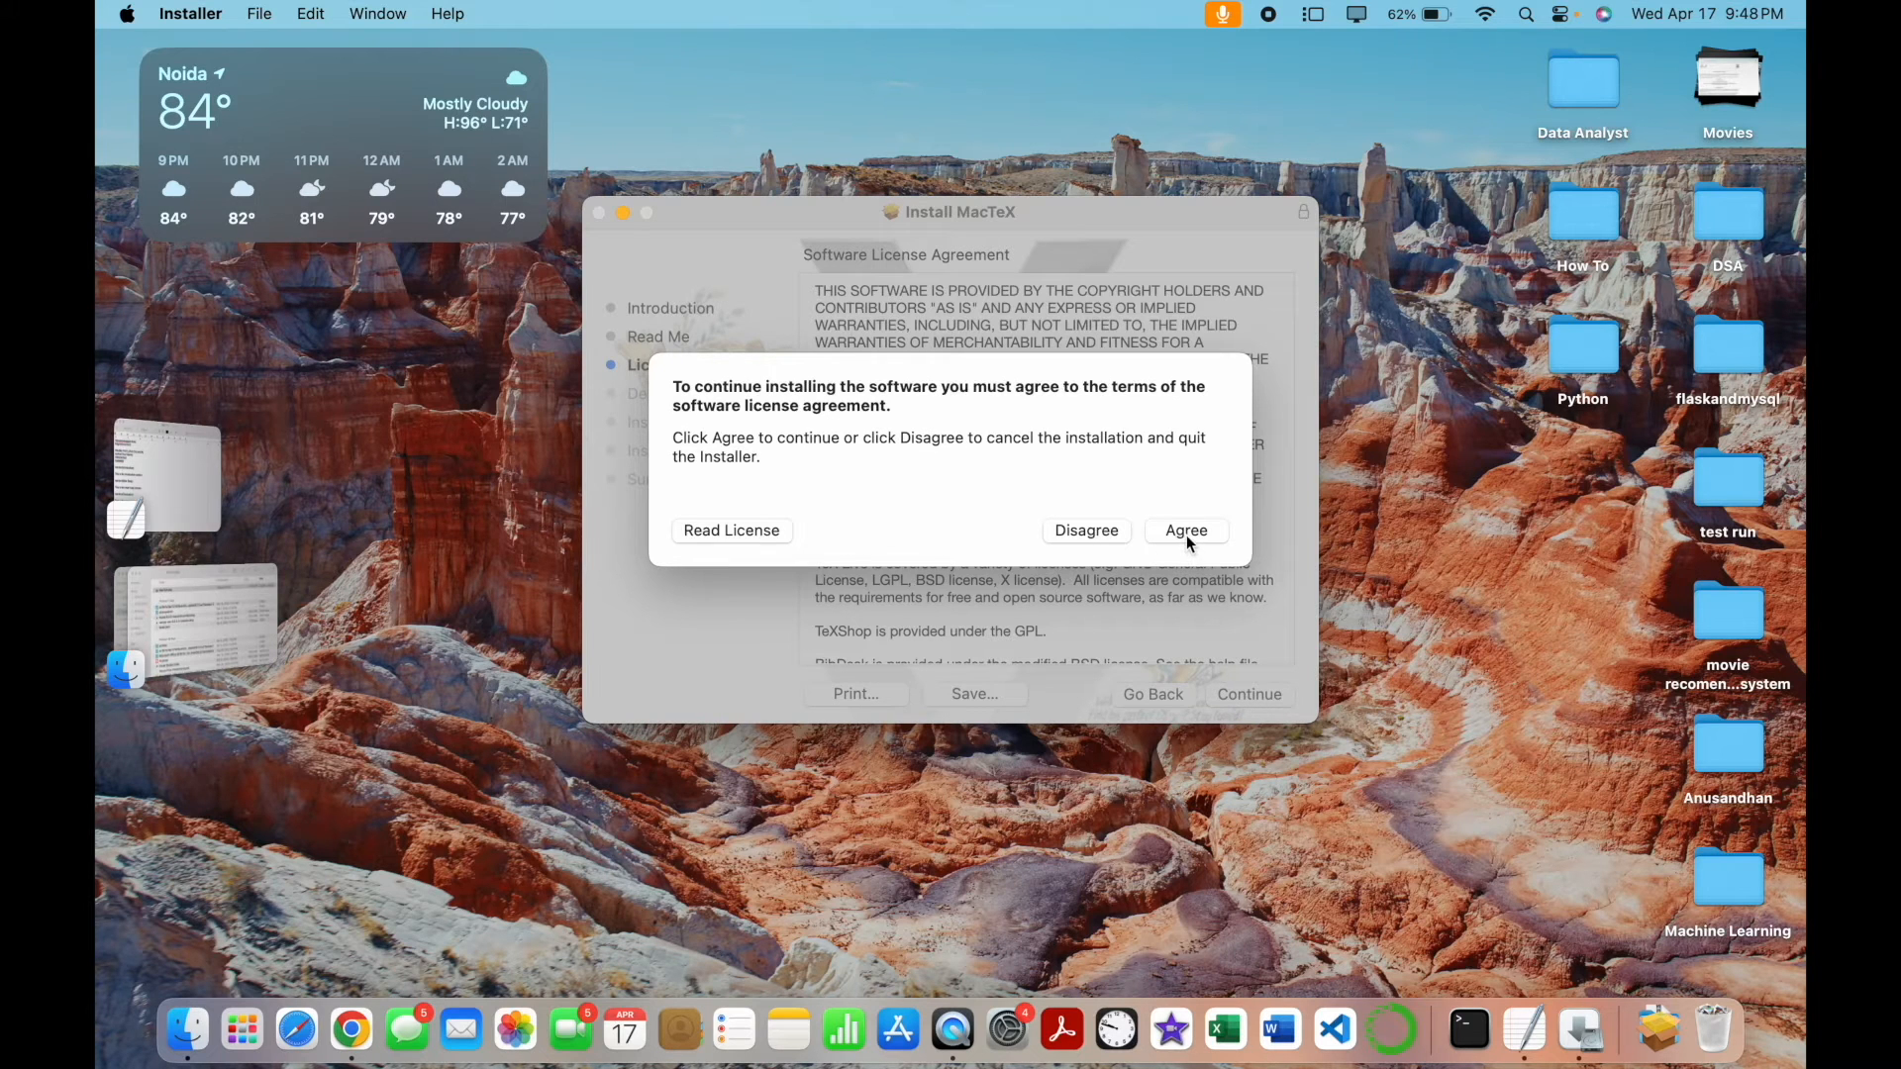
click(1184, 530)
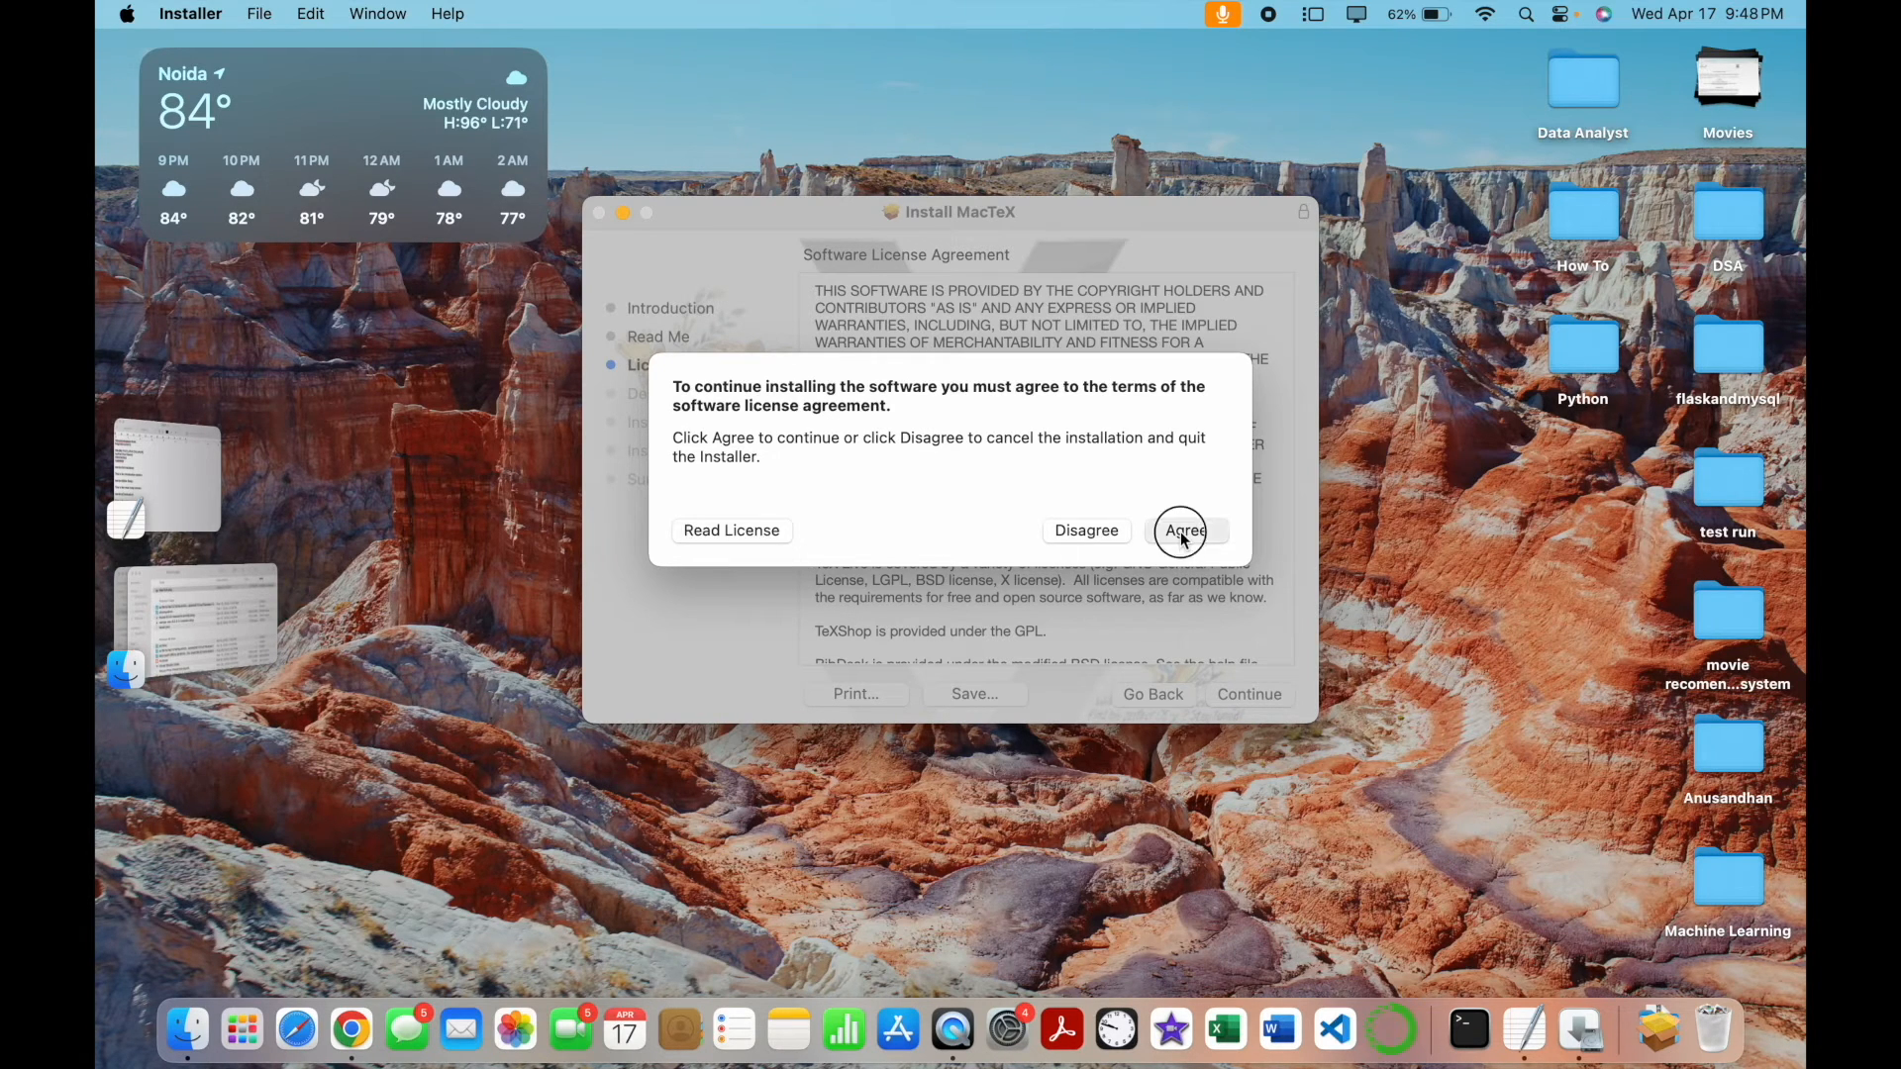
click(1182, 530)
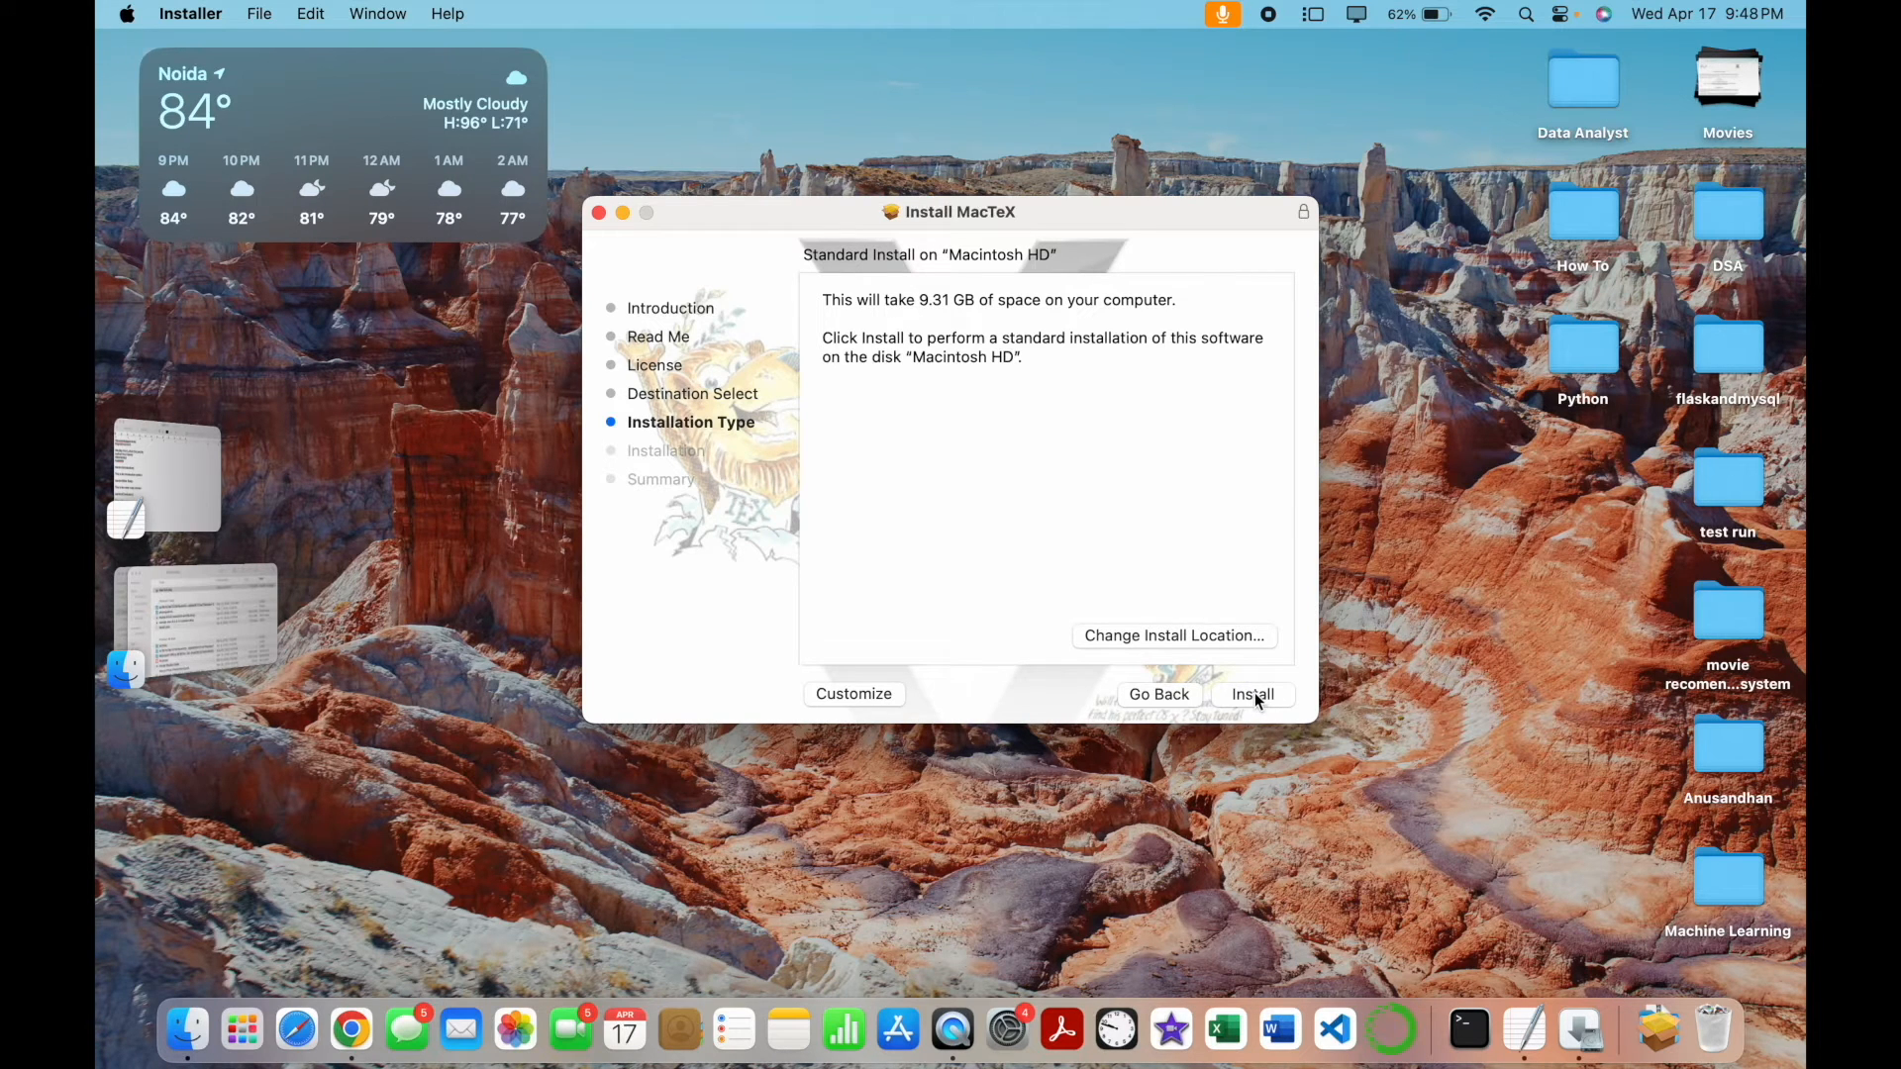
mouse_move(1223, 656)
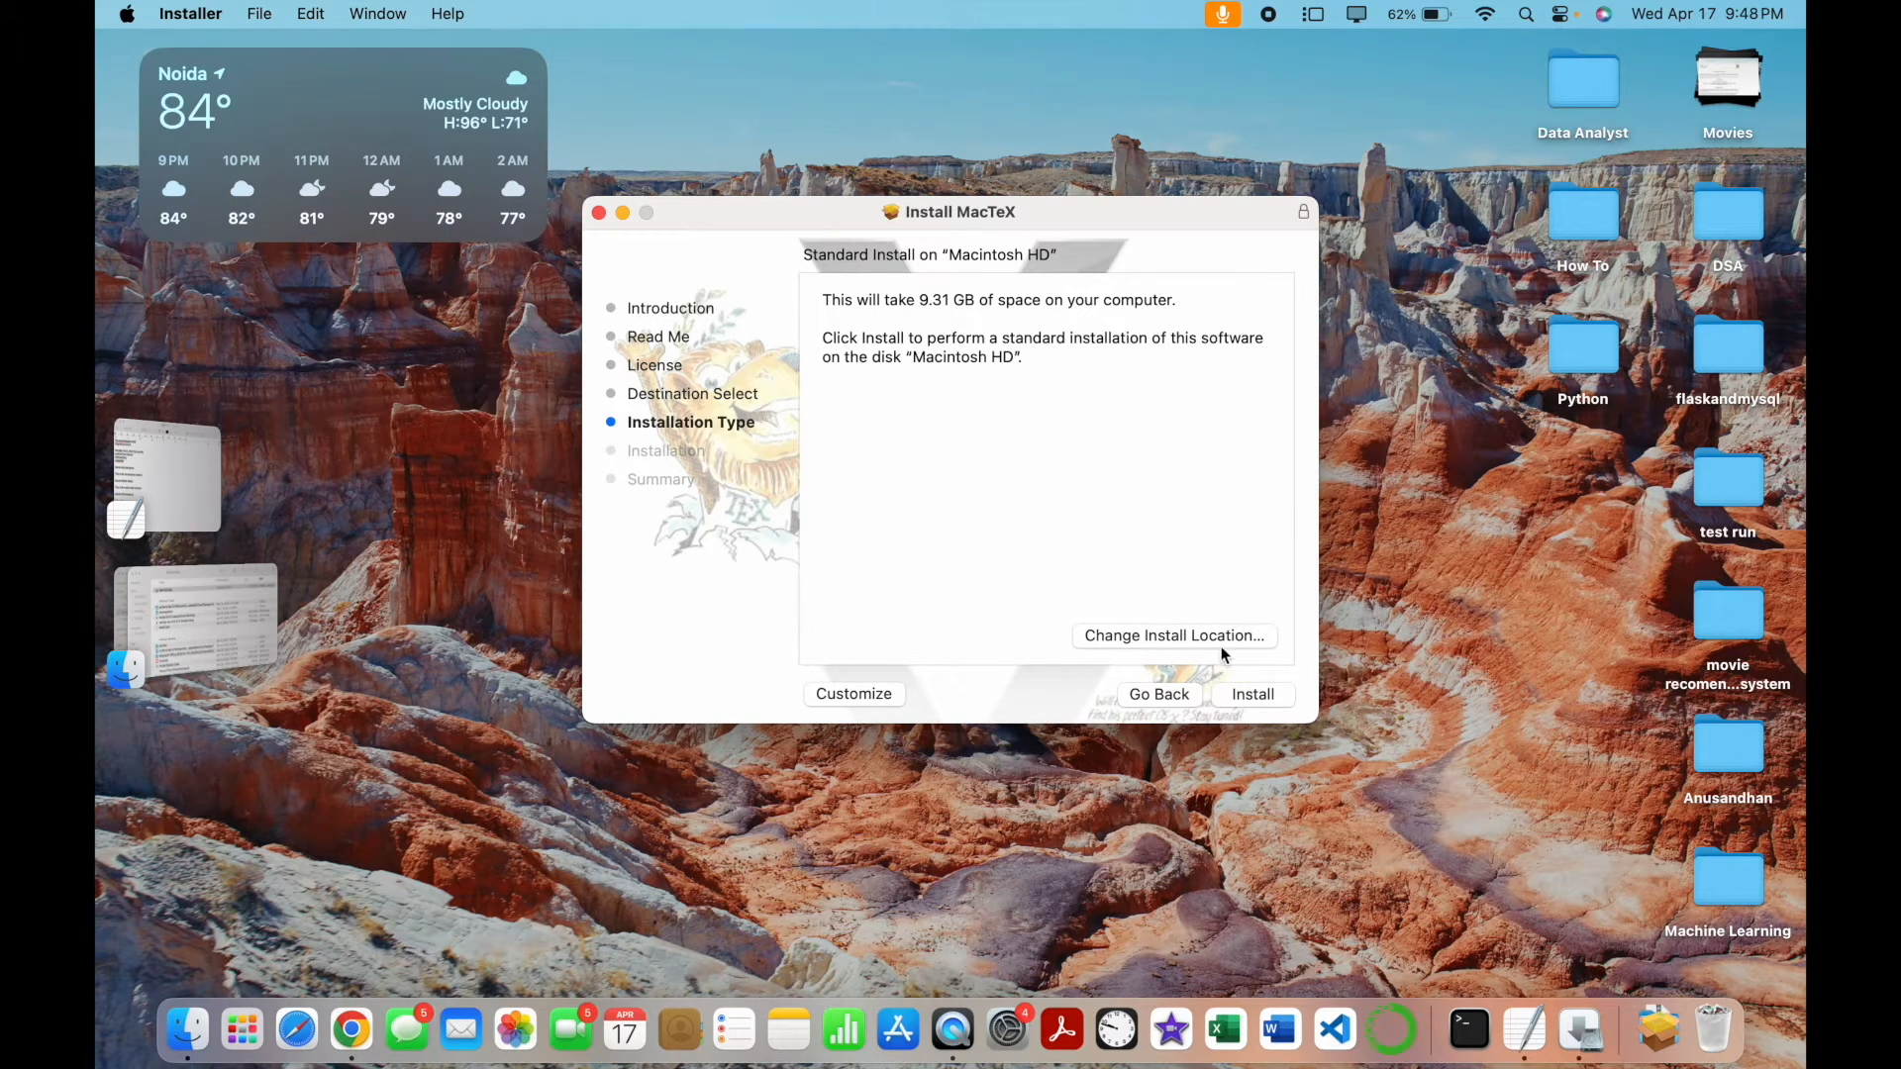
Start the standard MacTeX install on Macintosh HD and authorize it with the password
click(1252, 693)
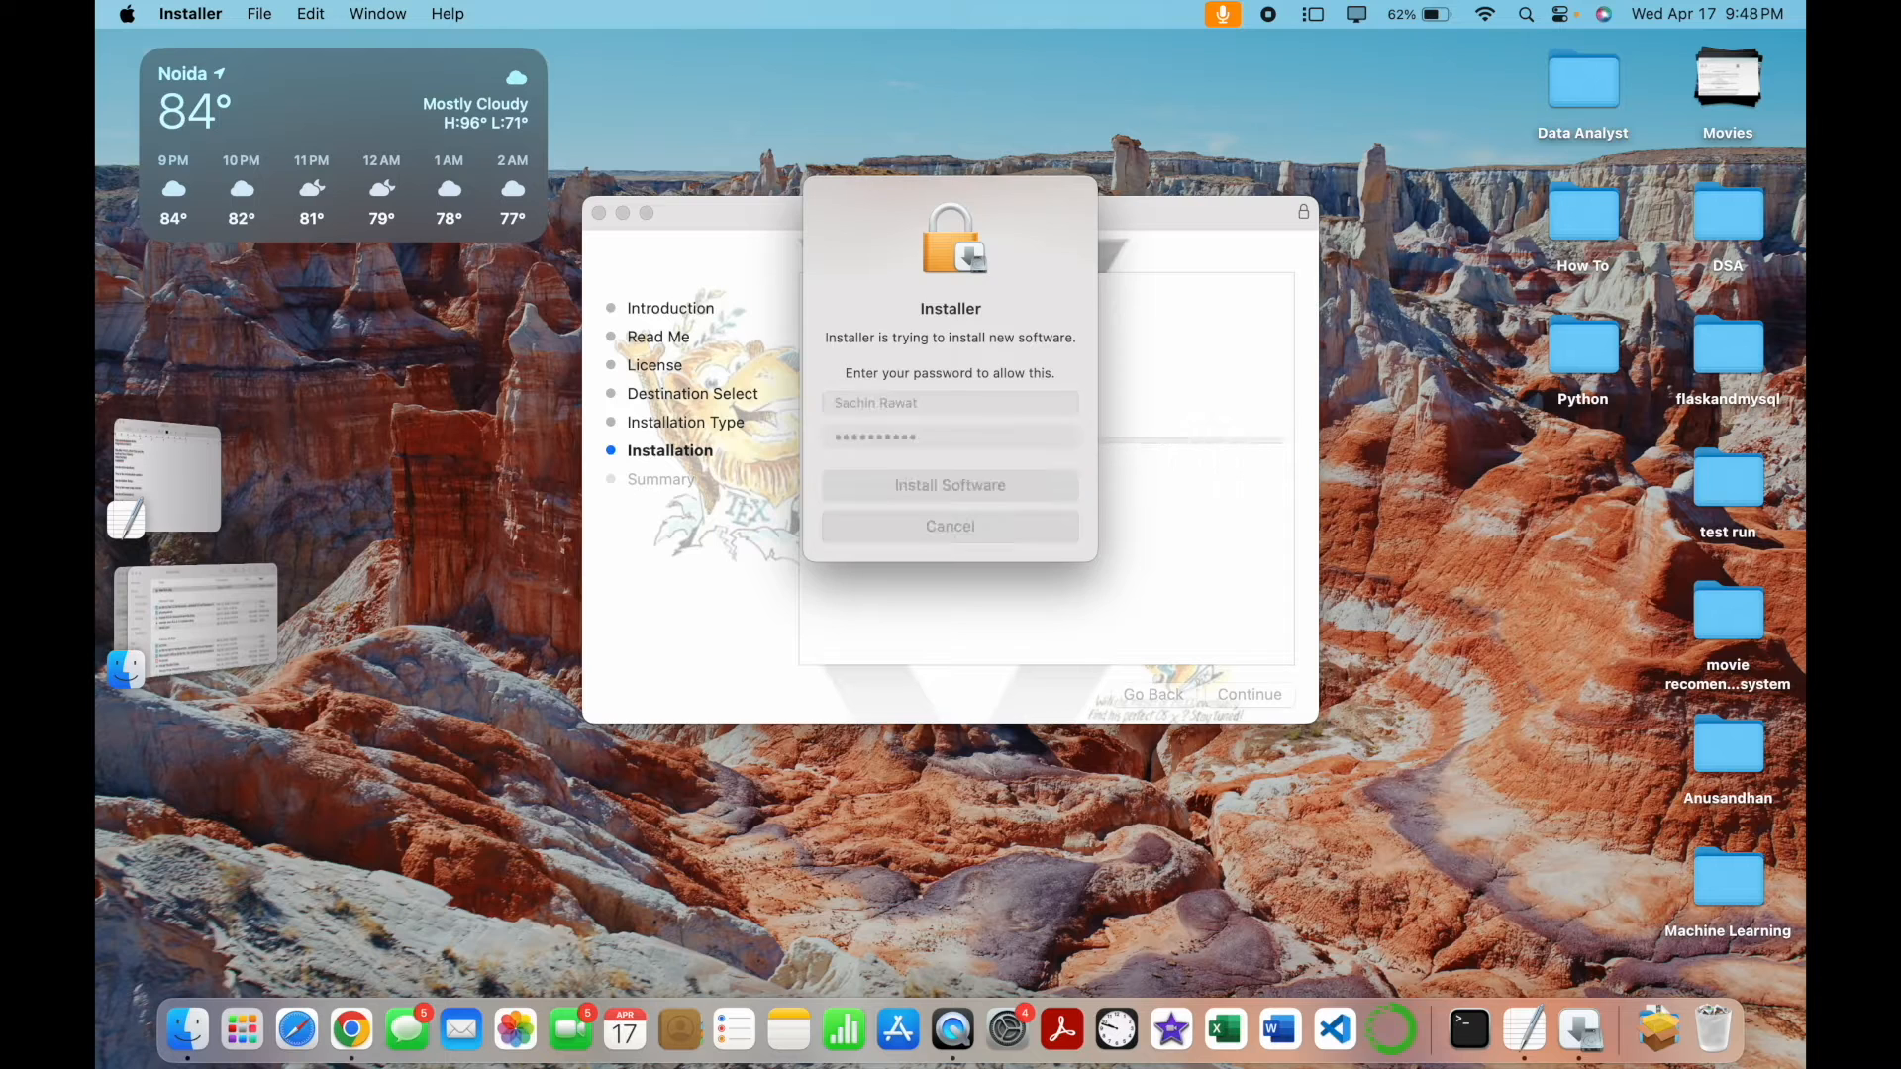
click(948, 485)
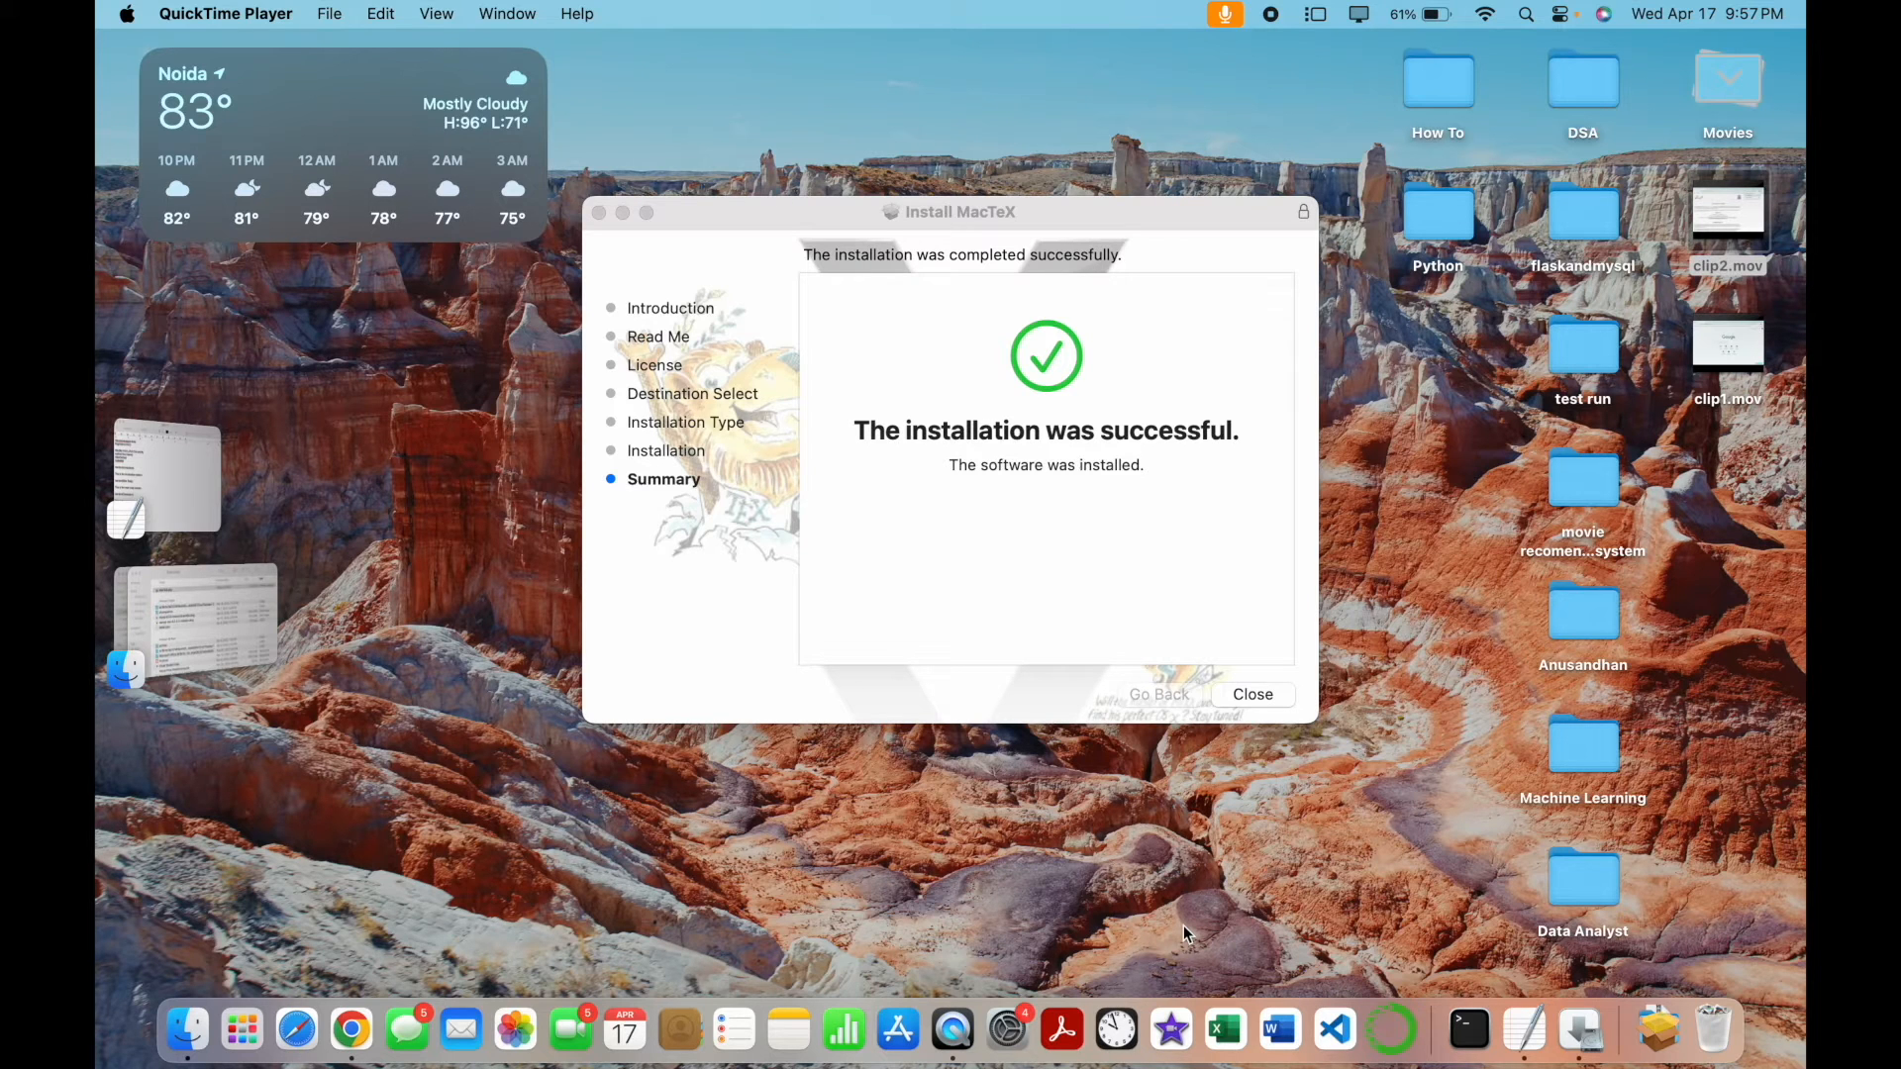
Close the finished installer and launch TeXShop from Launchpad with a new untitled document
click(1252, 693)
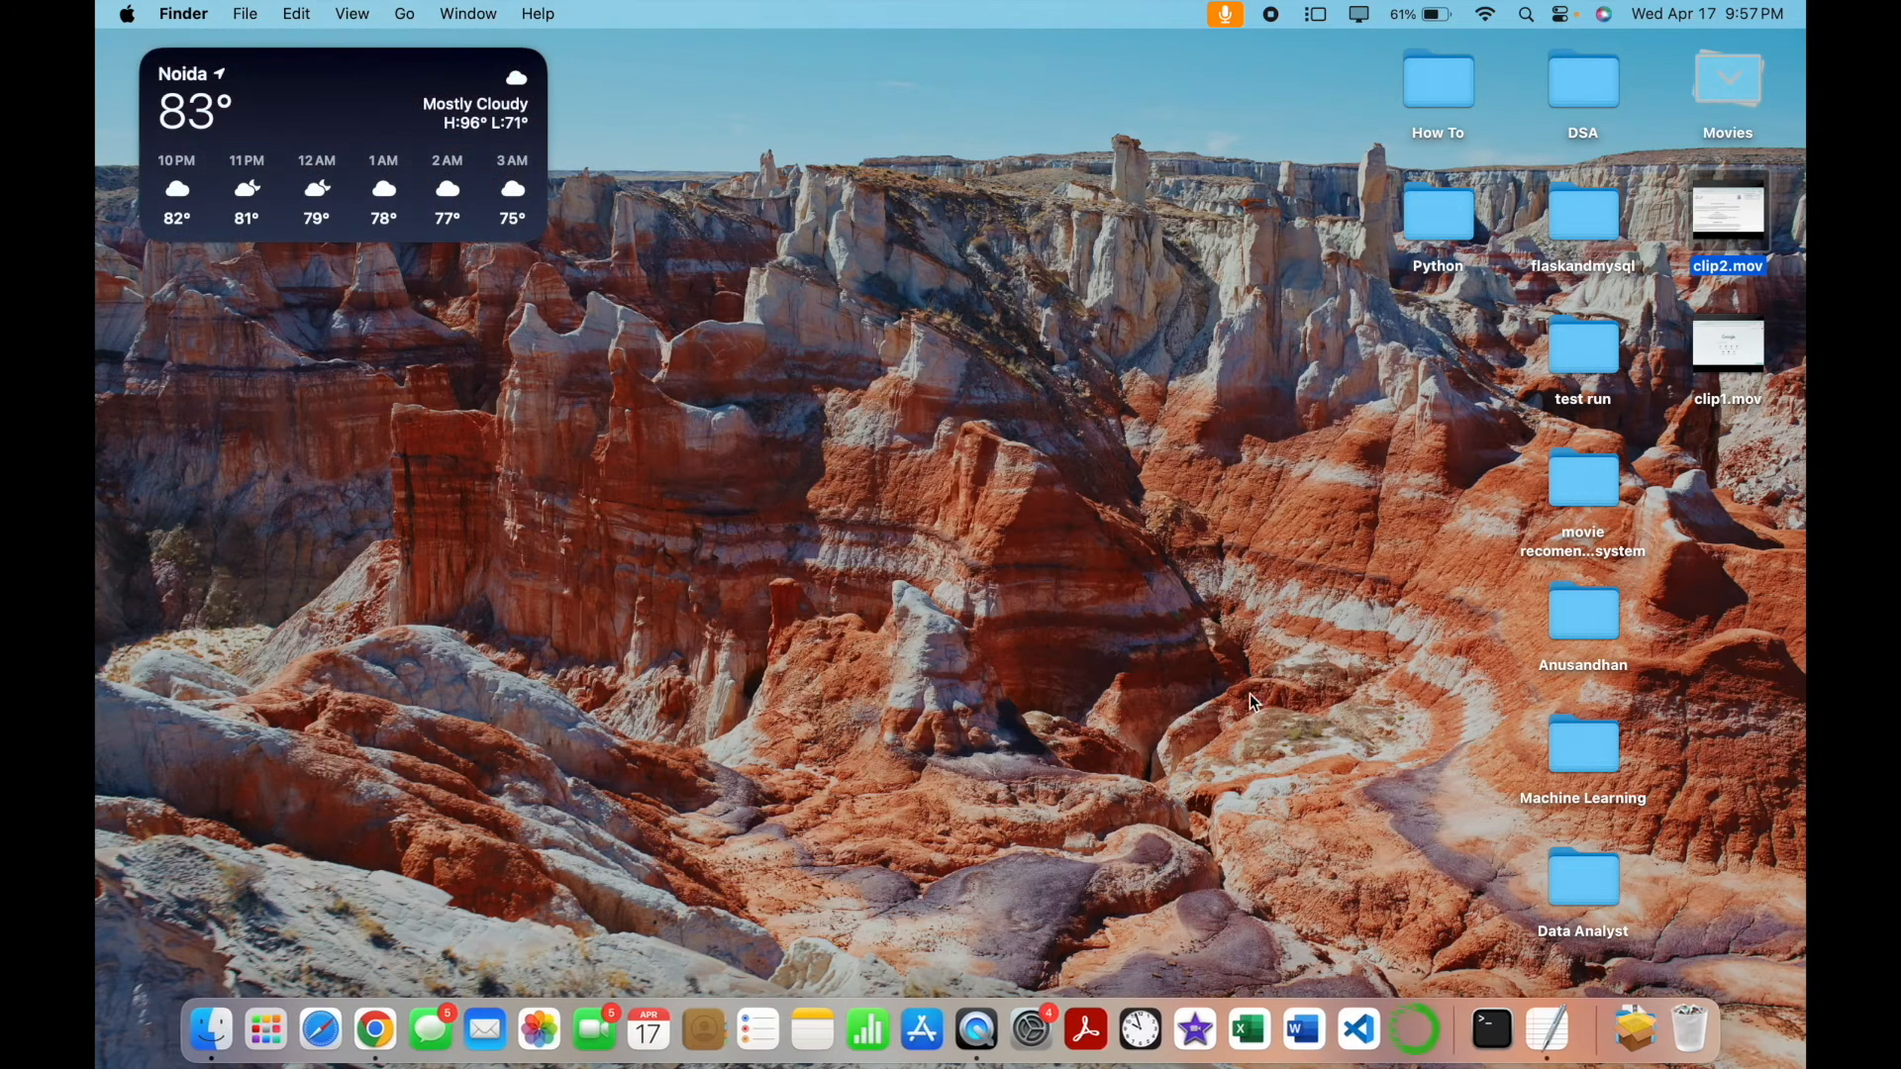
click(267, 1030)
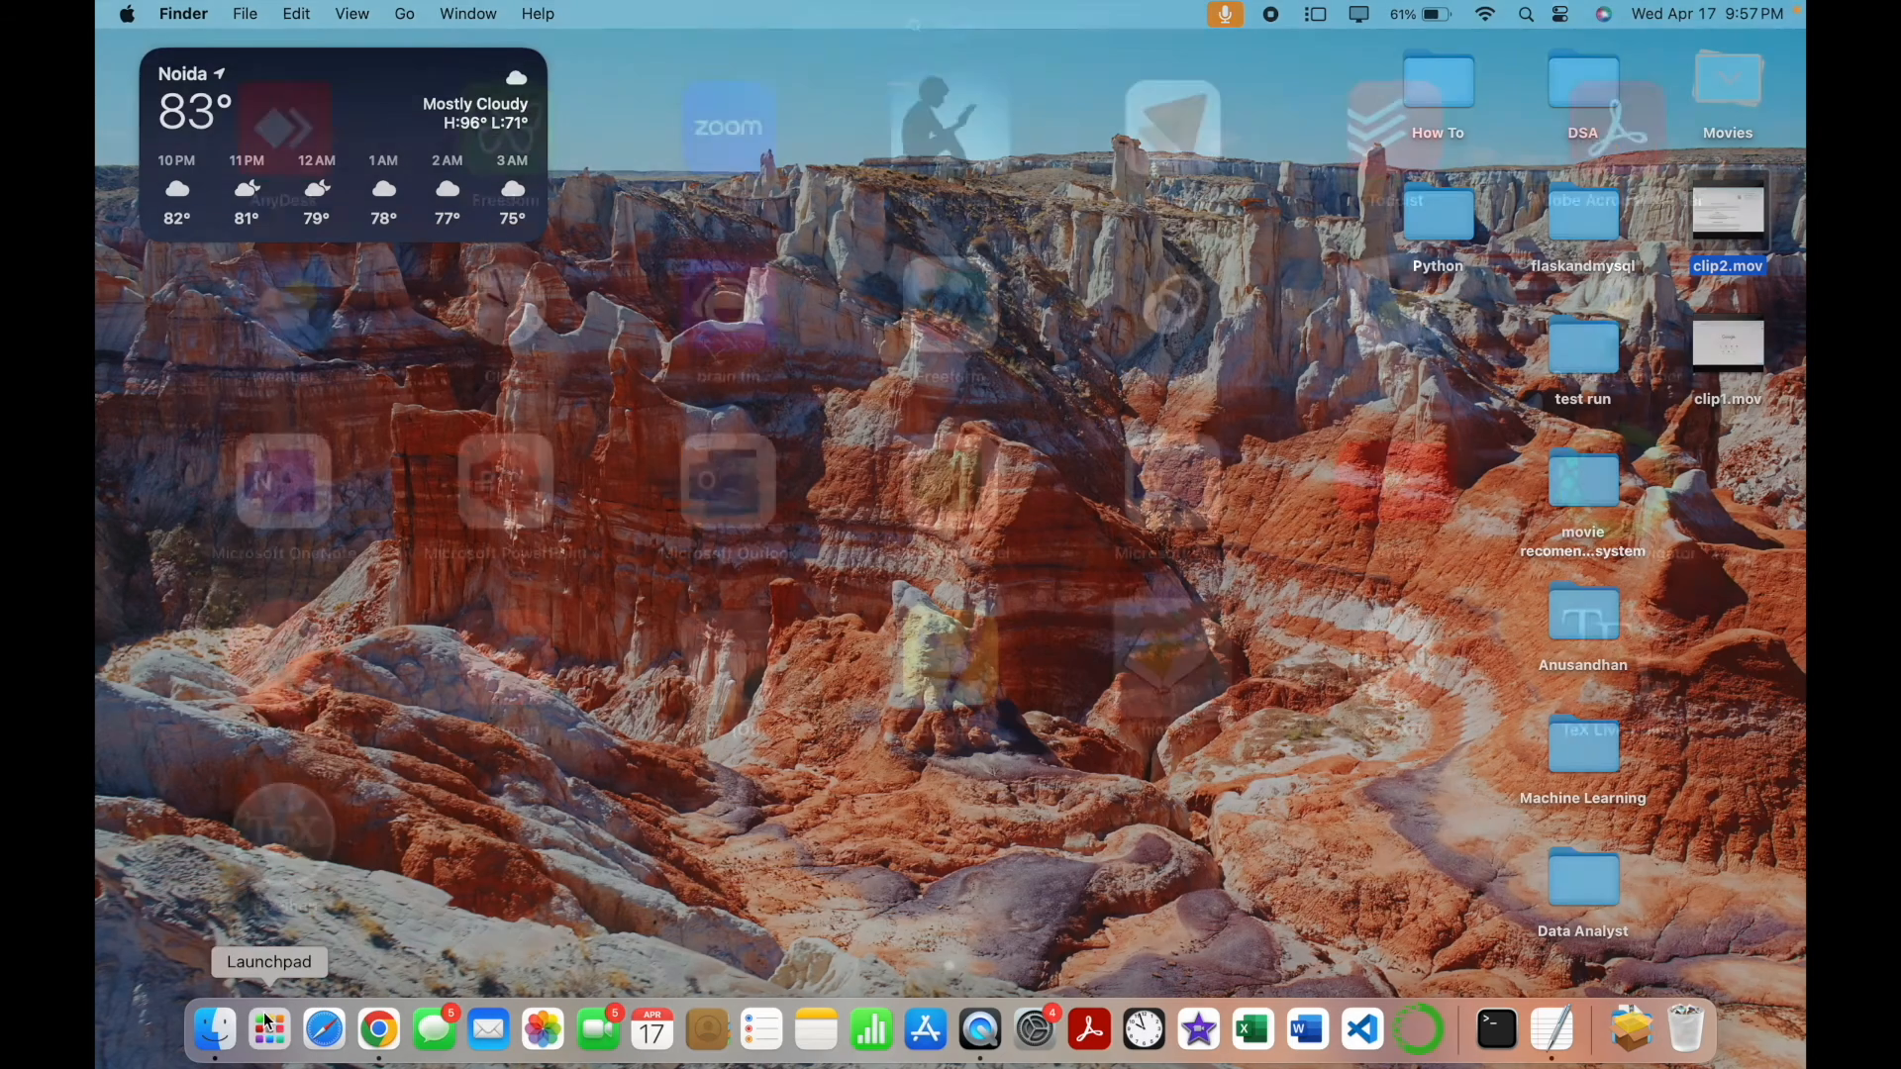
click(267, 1029)
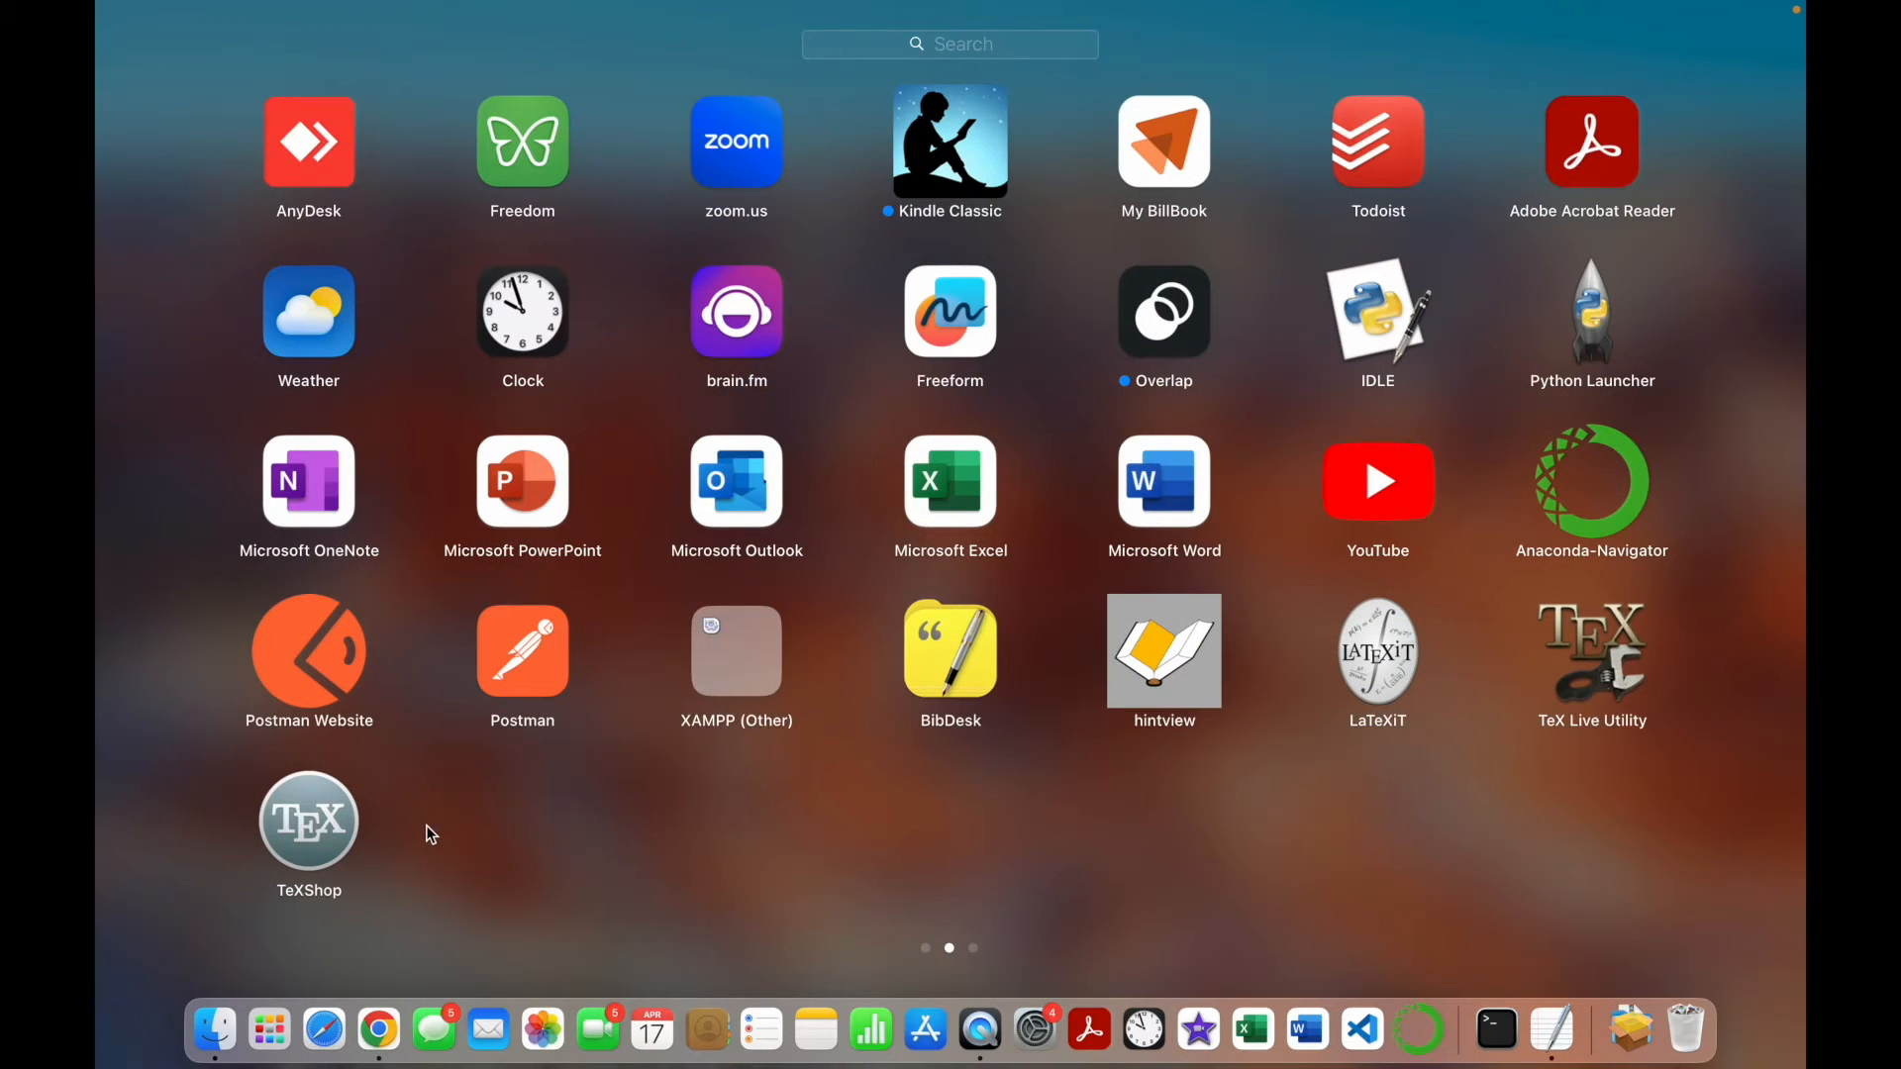
mouse_move(315, 834)
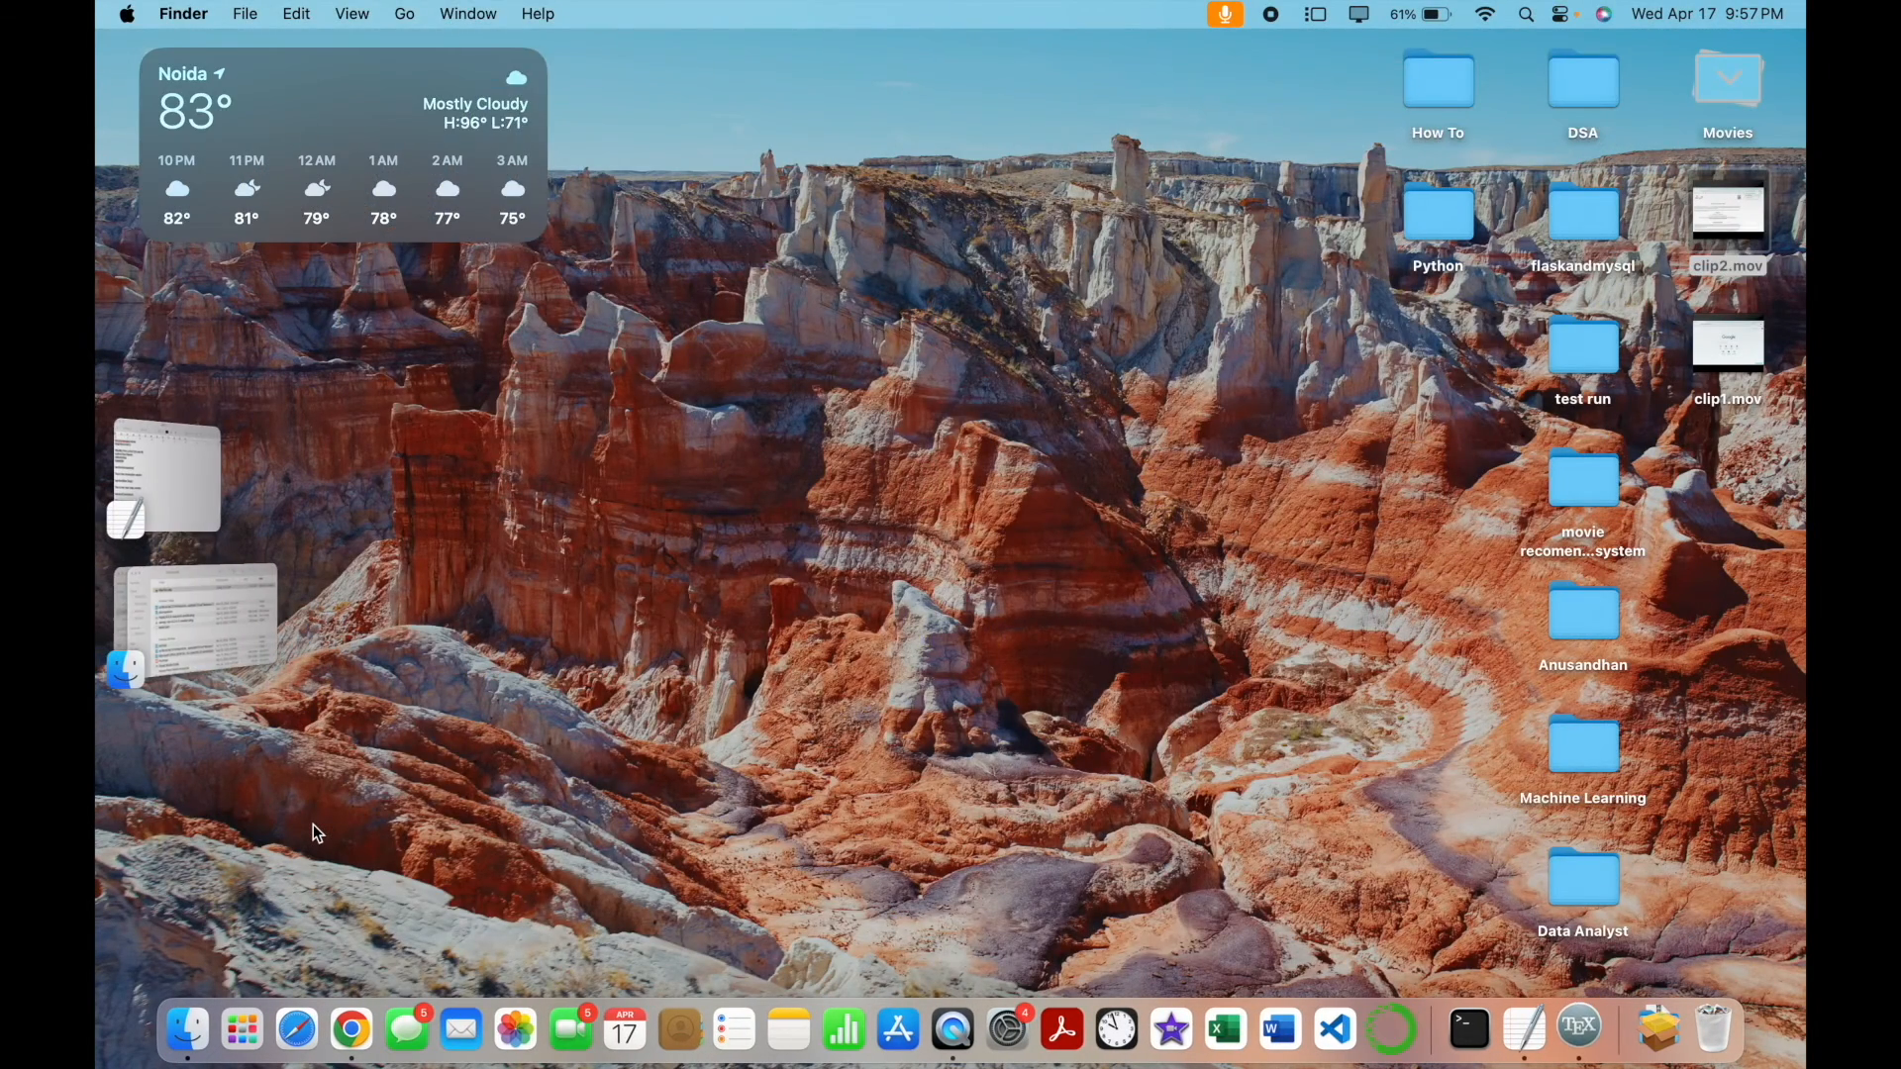
click(1578, 1029)
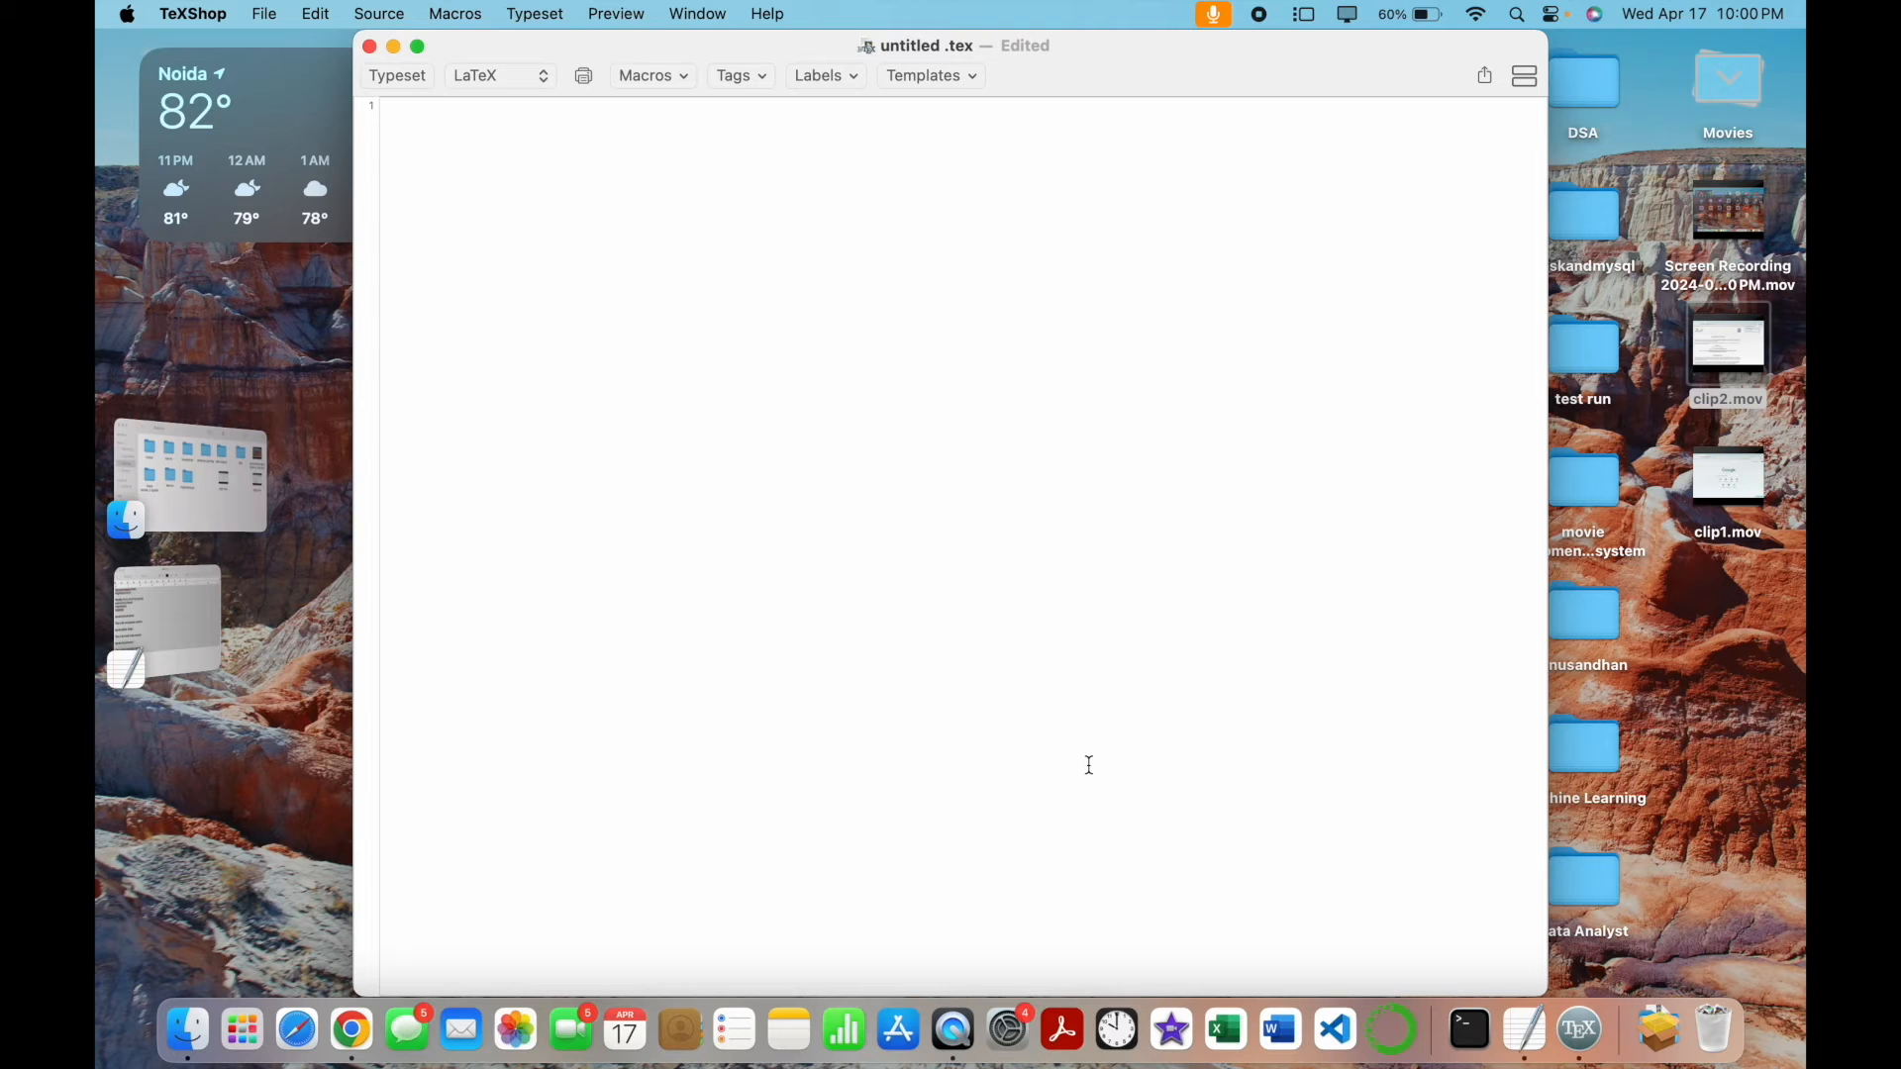
mouse_move(717, 693)
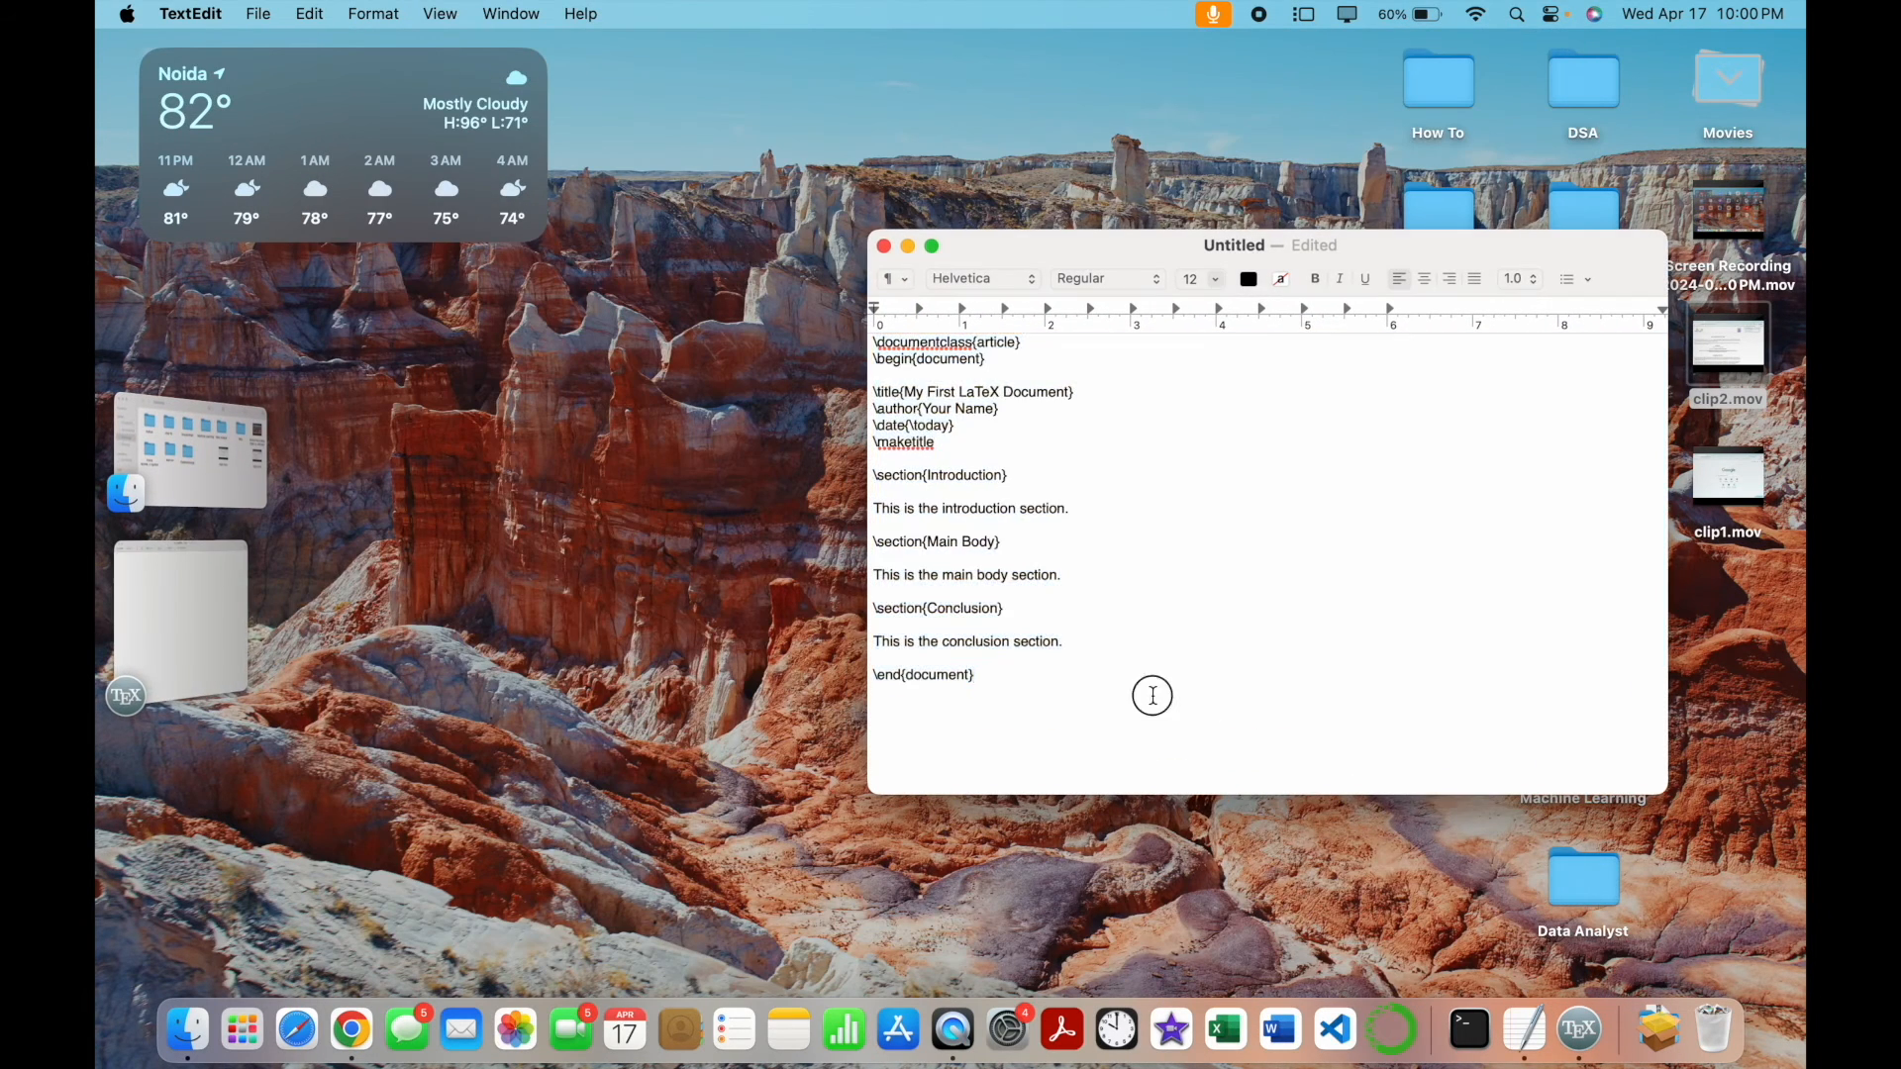
Paste the prepared article source with title, author, date and three sections from TextEdit into the document
key(cmd+a)
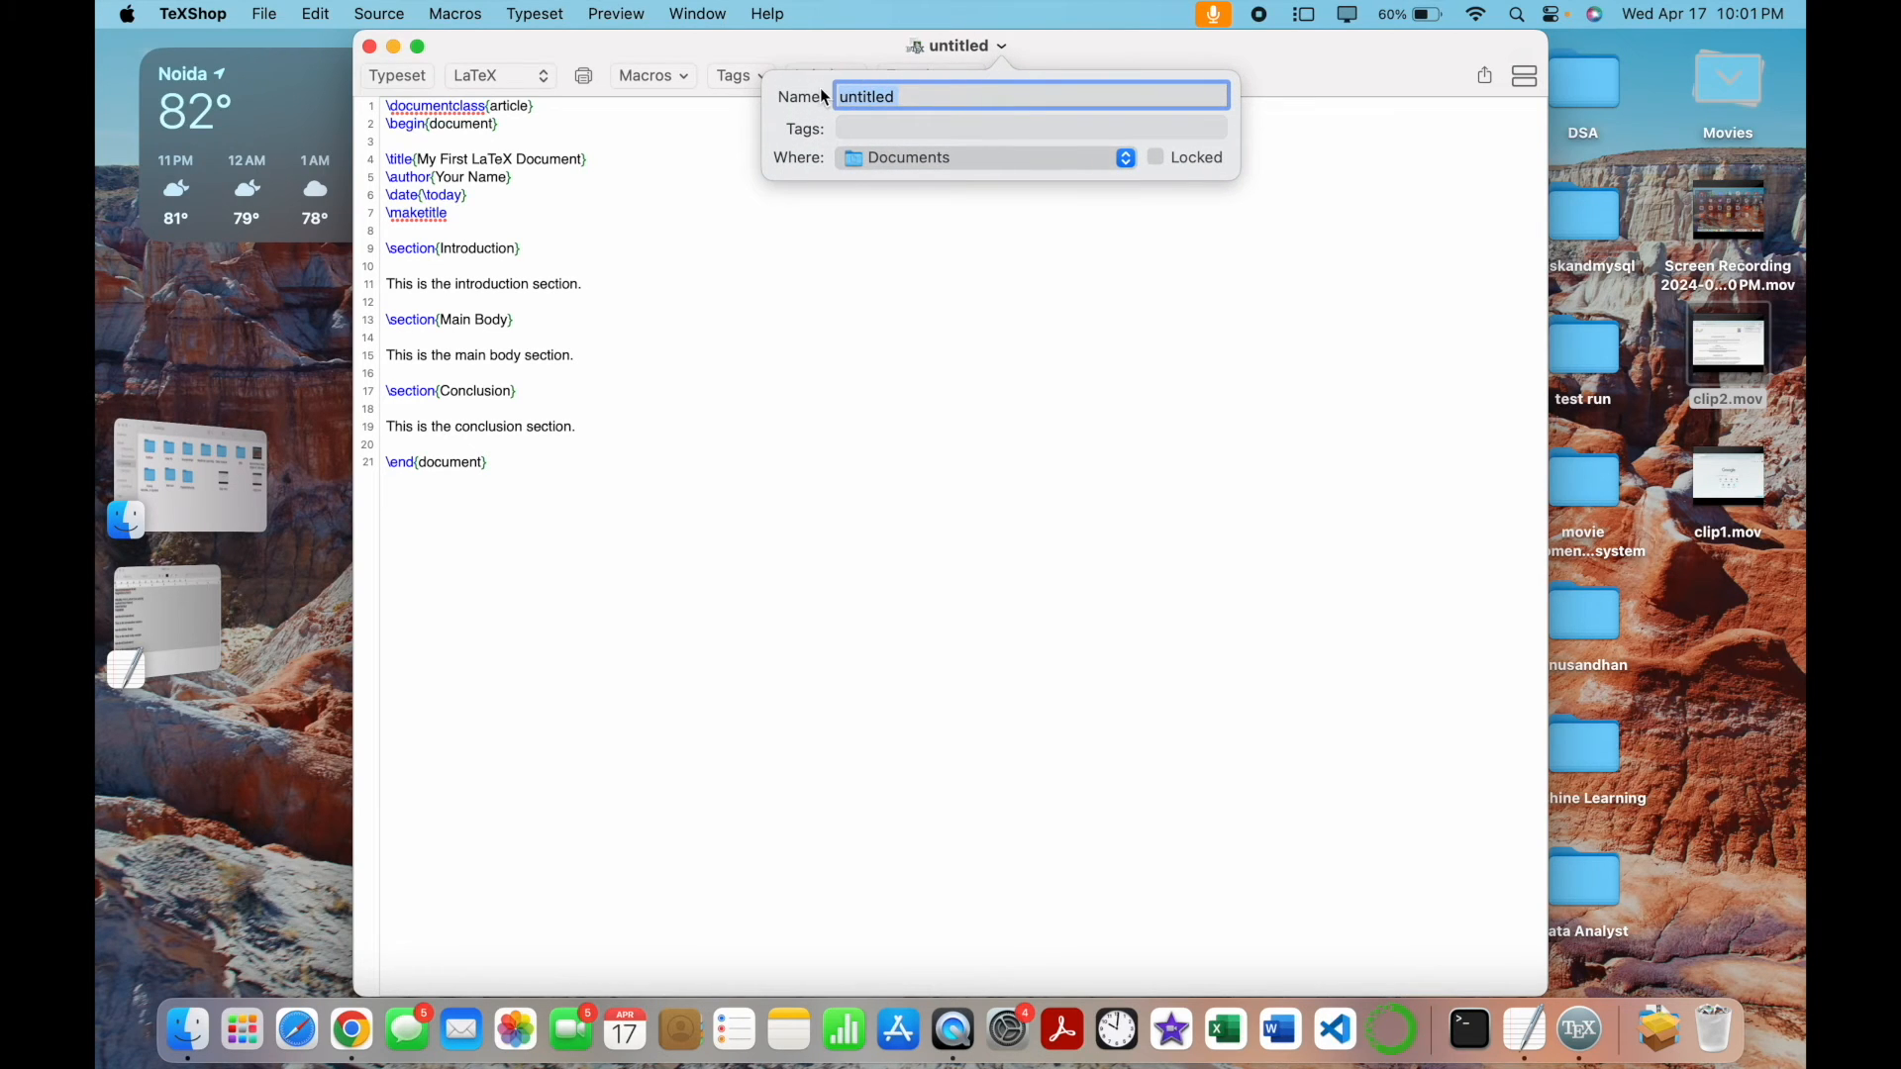
Save the source as "first document" in Documents, replacing the existing file
text(first docume)
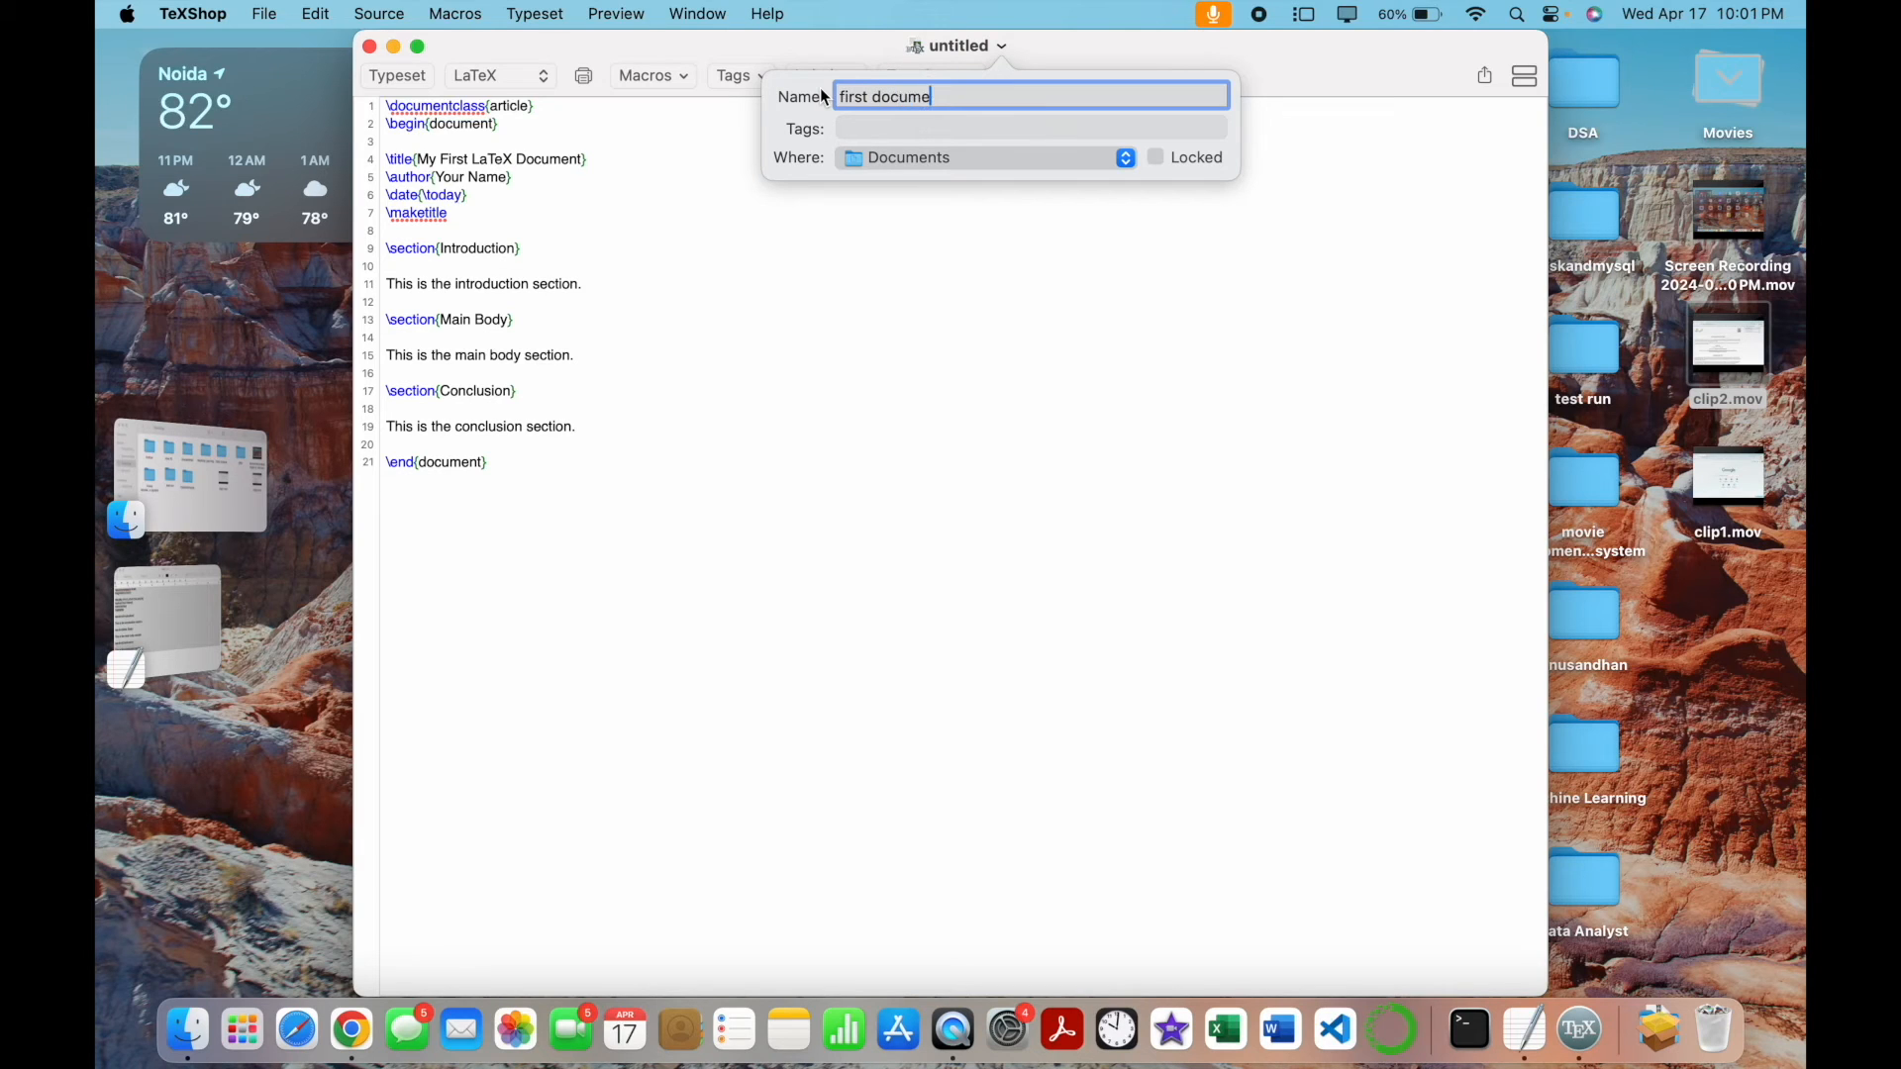
text(nt)
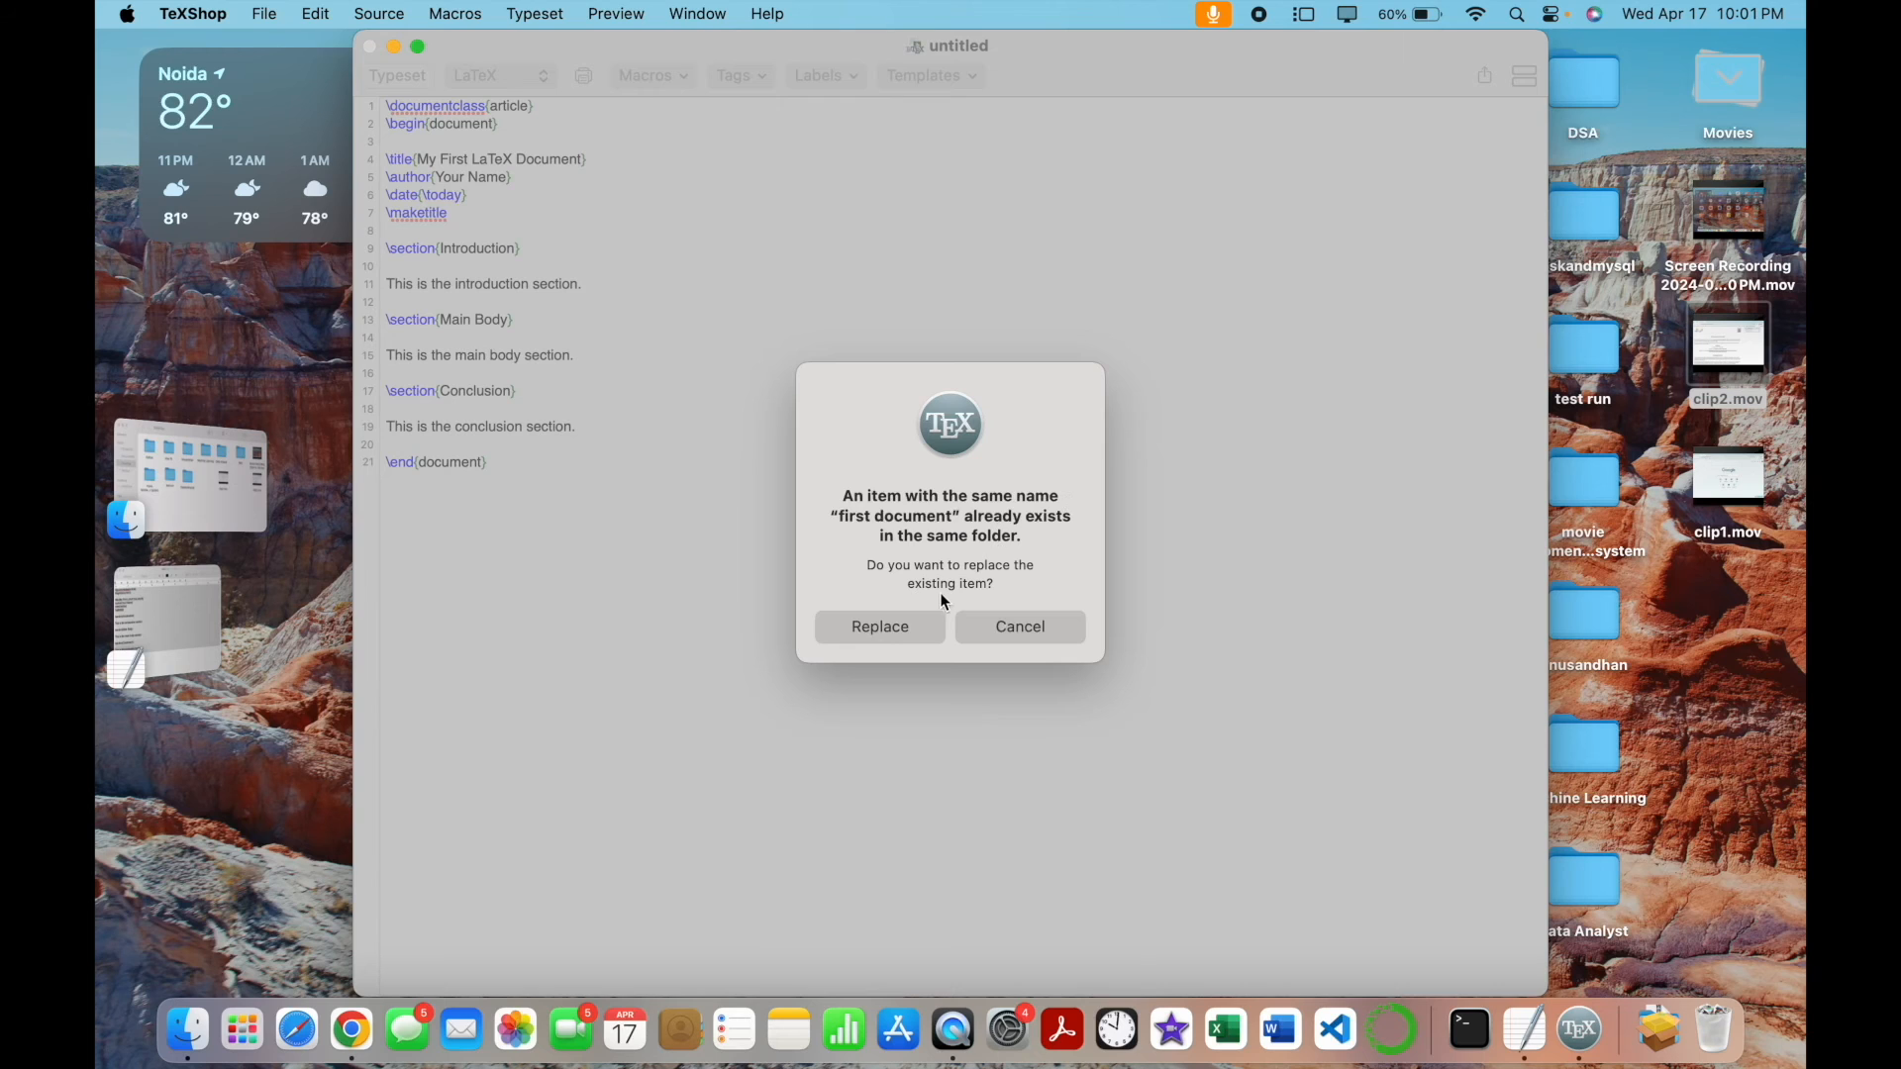
click(879, 626)
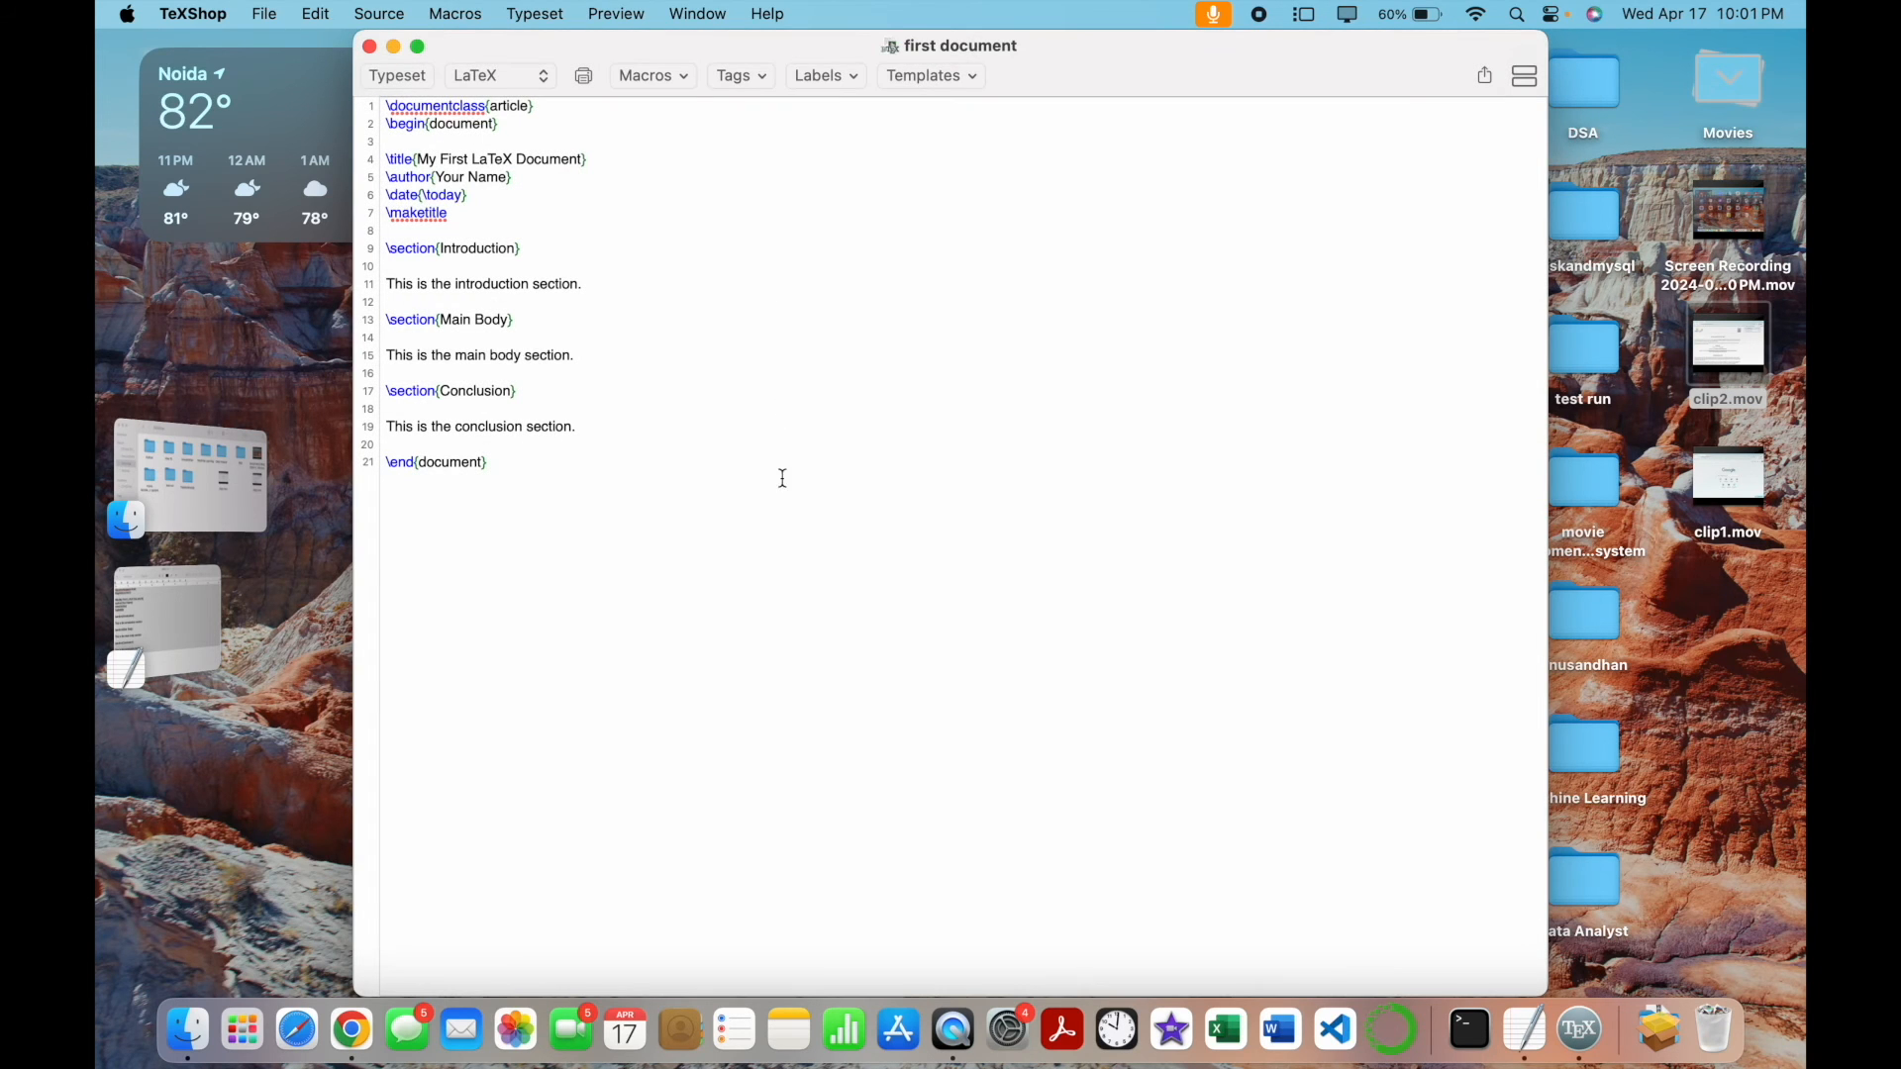
mouse_move(467, 99)
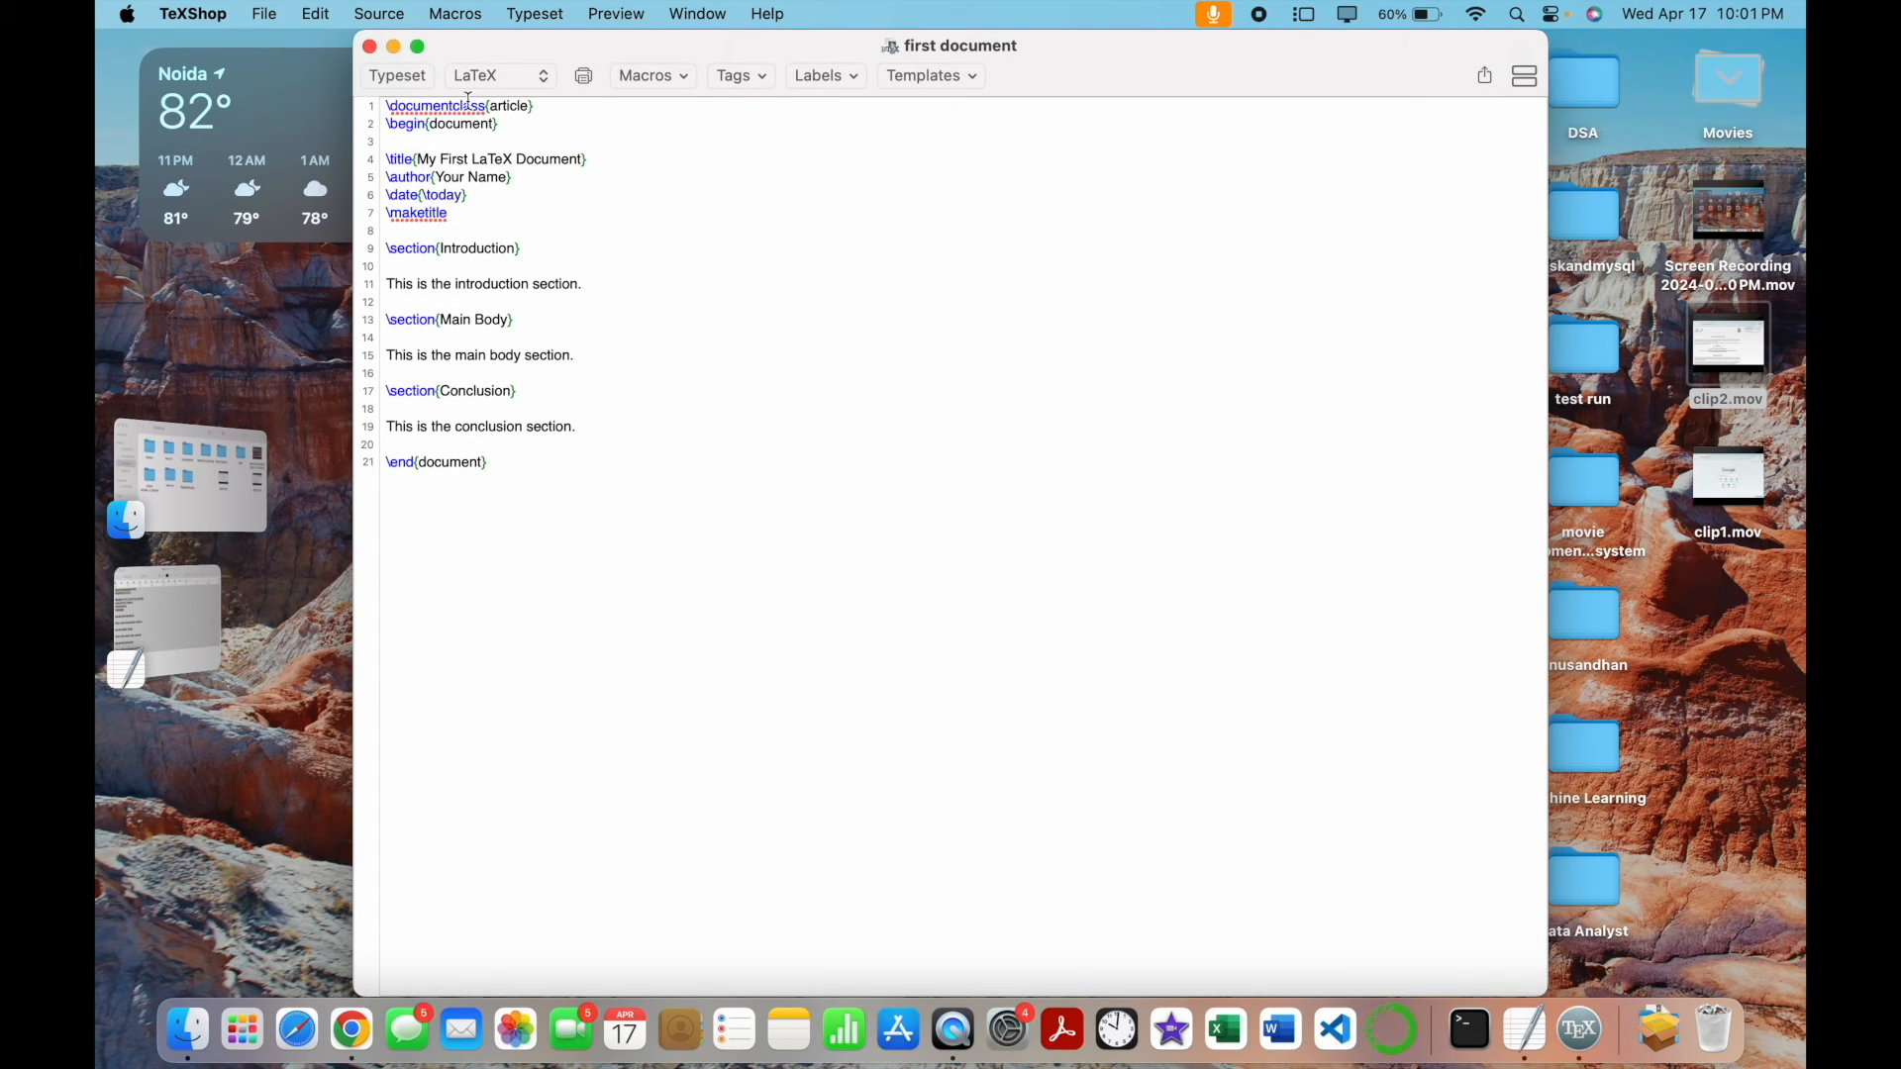
Typeset the article into first document.pdf and view the one-page result full screen
click(396, 75)
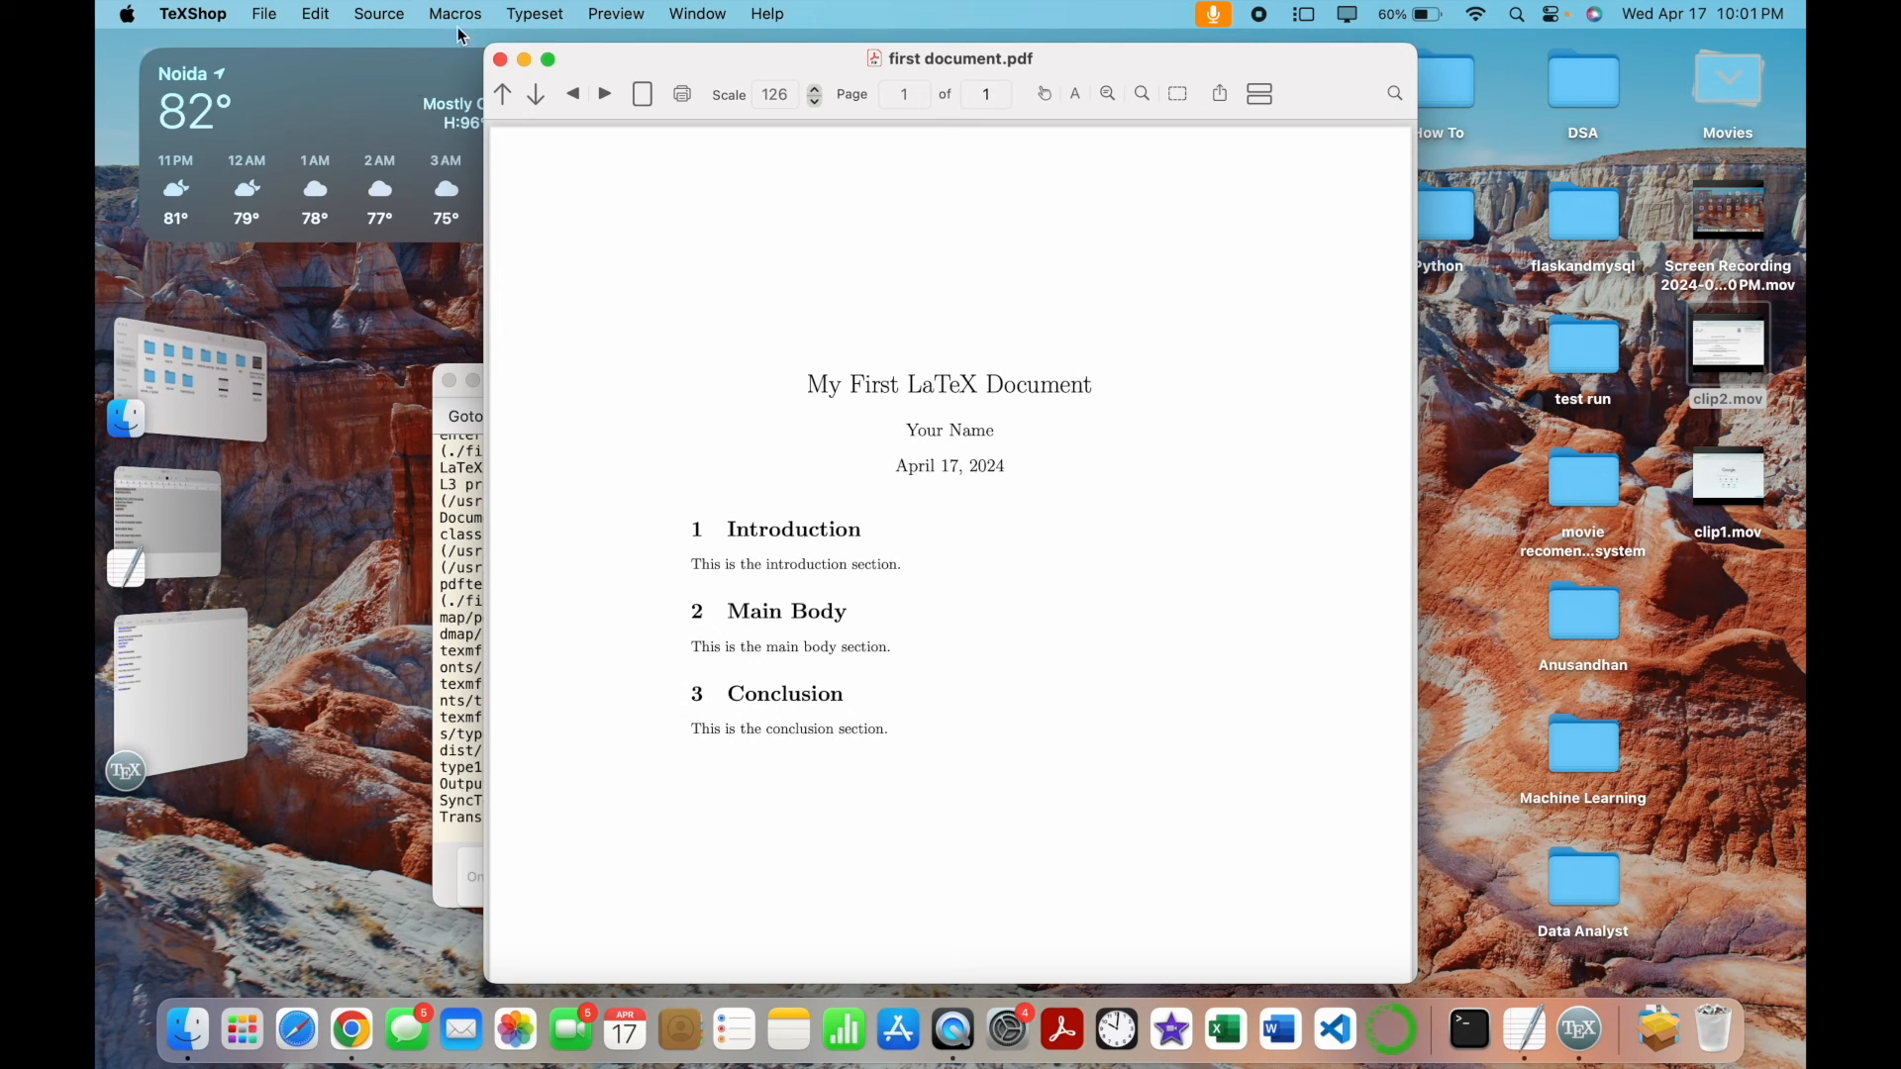
click(548, 58)
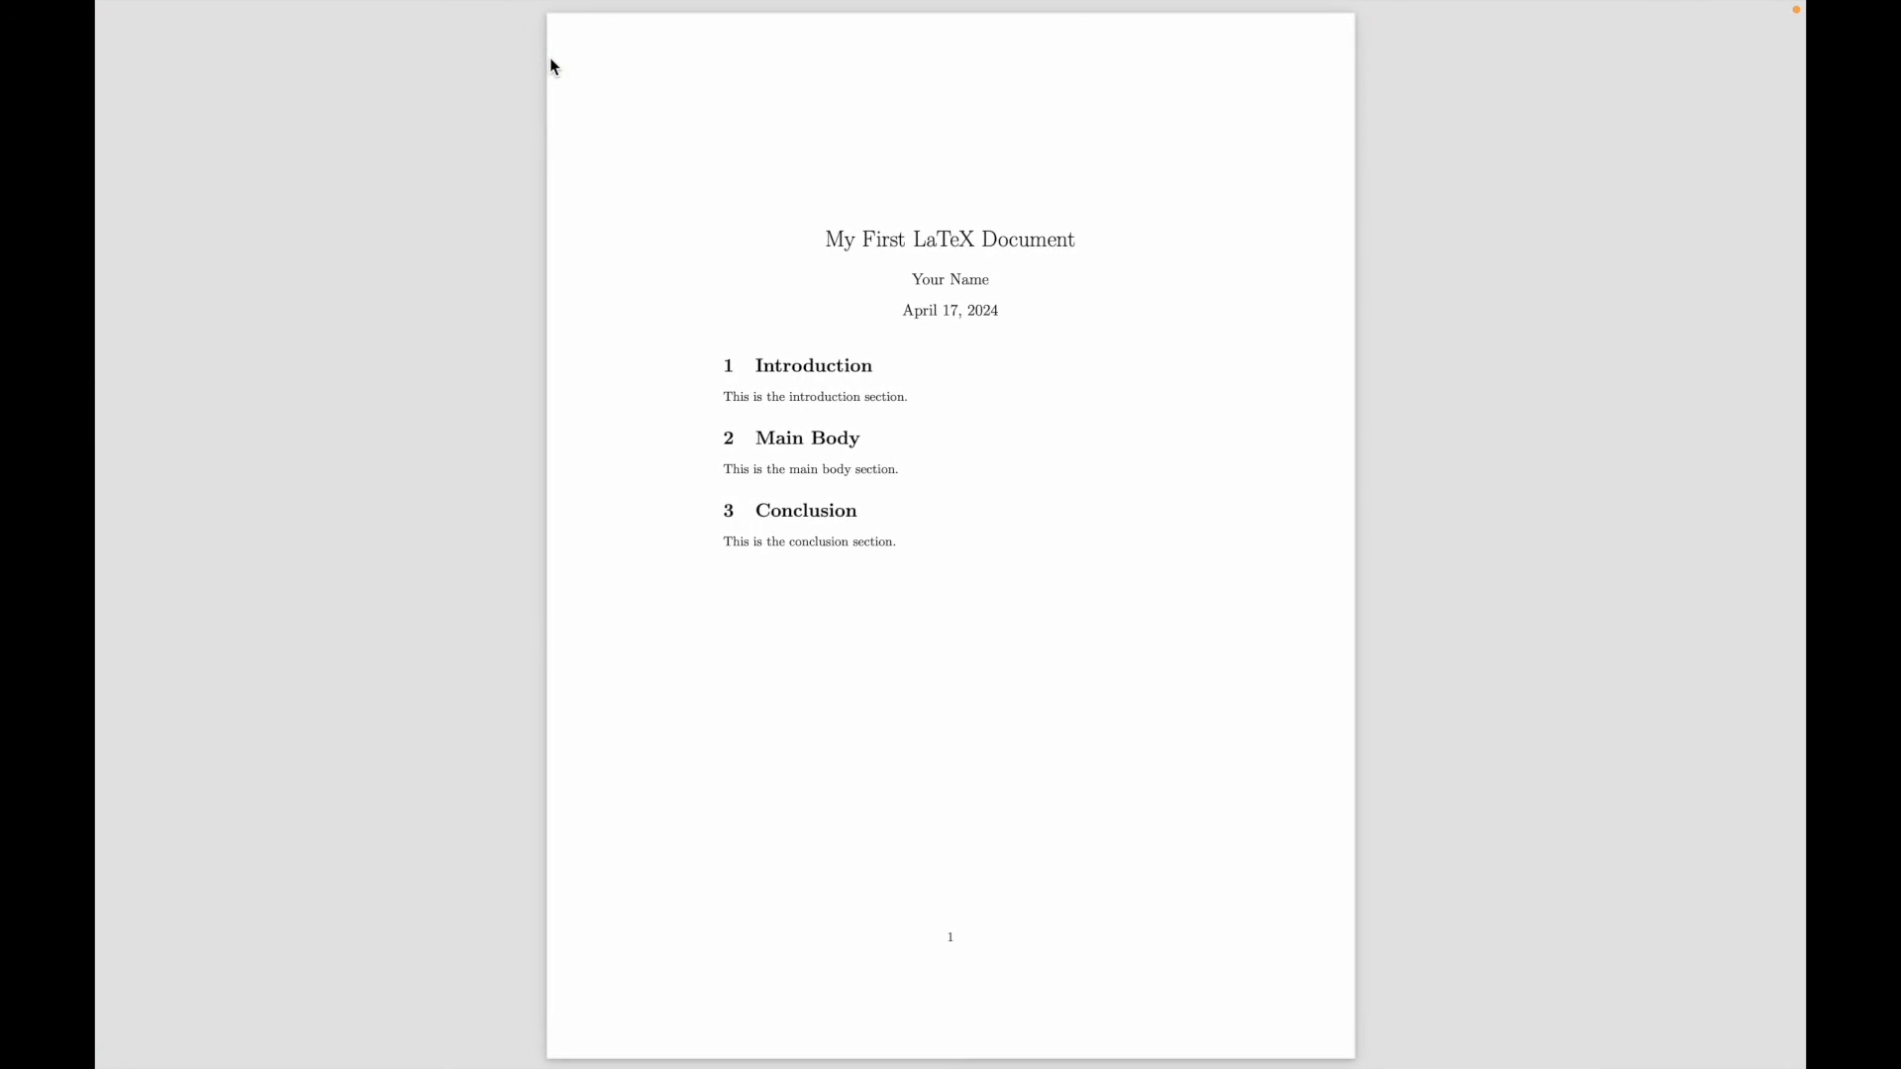
mouse_move(1071, 301)
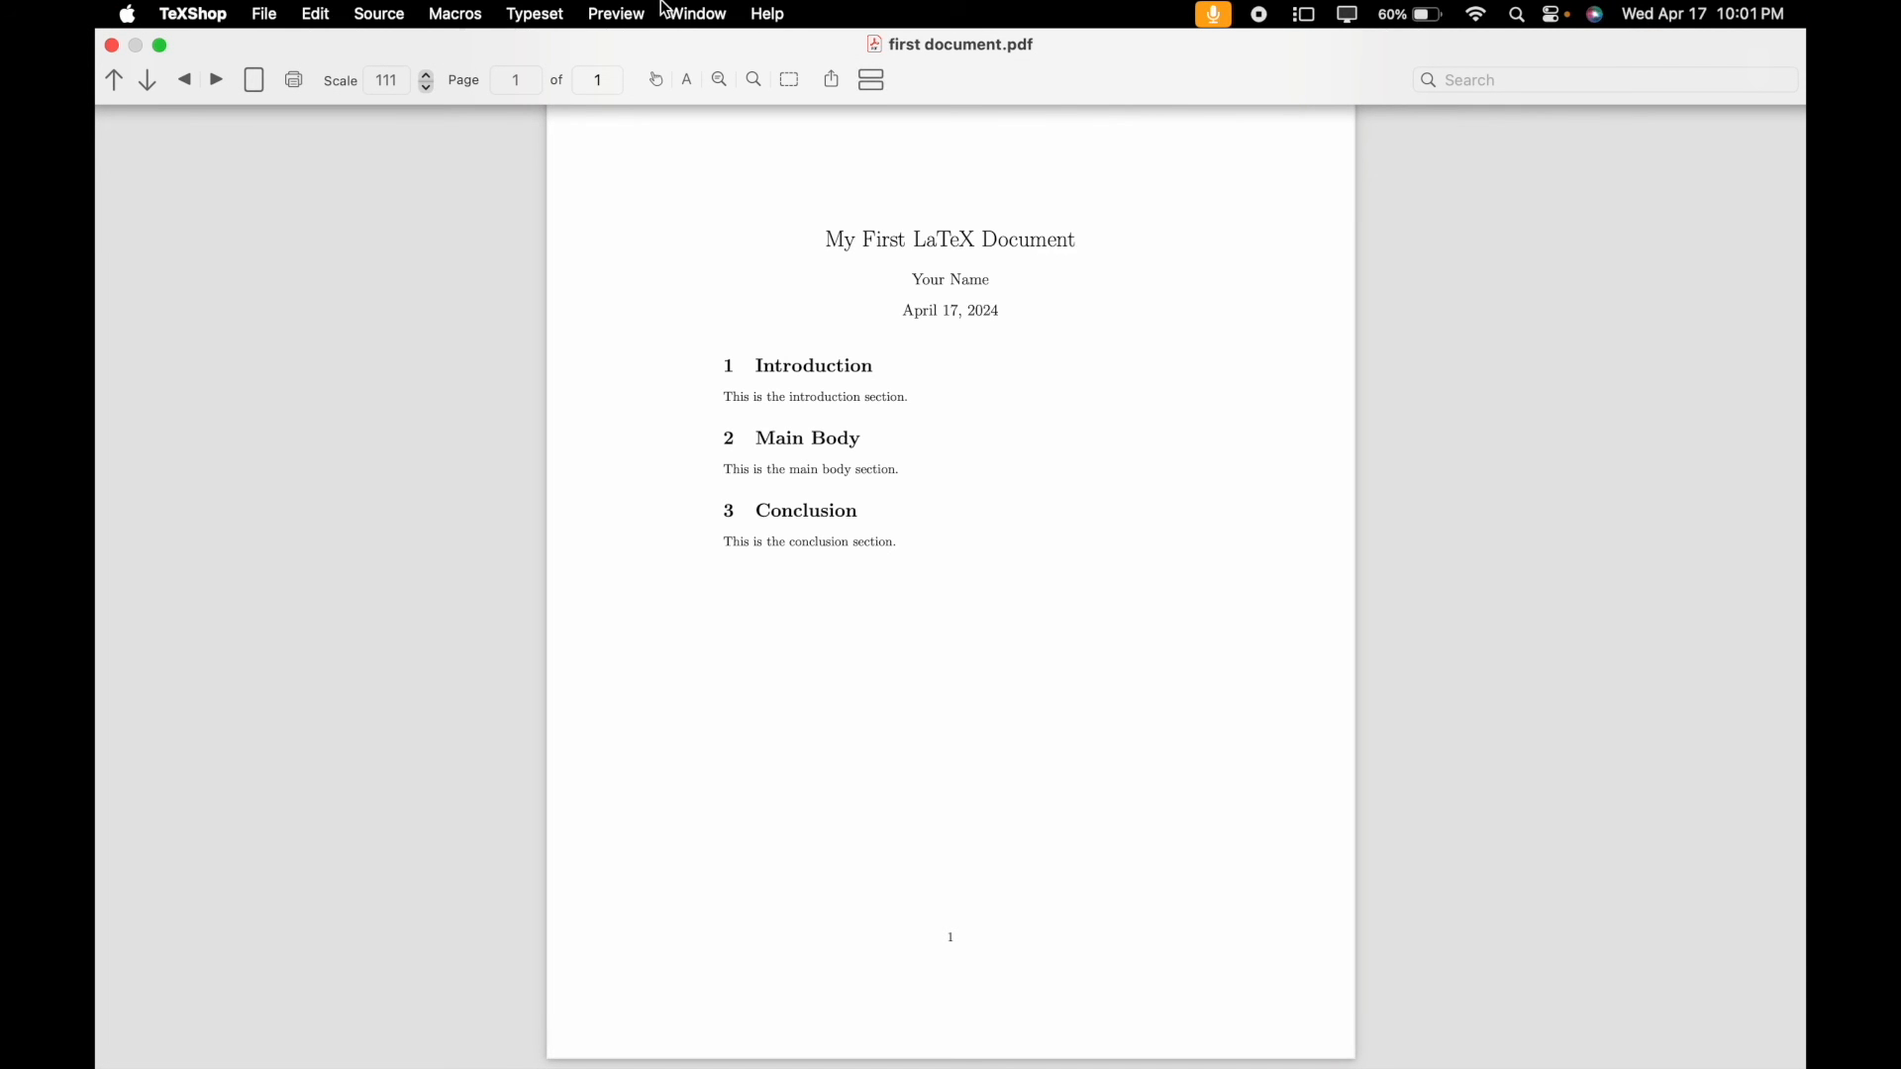
click(158, 46)
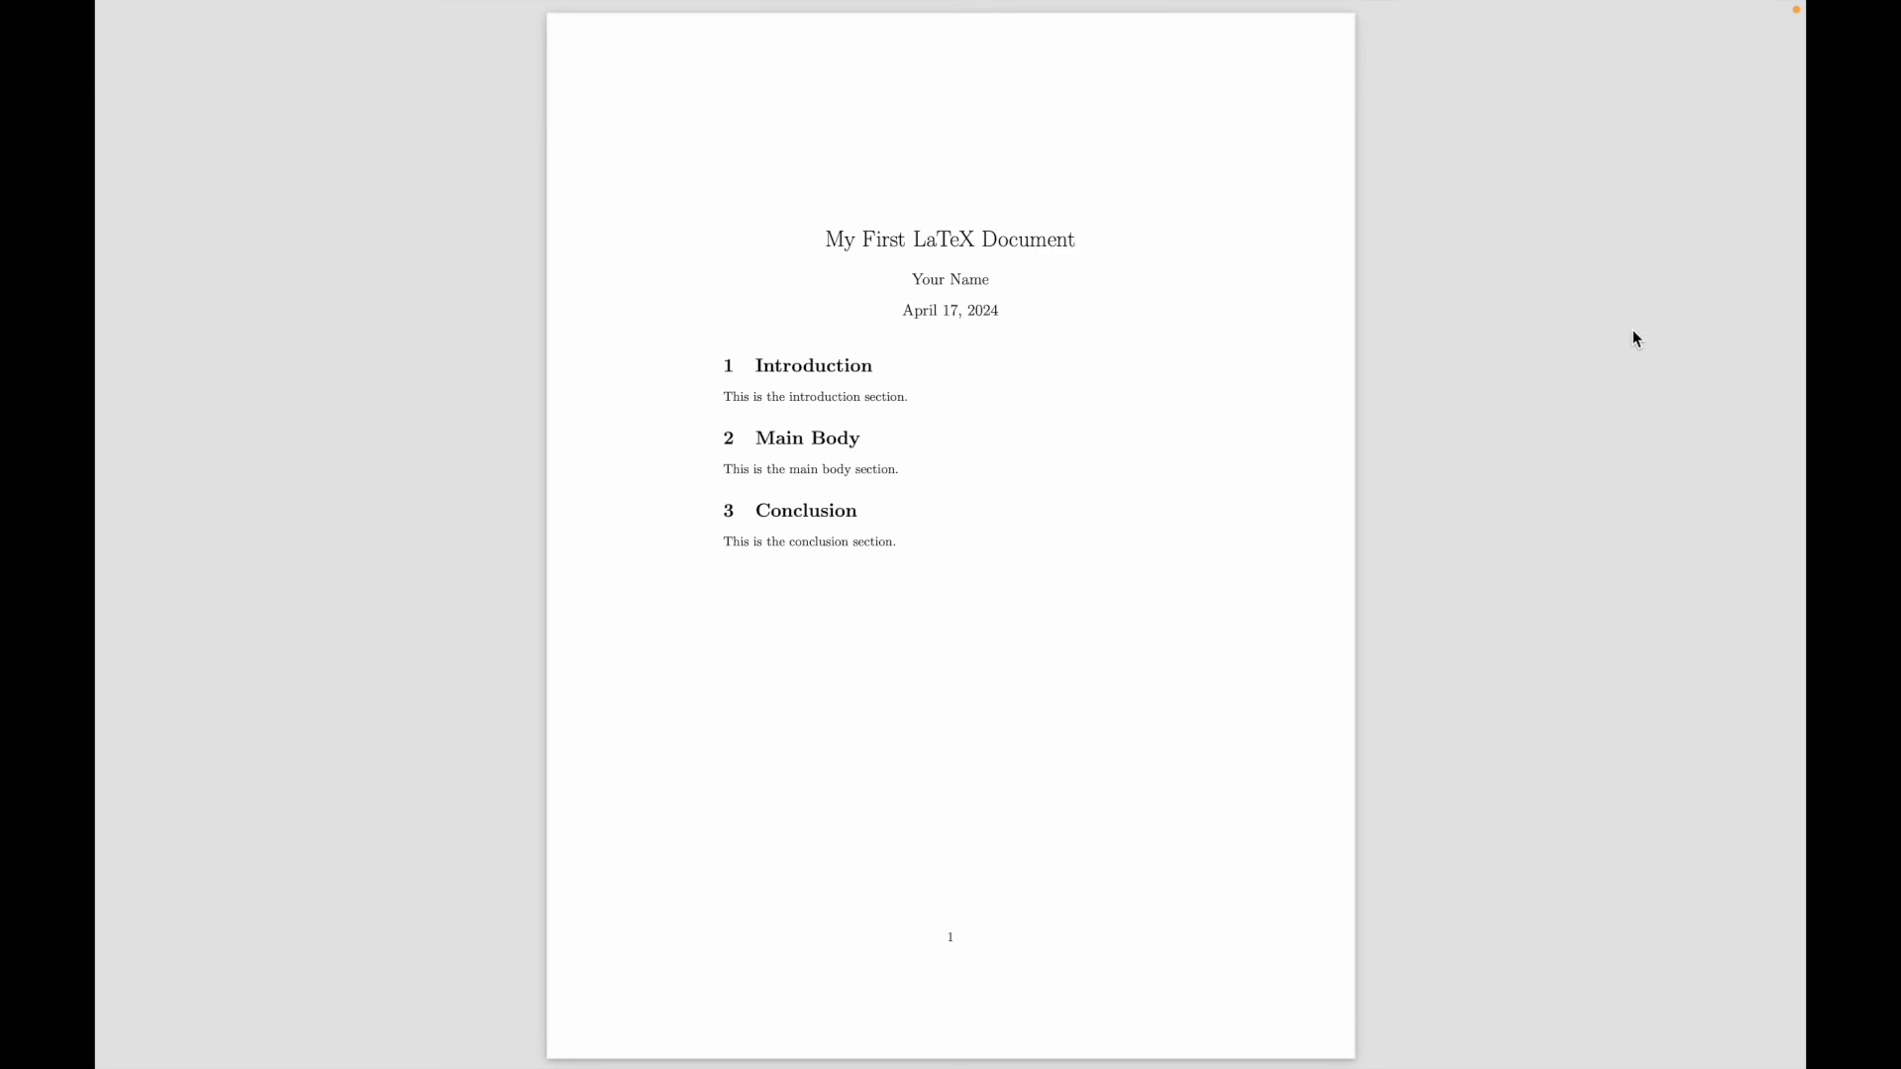